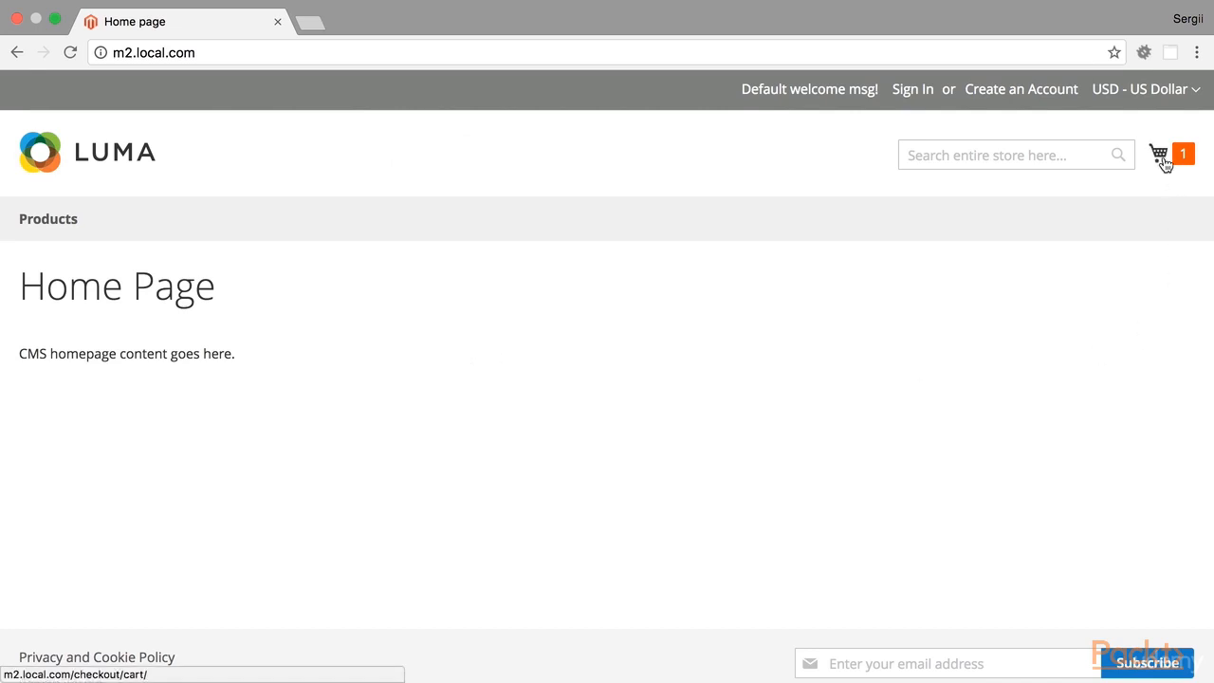
Go to checkout from the mini-cart and expand the Order Summary showing Simple Product $100.
left_click(1159, 154)
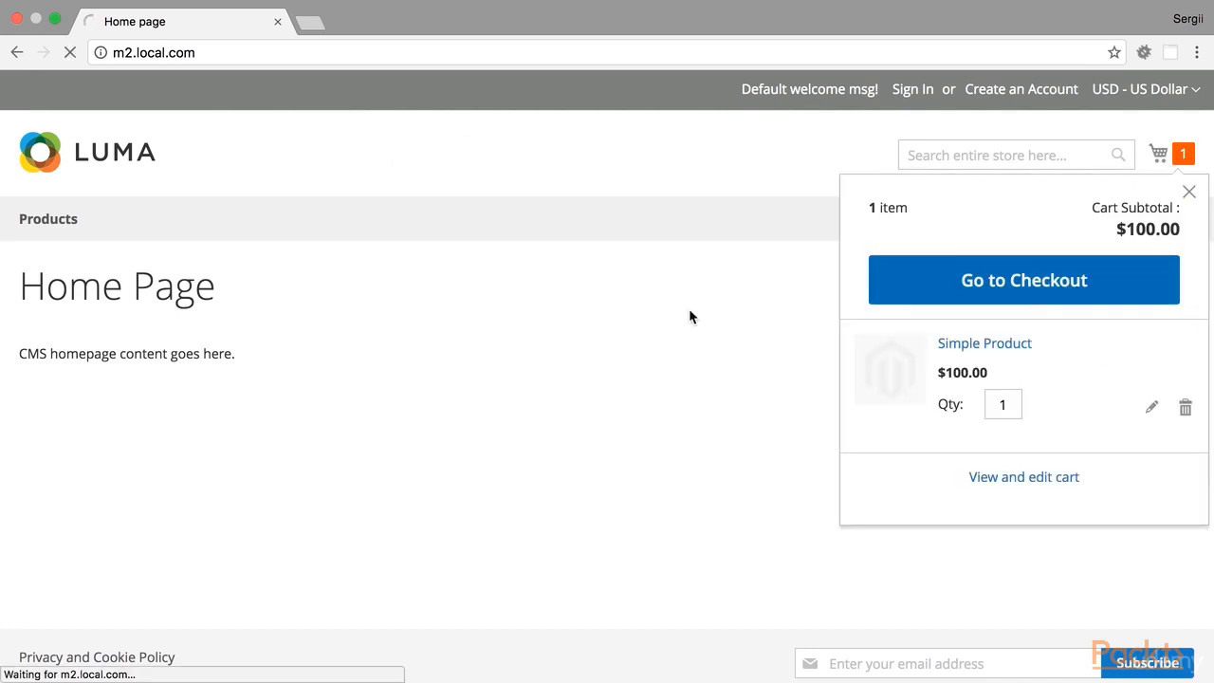
left_click(1024, 279)
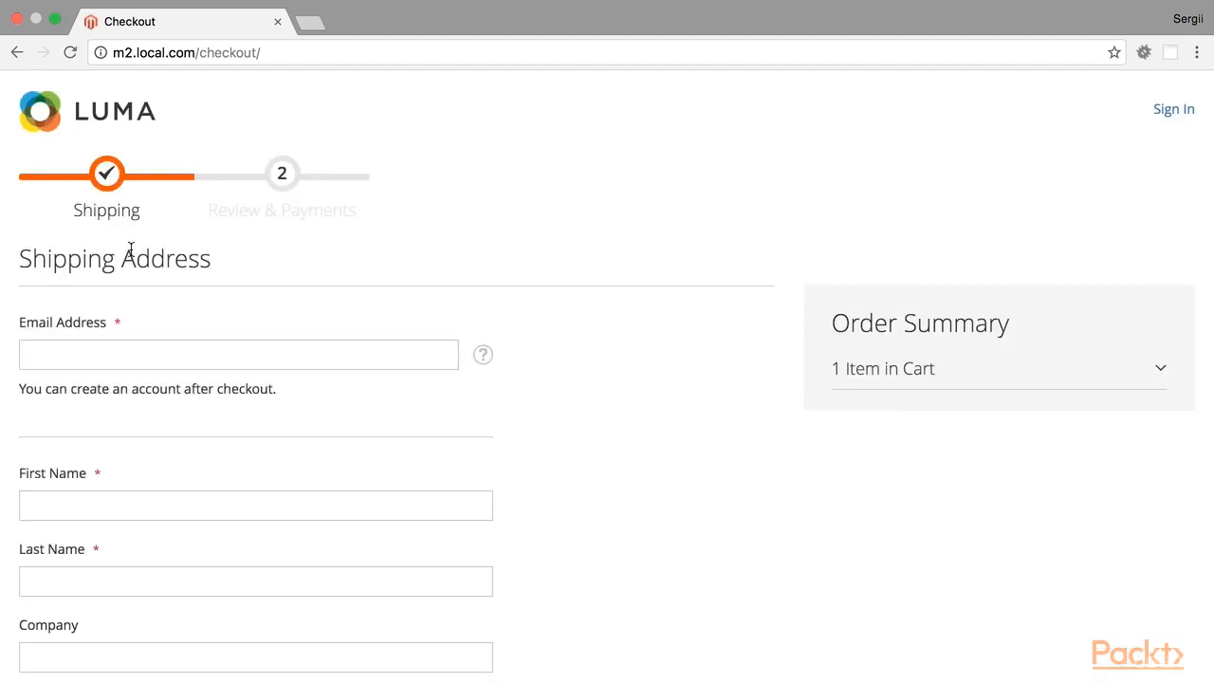
mouse_move(980, 326)
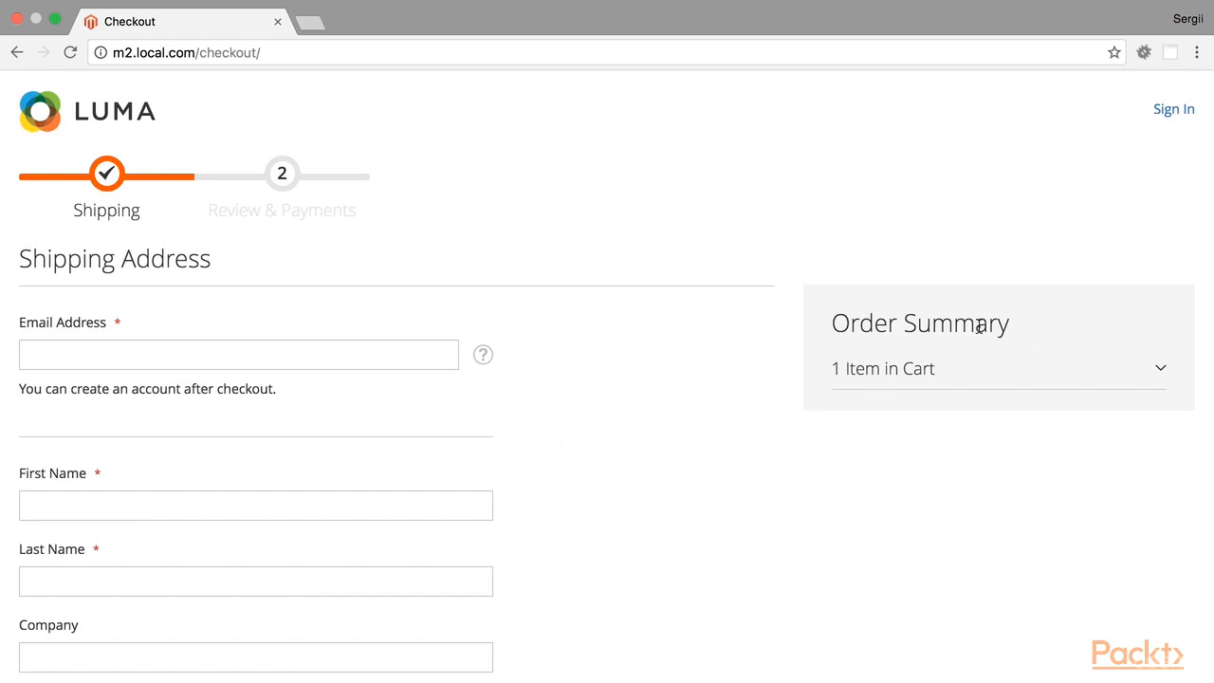
left_click(1159, 368)
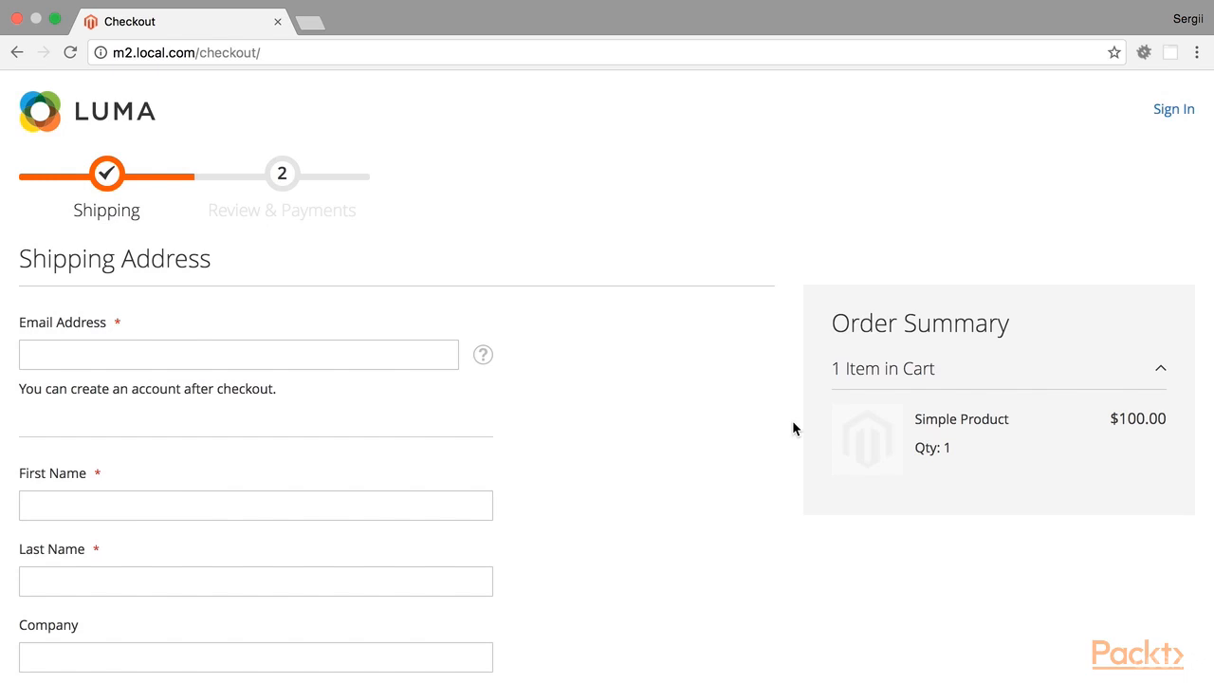
mouse_move(818, 415)
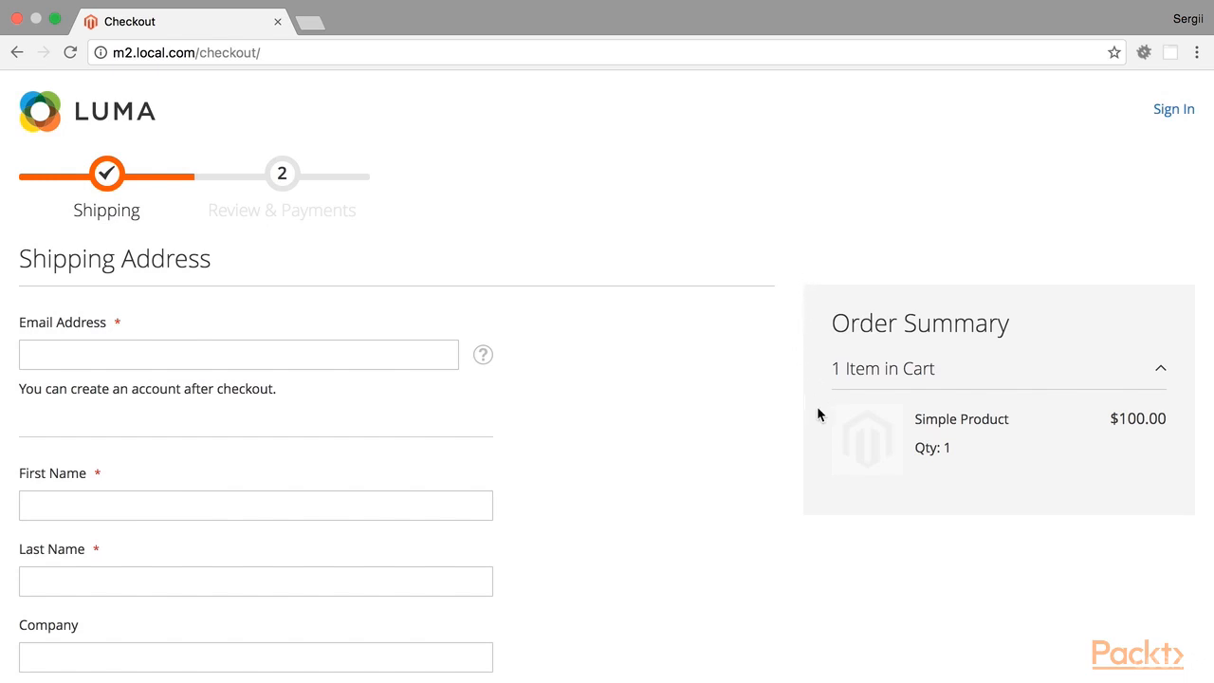
mouse_move(1123, 486)
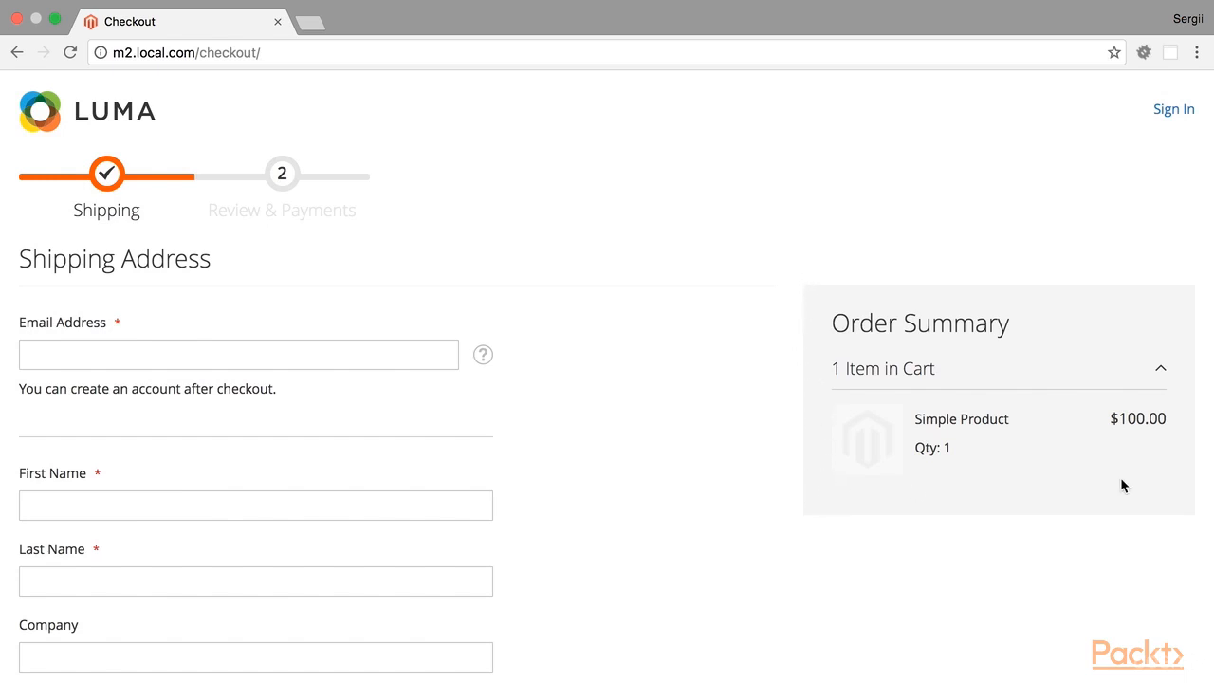
mouse_move(885, 297)
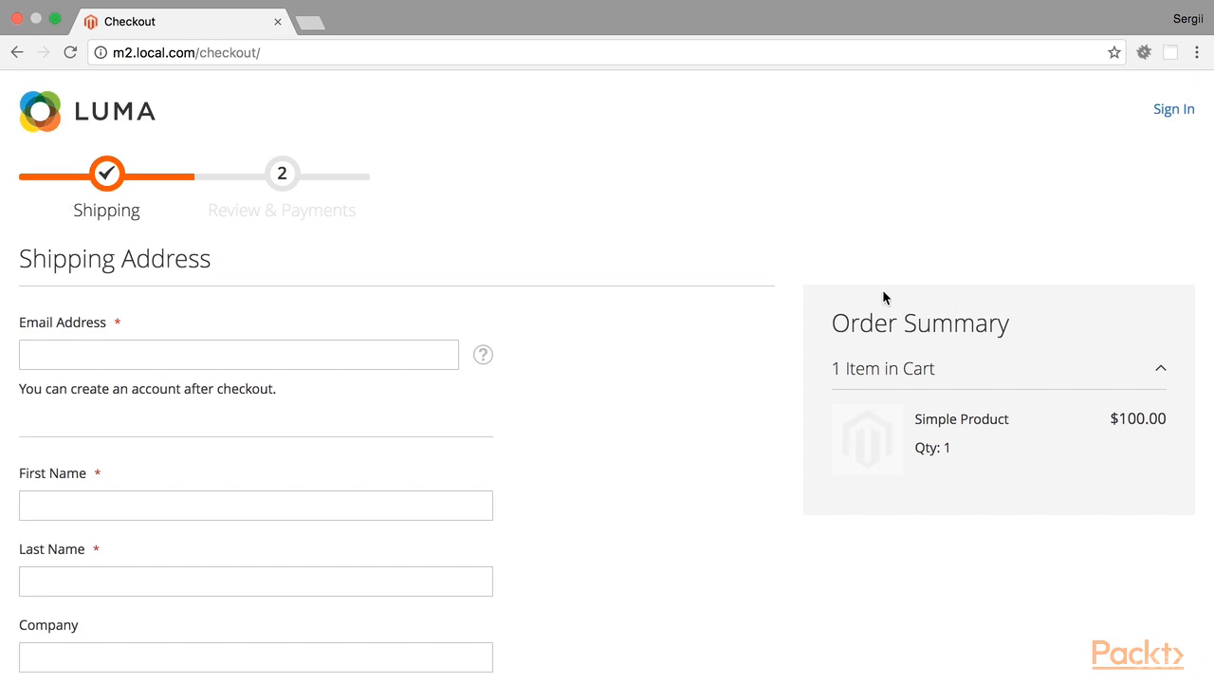
mouse_move(814, 517)
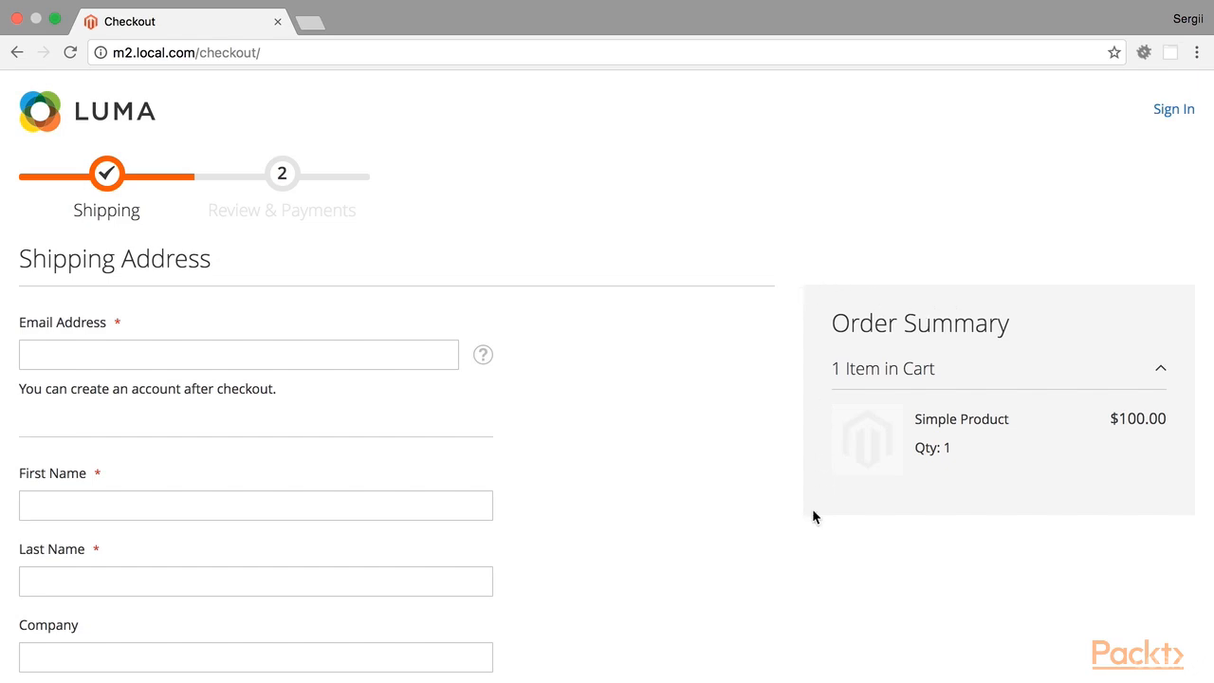
mouse_move(1088, 283)
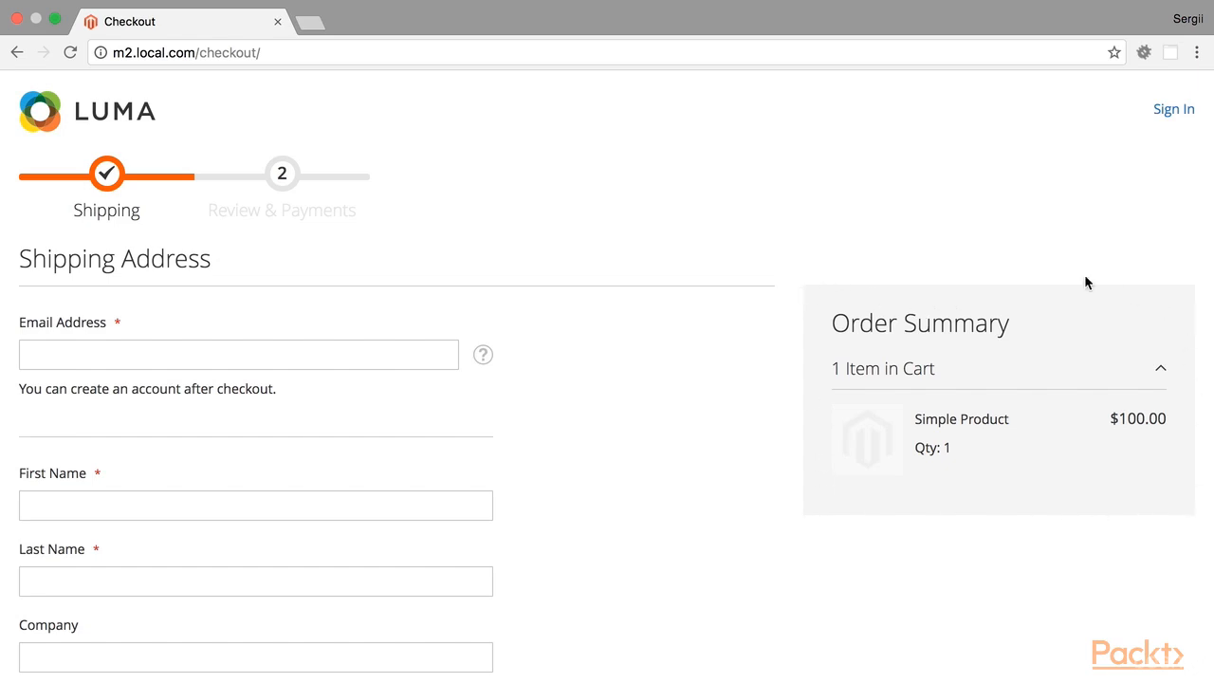
mouse_move(831, 278)
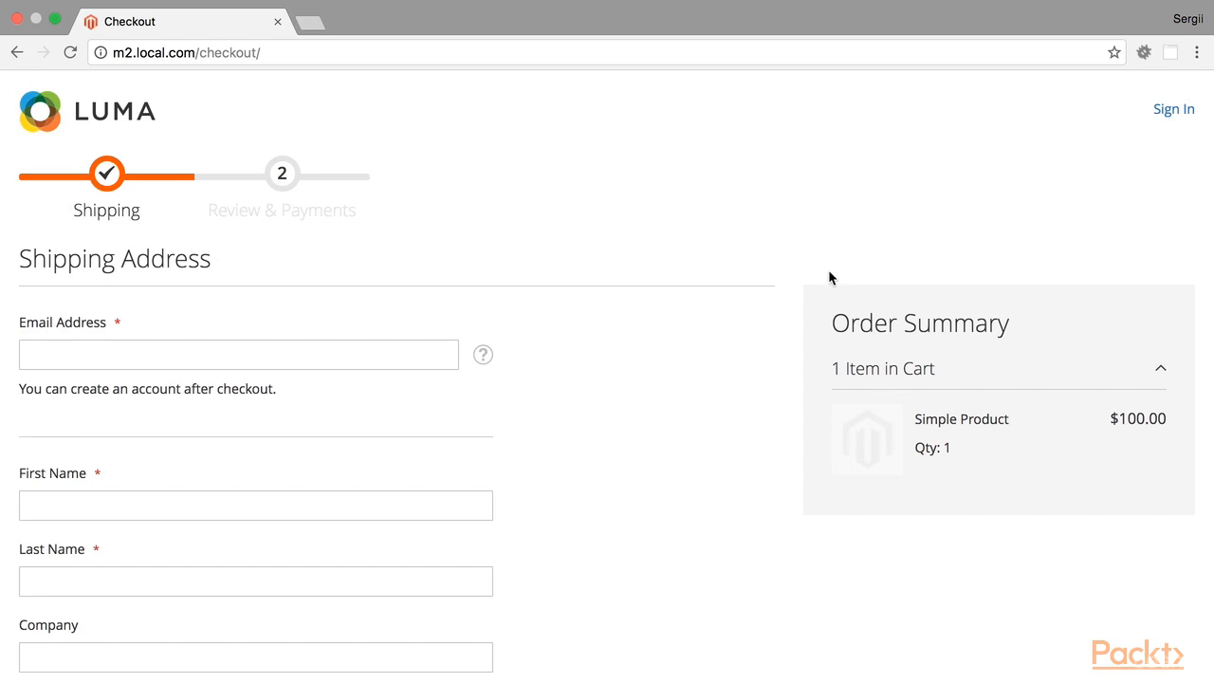
mouse_move(1028, 270)
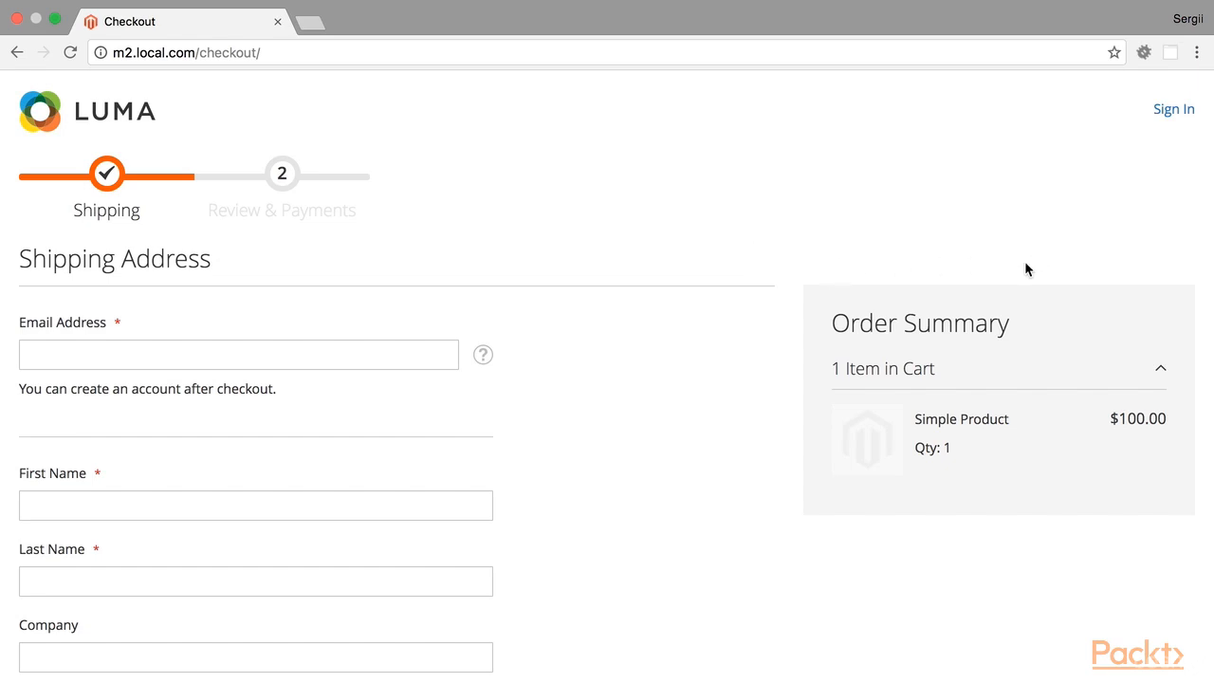
mouse_move(806, 268)
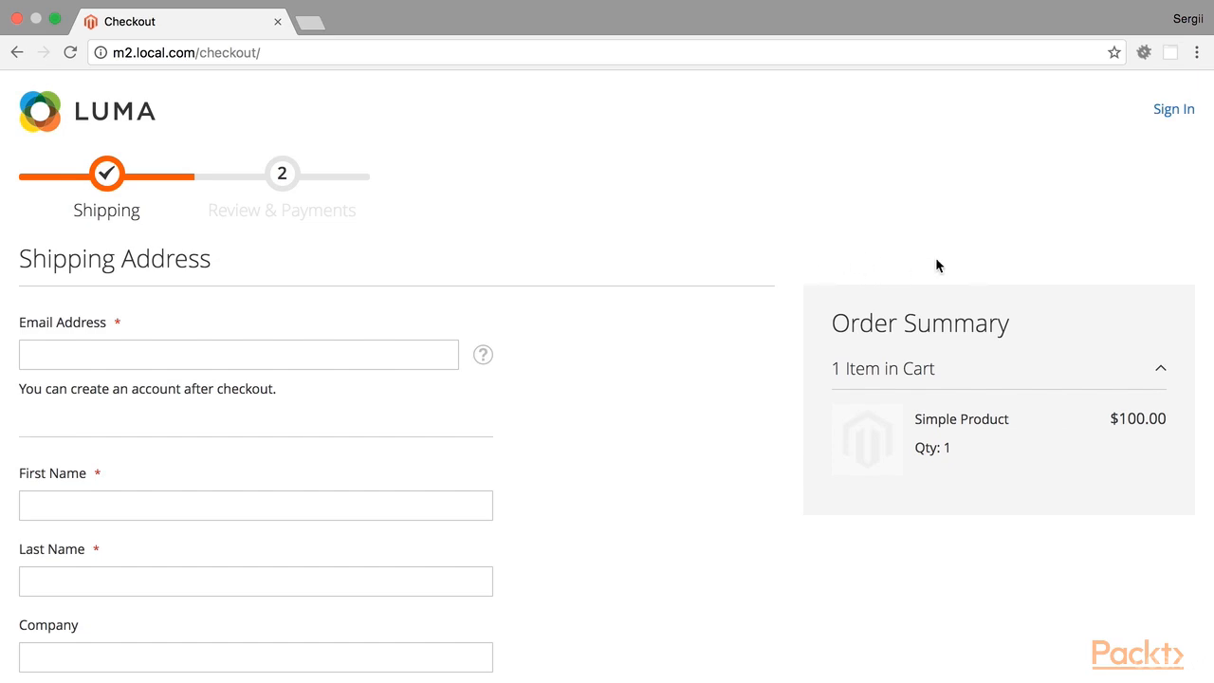
mouse_move(942, 272)
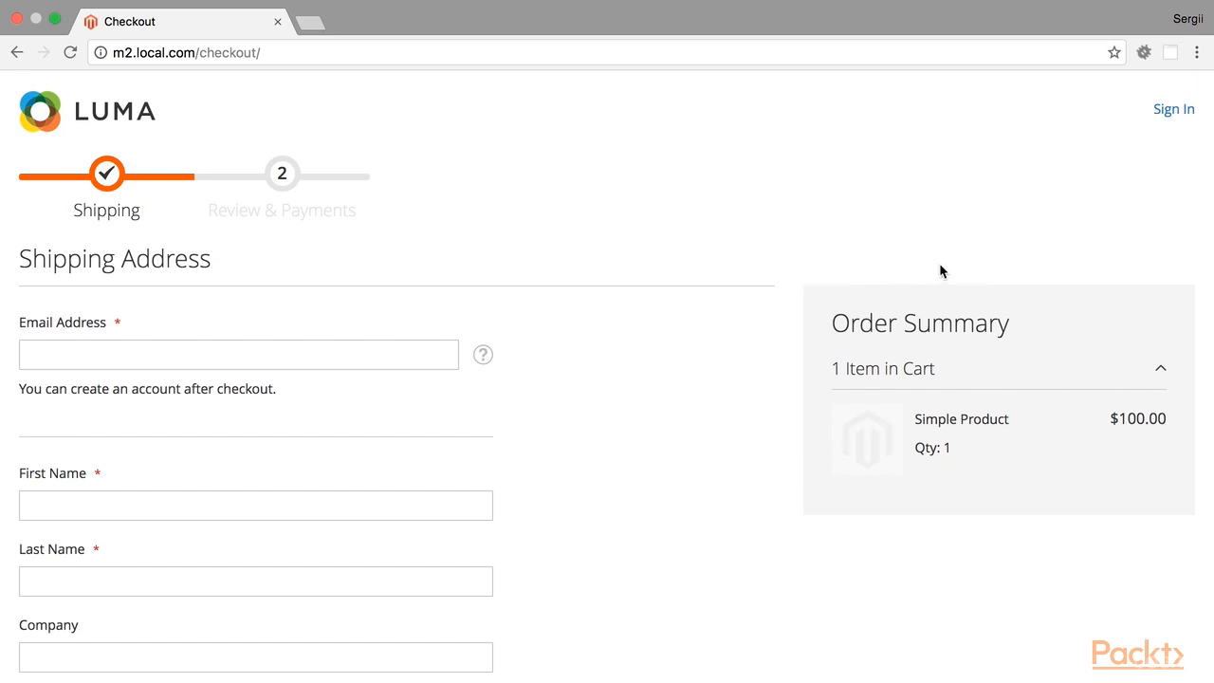
mouse_move(688, 258)
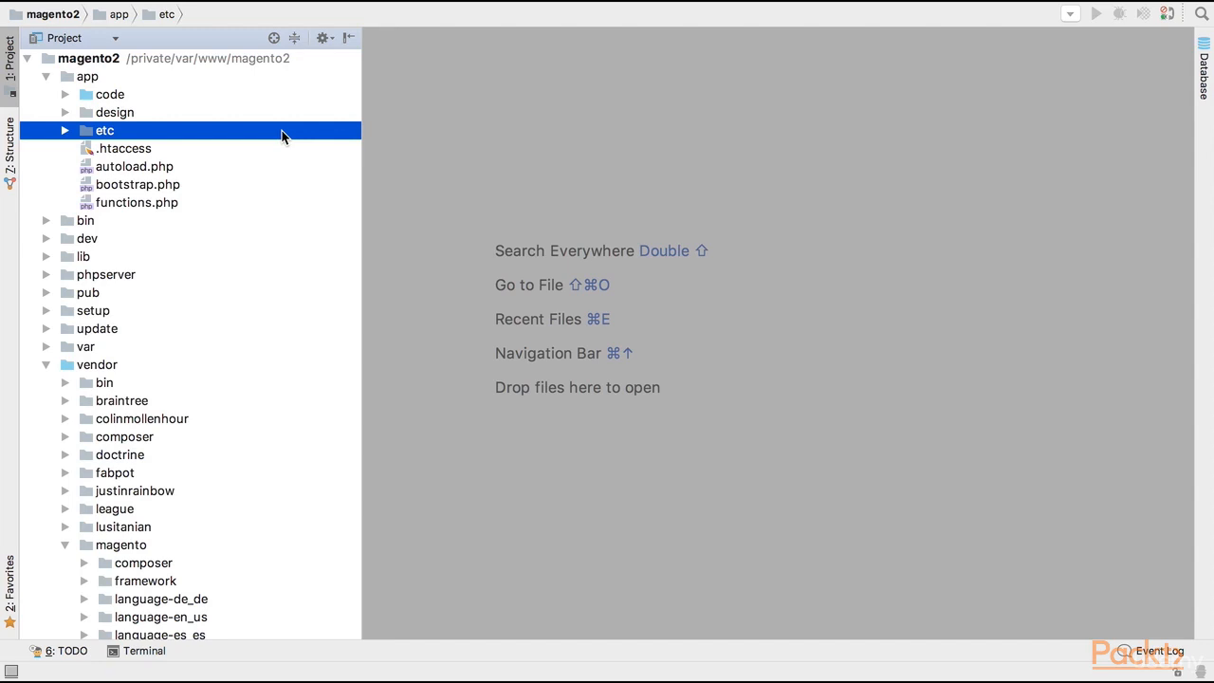
mouse_move(66, 101)
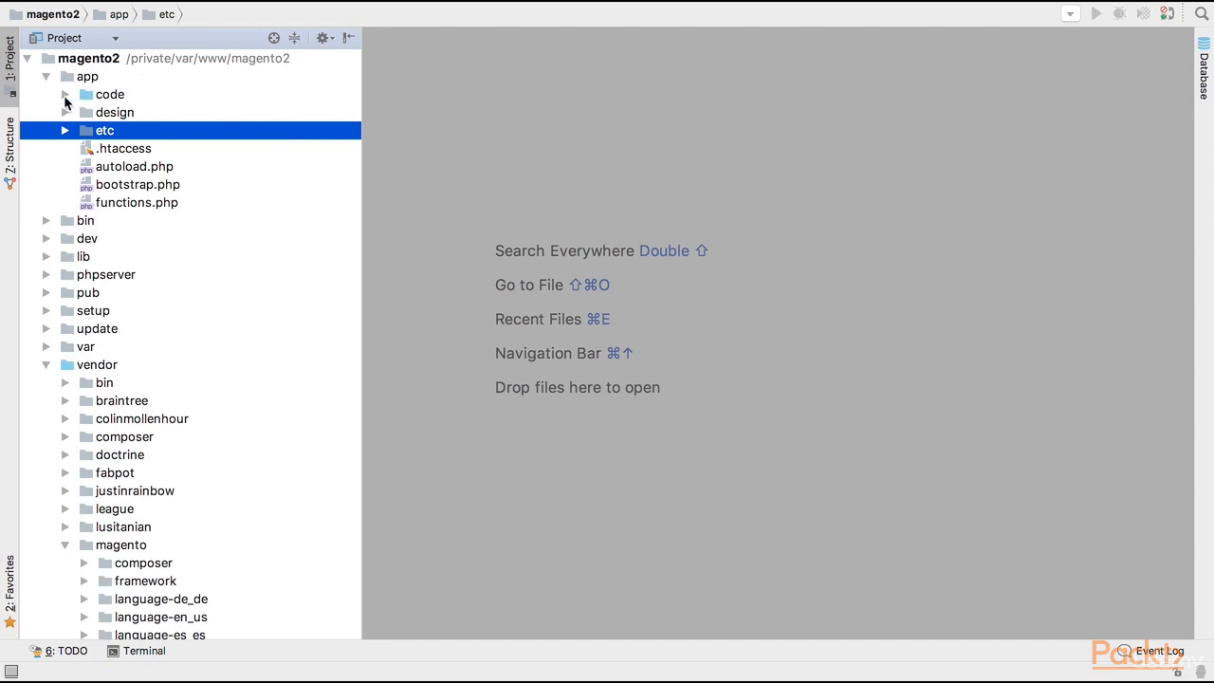
Expand app/code/Mastering/SampleModule/view/frontend/layout and start a new file inside layout.
left_click(65, 94)
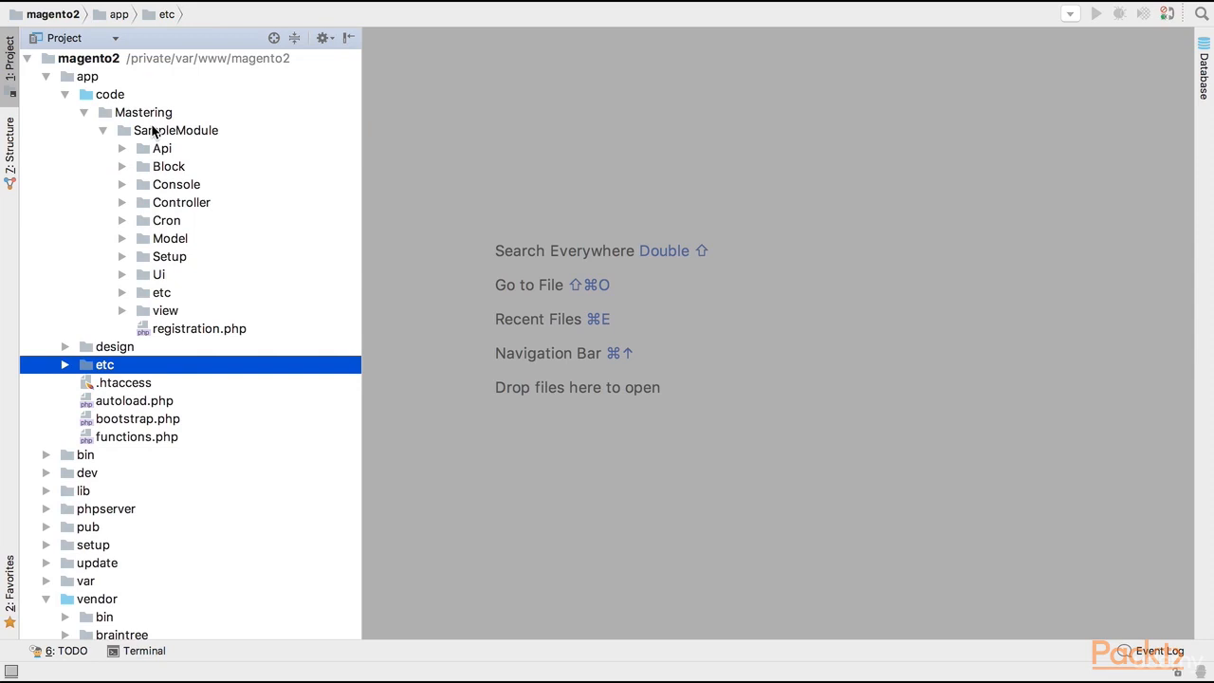
left_click(175, 130)
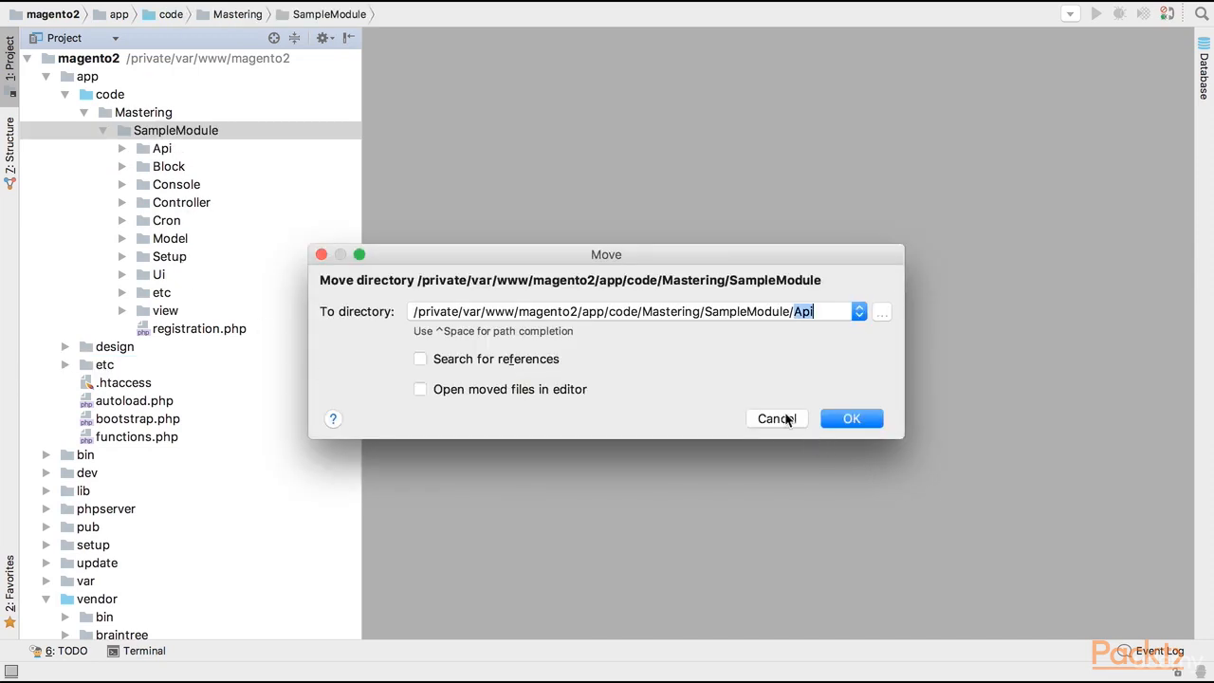
left_click(776, 419)
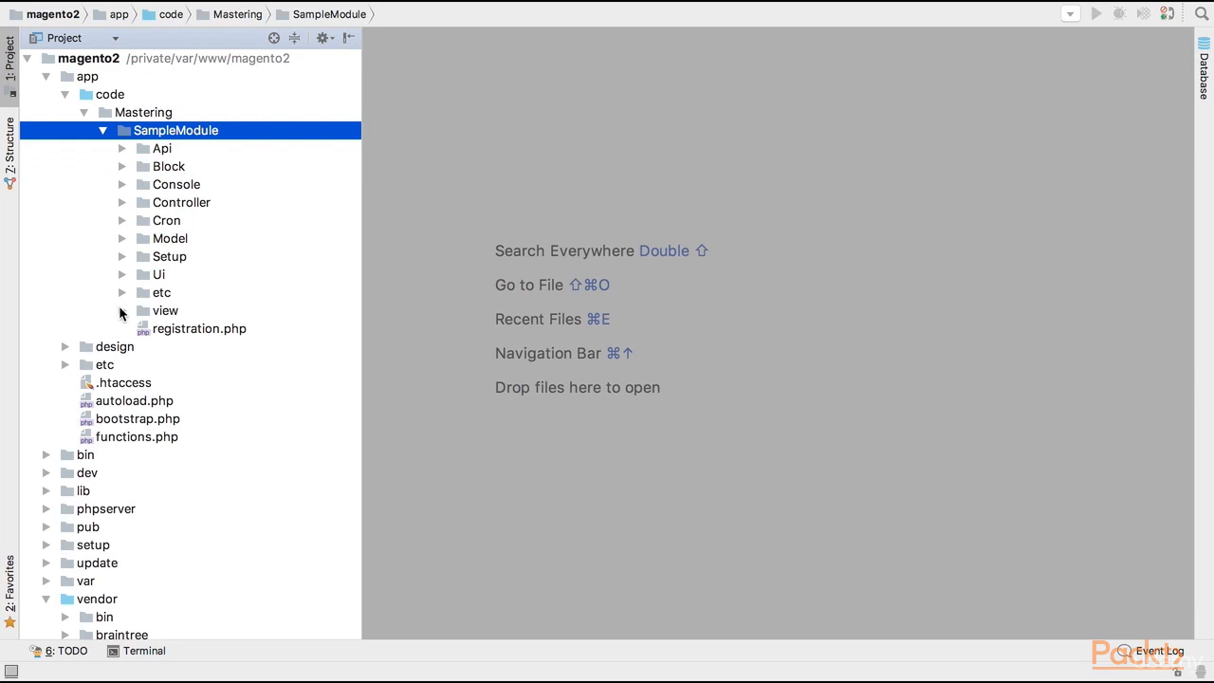
left_click(122, 310)
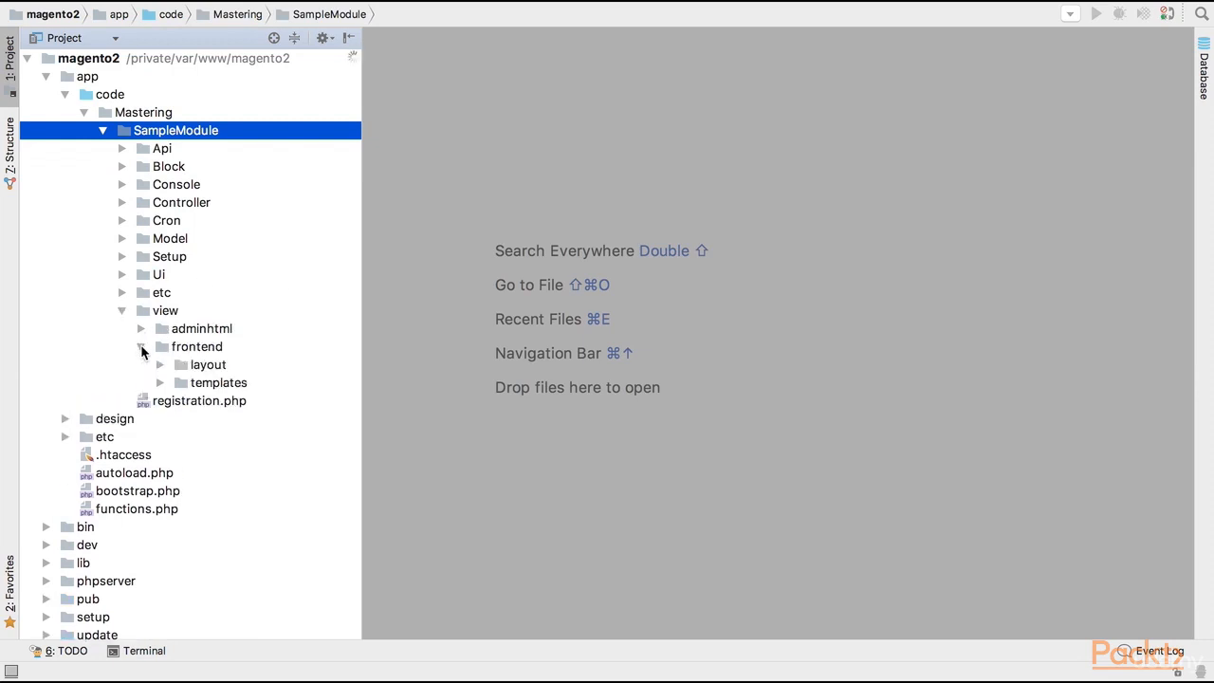
left_click(207, 364)
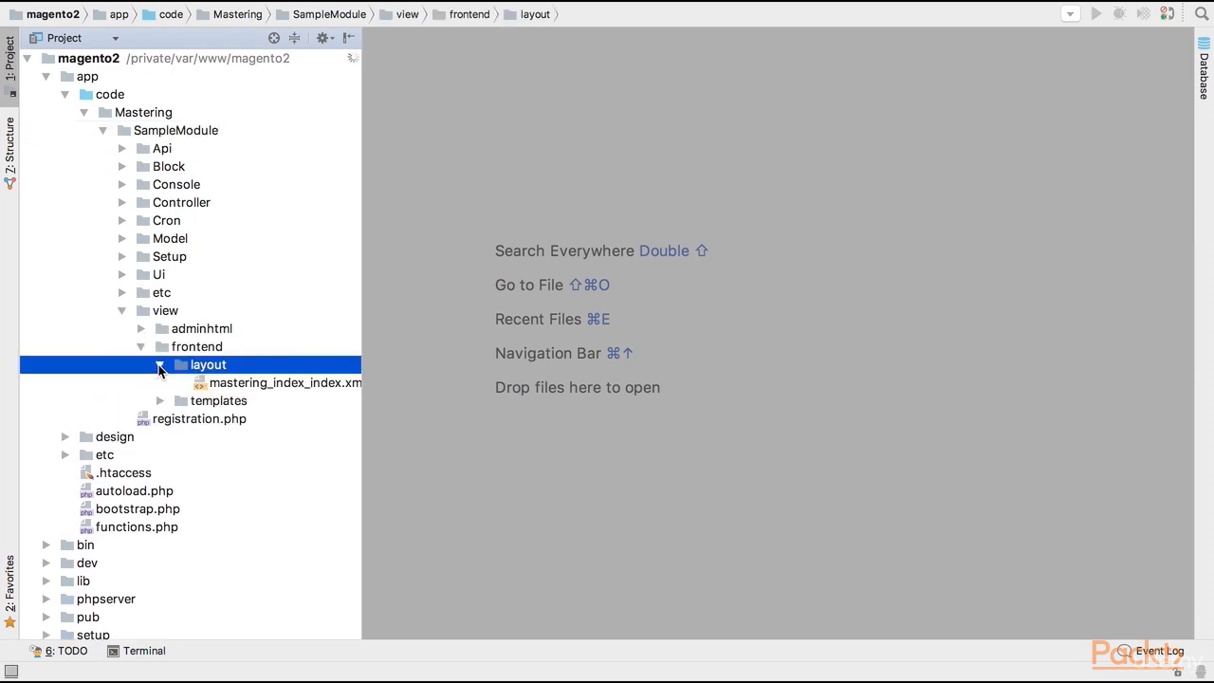
right_click(208, 364)
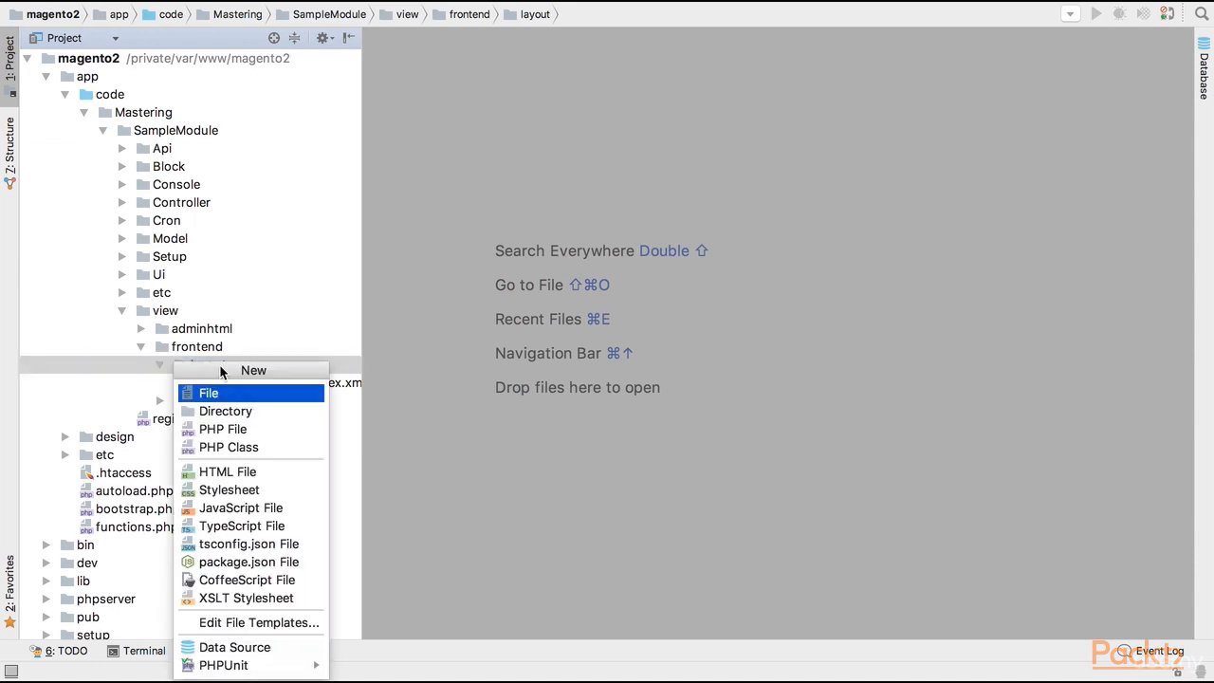
mouse_move(227, 472)
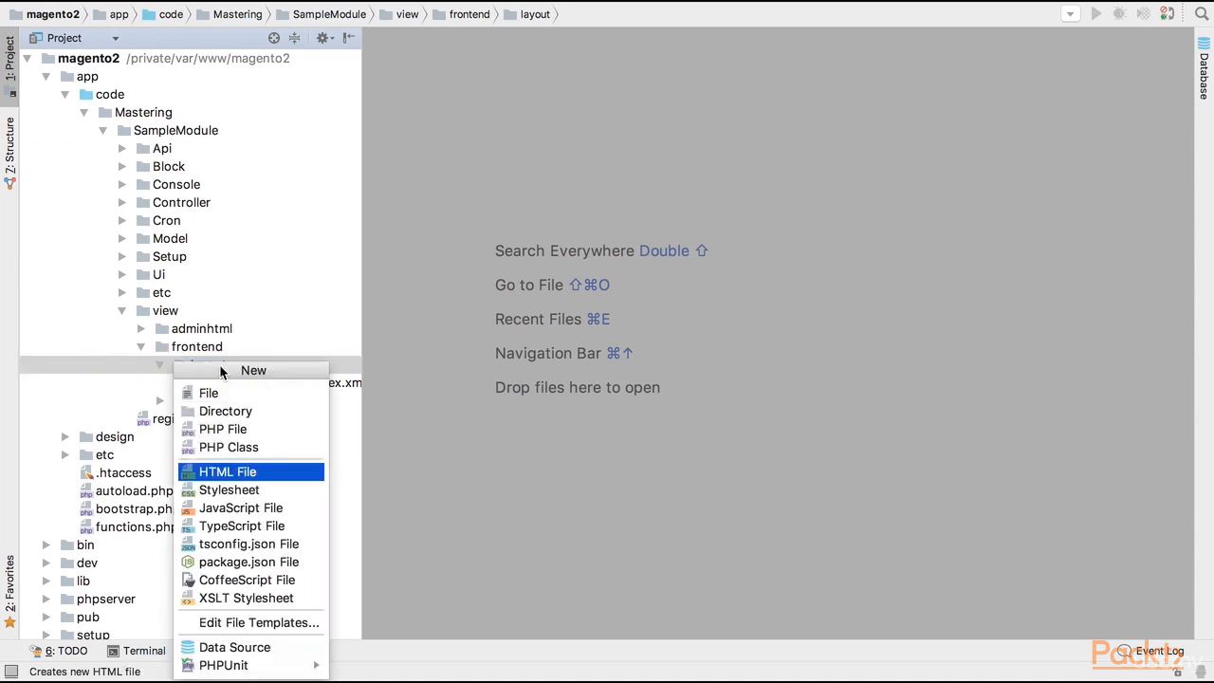
left_click(227, 471)
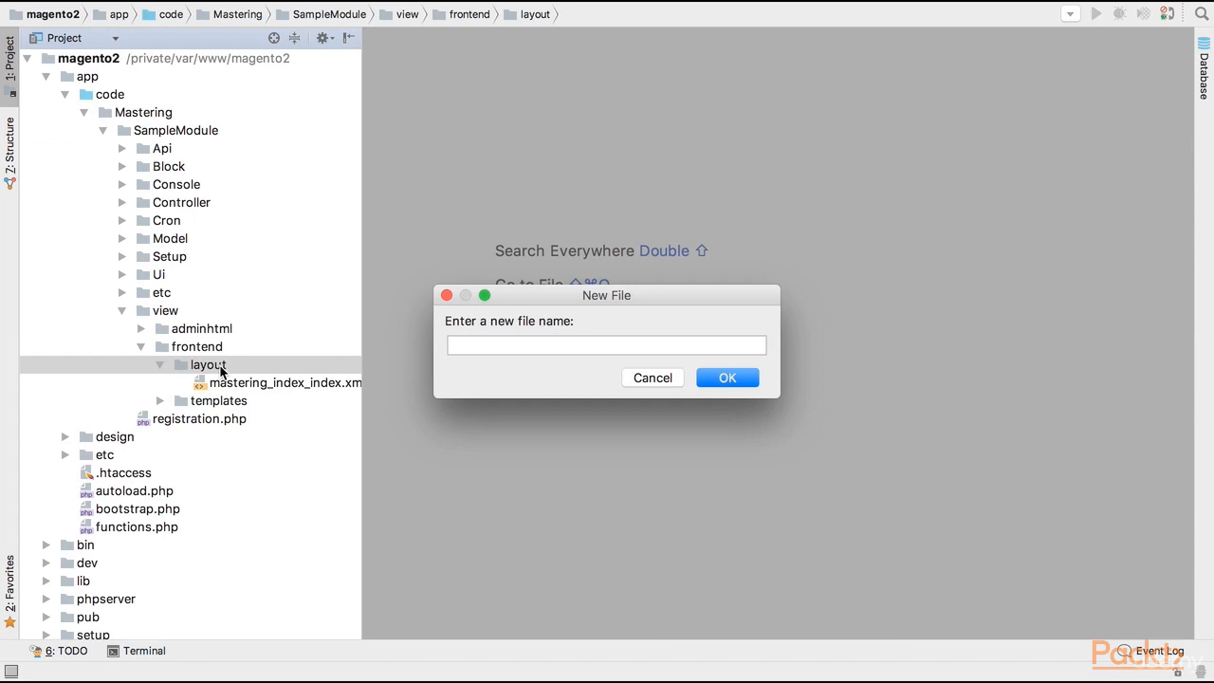
Name the new layout file checkout_index_index.xml and confirm it.
type("checkout_index_ind")
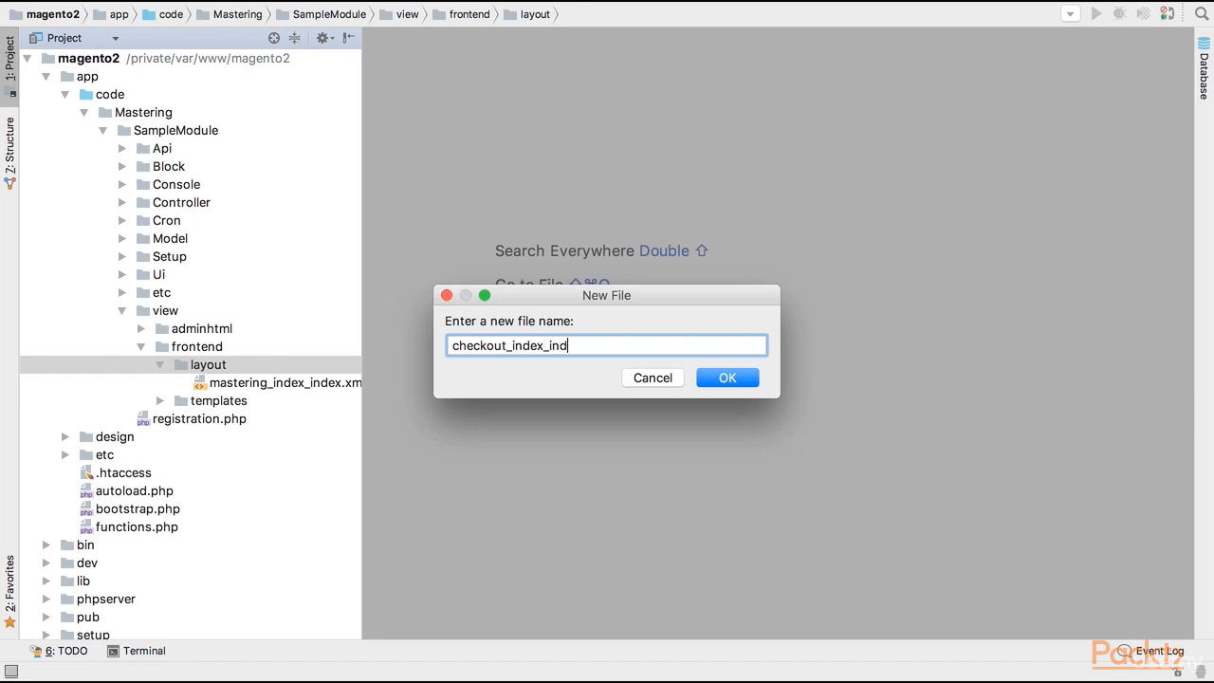
type("ex.xml")
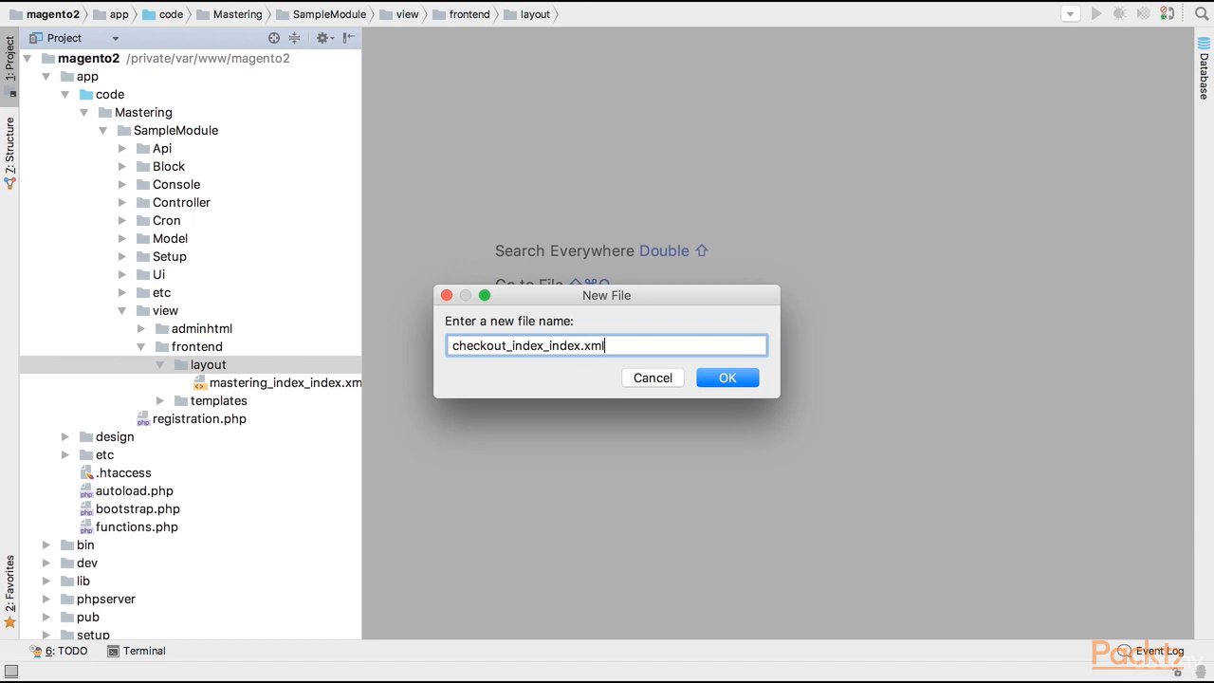
left_click(727, 377)
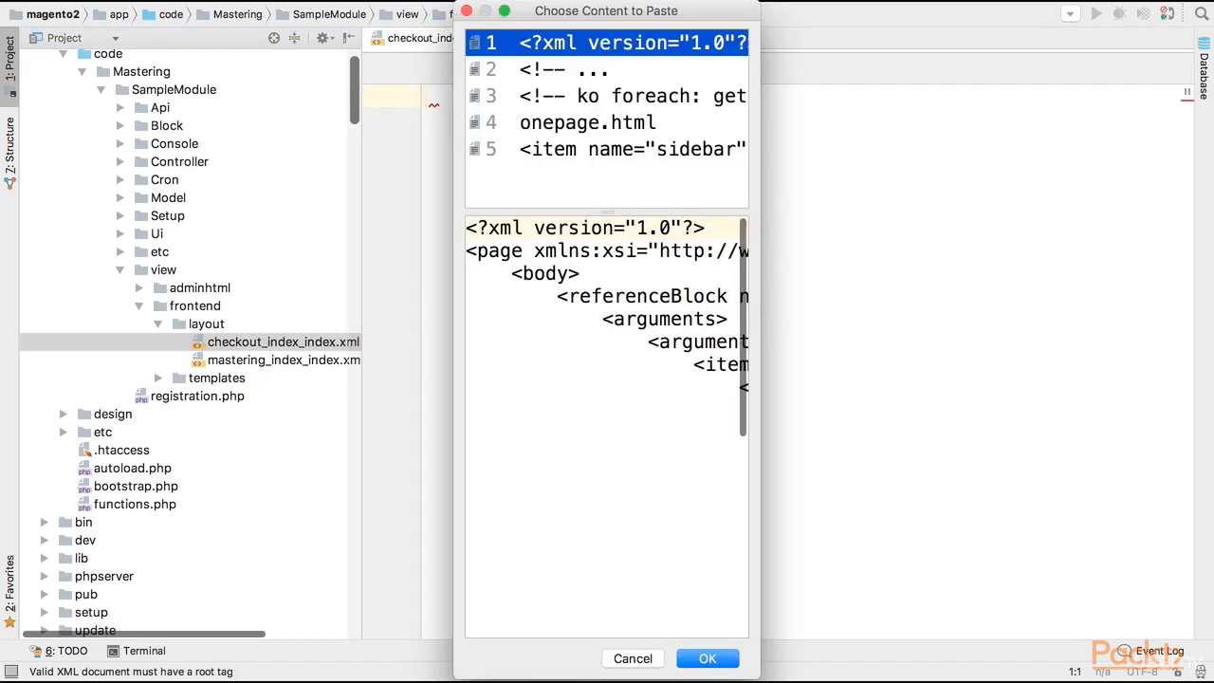
Paste the saved layout XML snippet and highlight its jsLayout and components names.
left_click(706, 658)
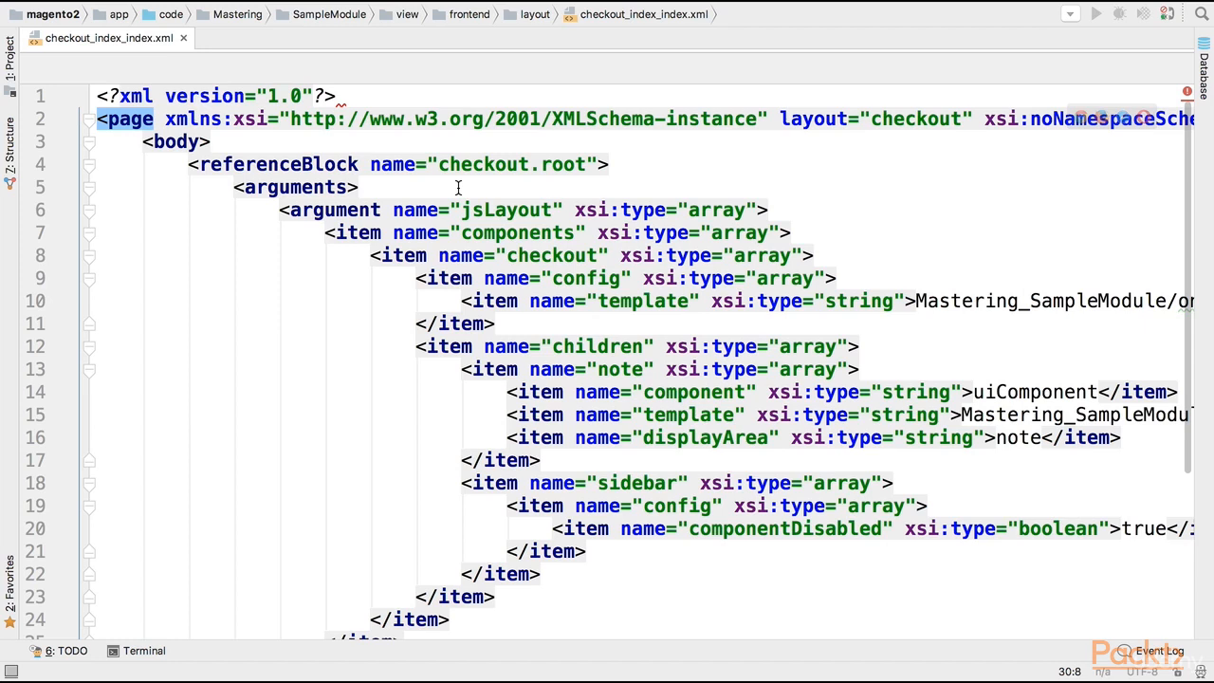
mouse_move(528, 208)
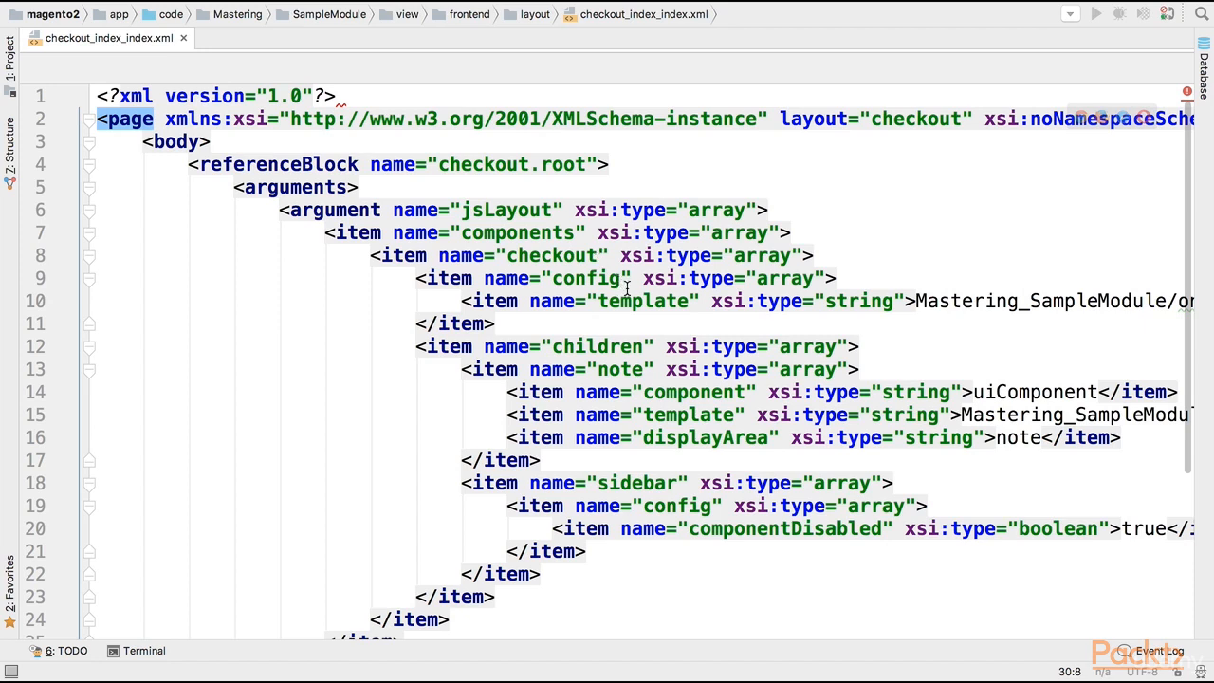
mouse_move(557, 255)
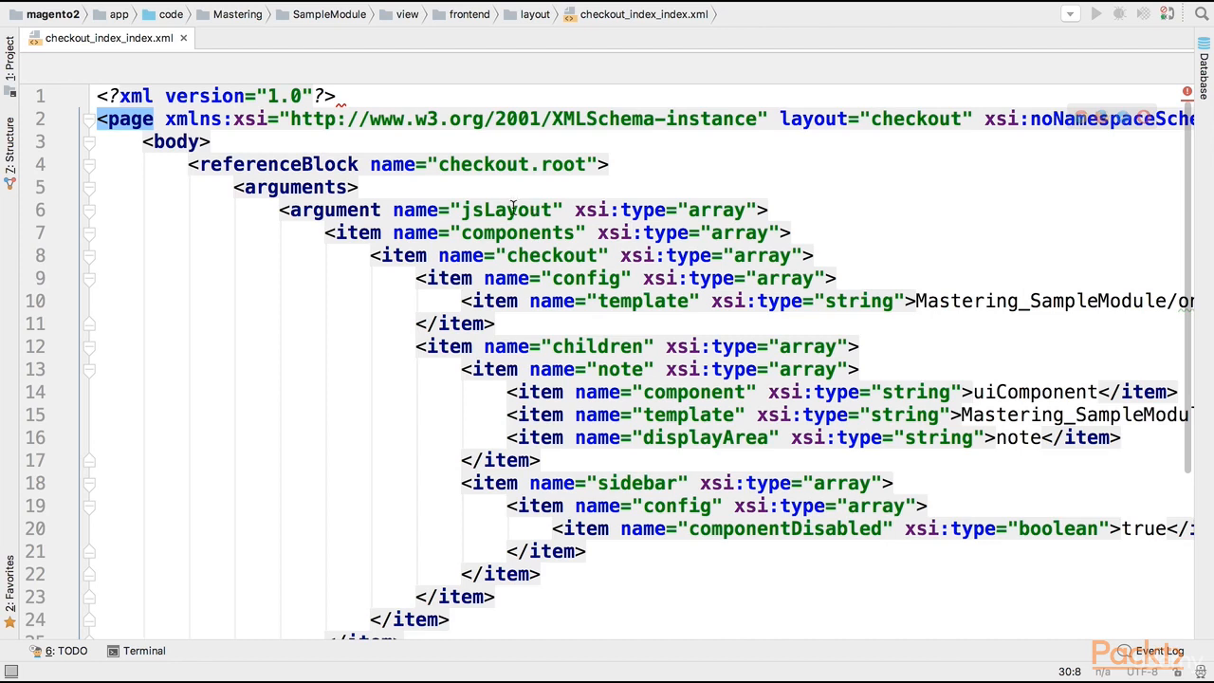
mouse_move(465, 164)
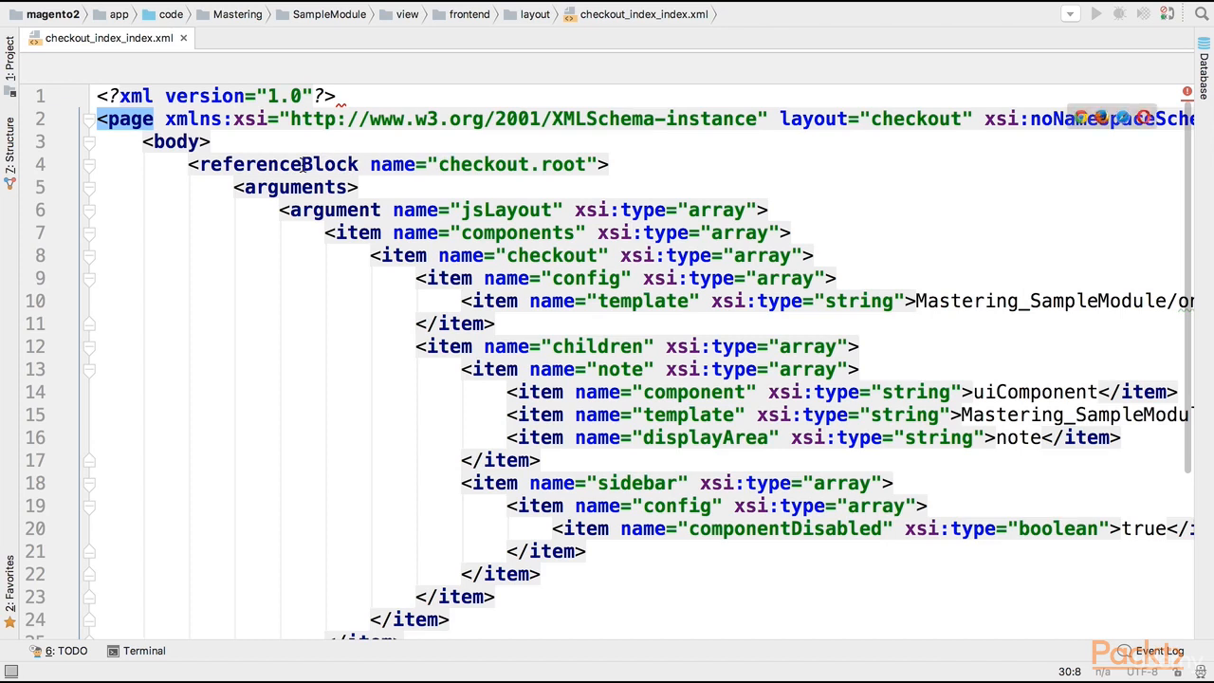
double_click(484, 164)
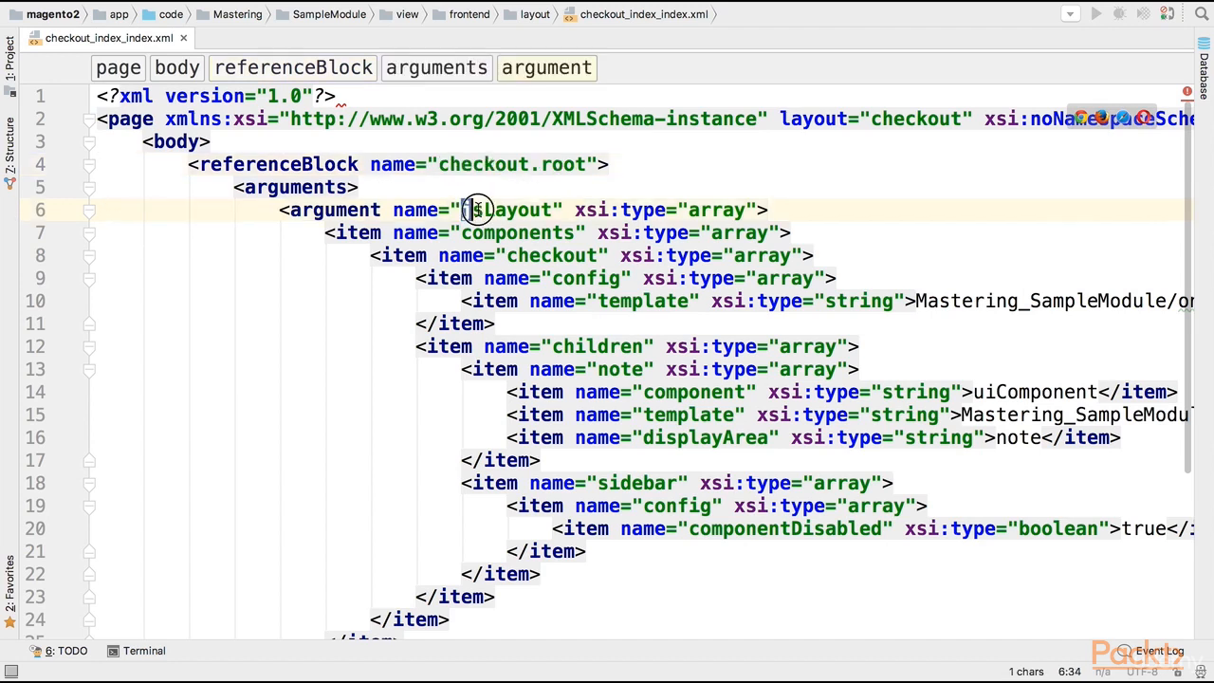
double_click(508, 209)
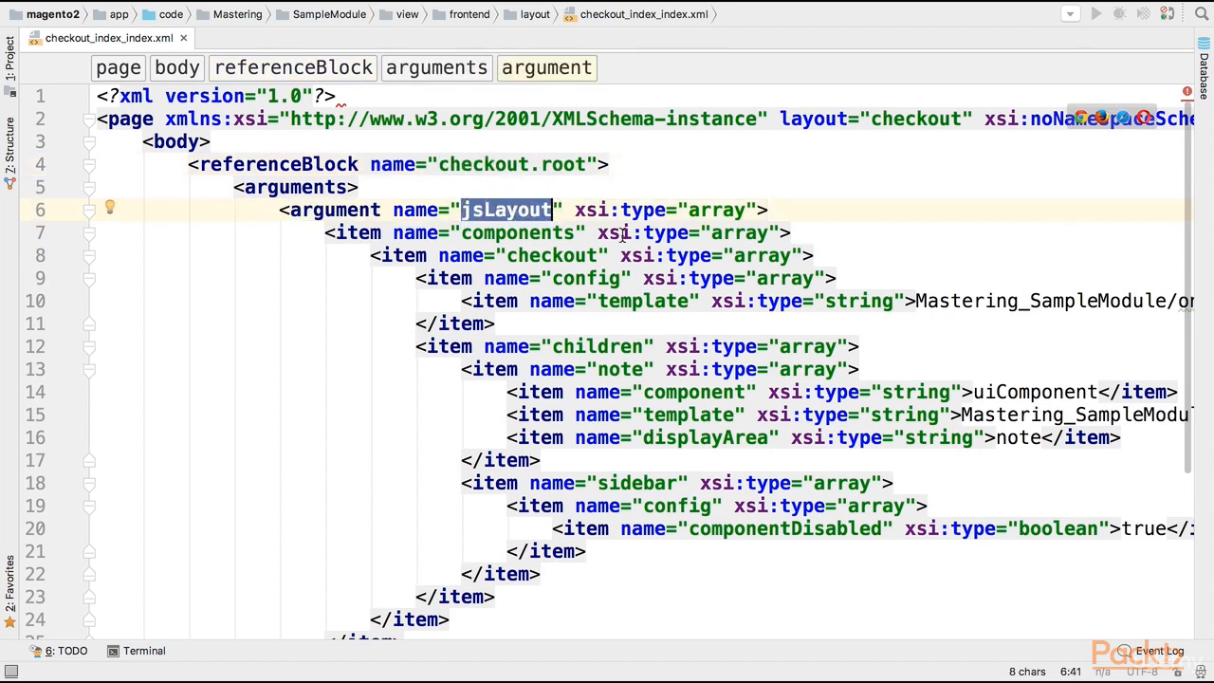
scroll("down", 3)
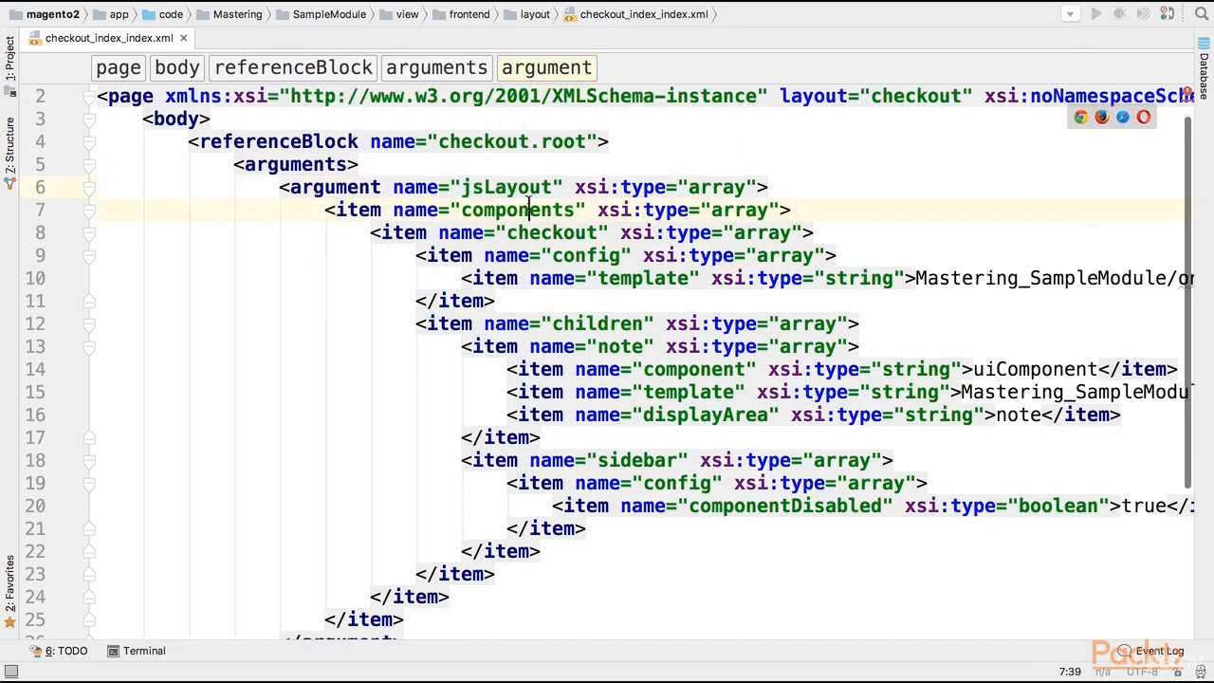
double_click(517, 210)
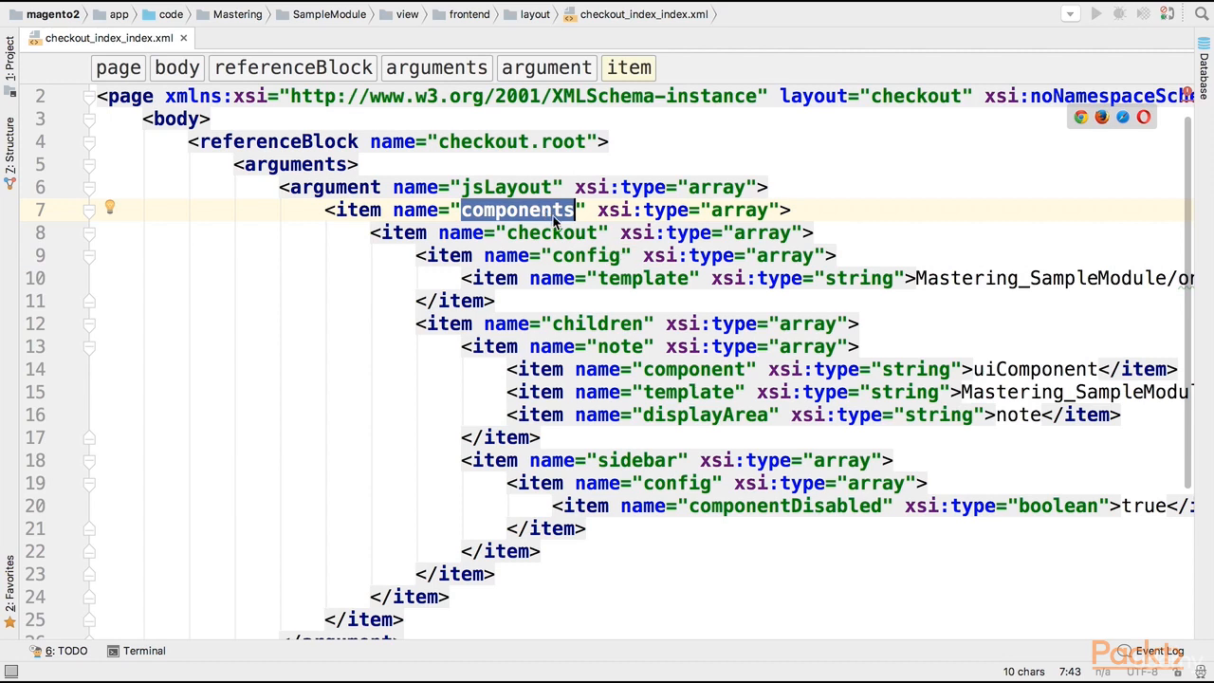
mouse_move(593, 231)
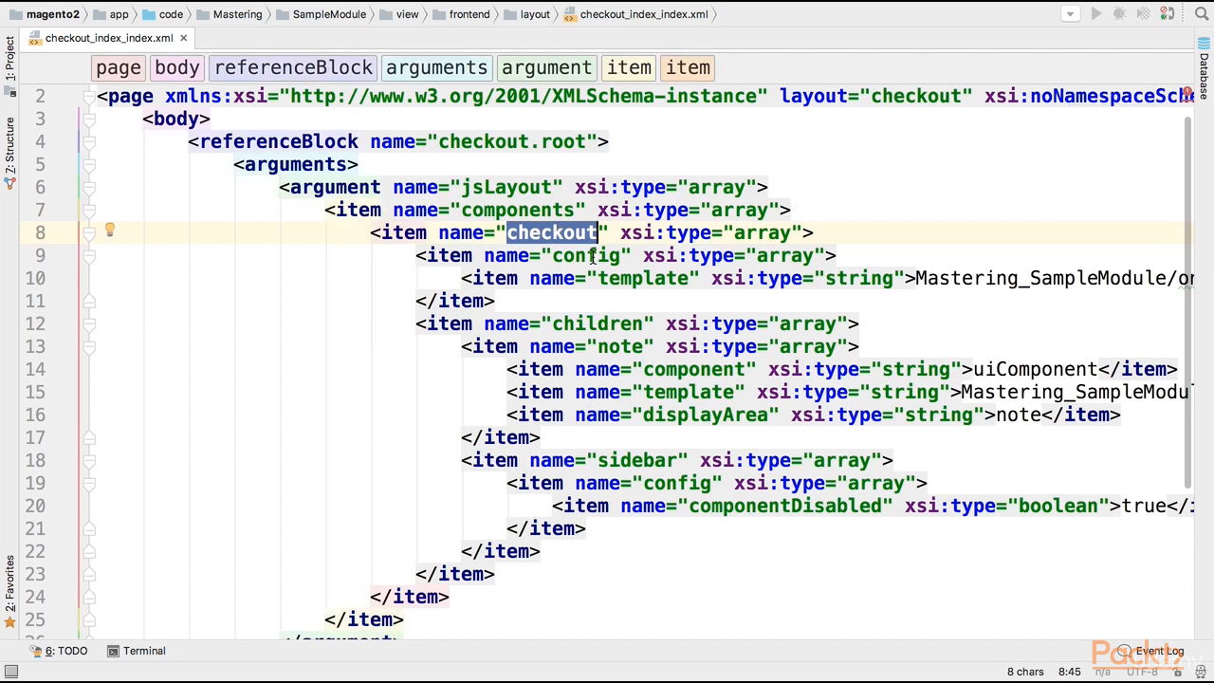
left_click(586, 256)
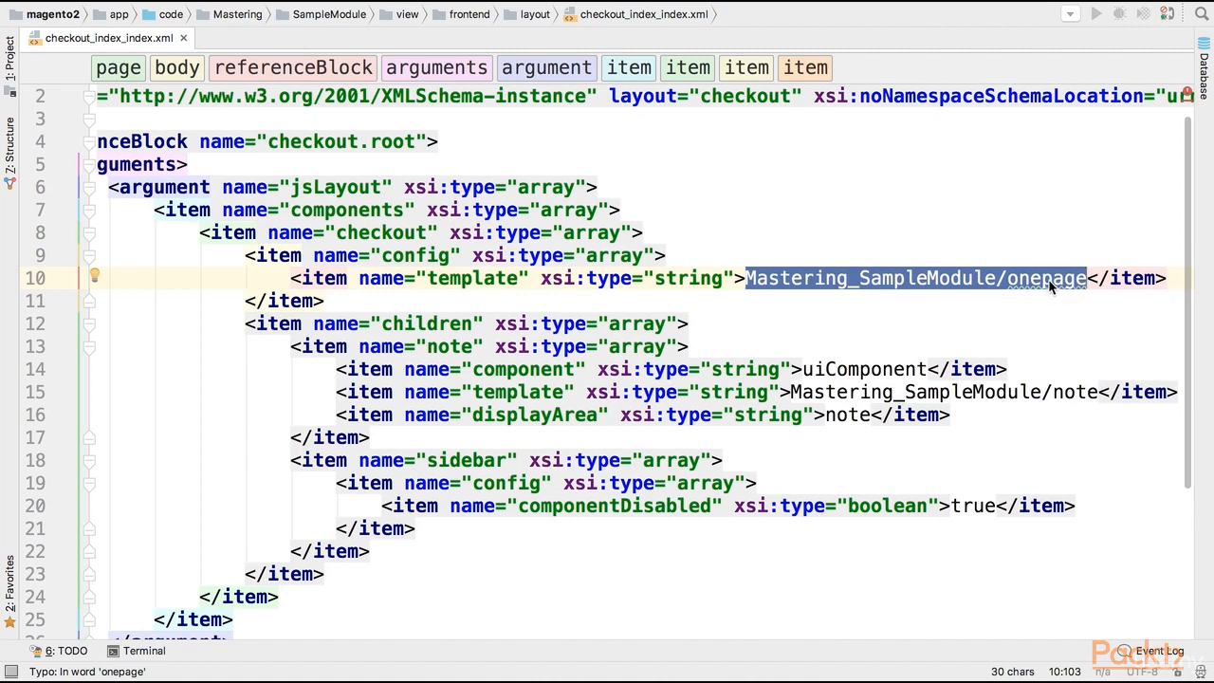
left_click(996, 278)
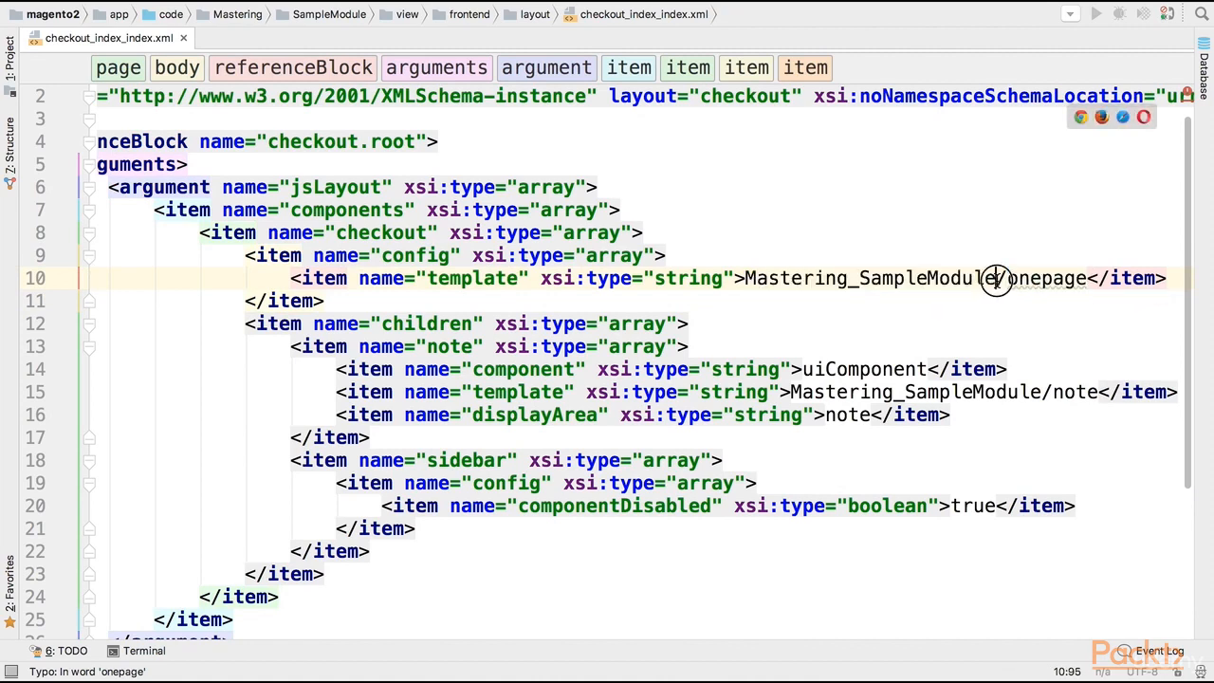
Review the onepage template path, note child item and note template name.
double_click(870, 278)
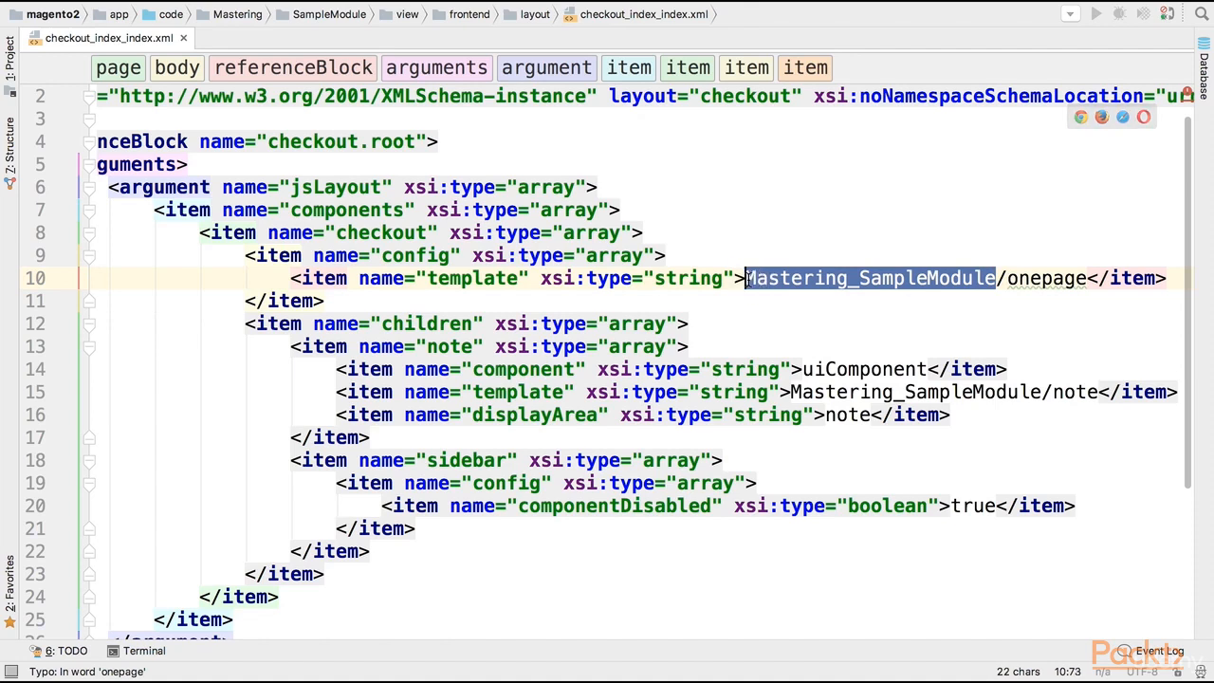
mouse_move(1048, 278)
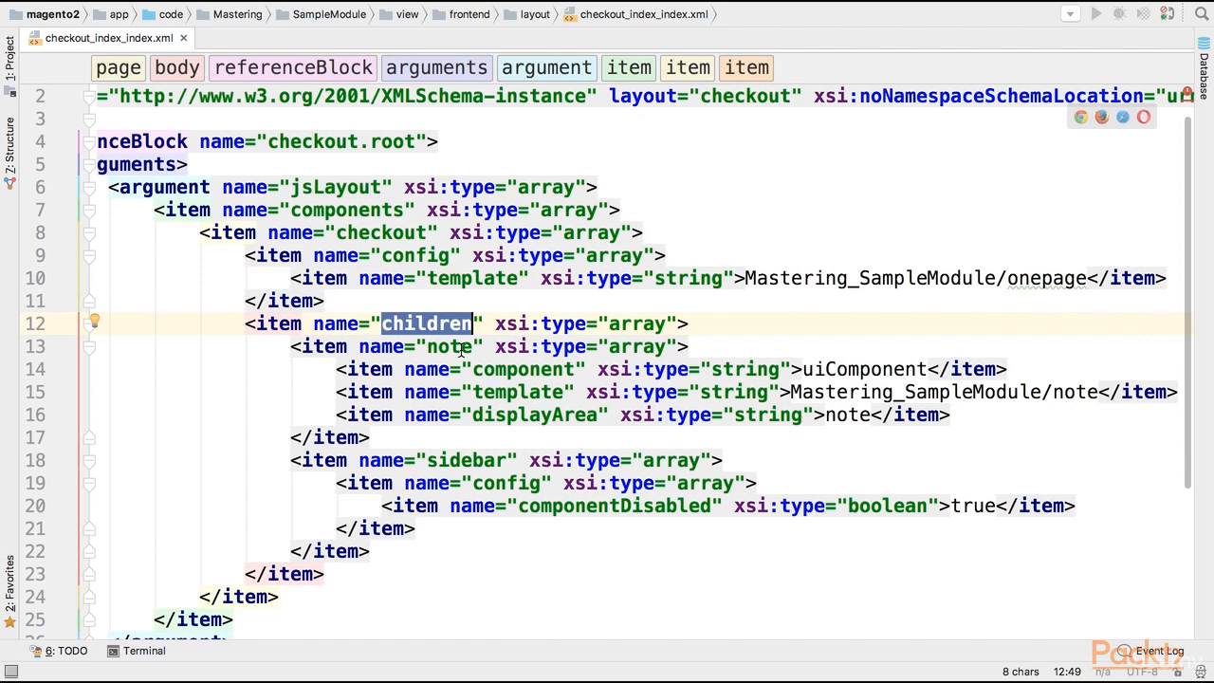
double_click(450, 346)
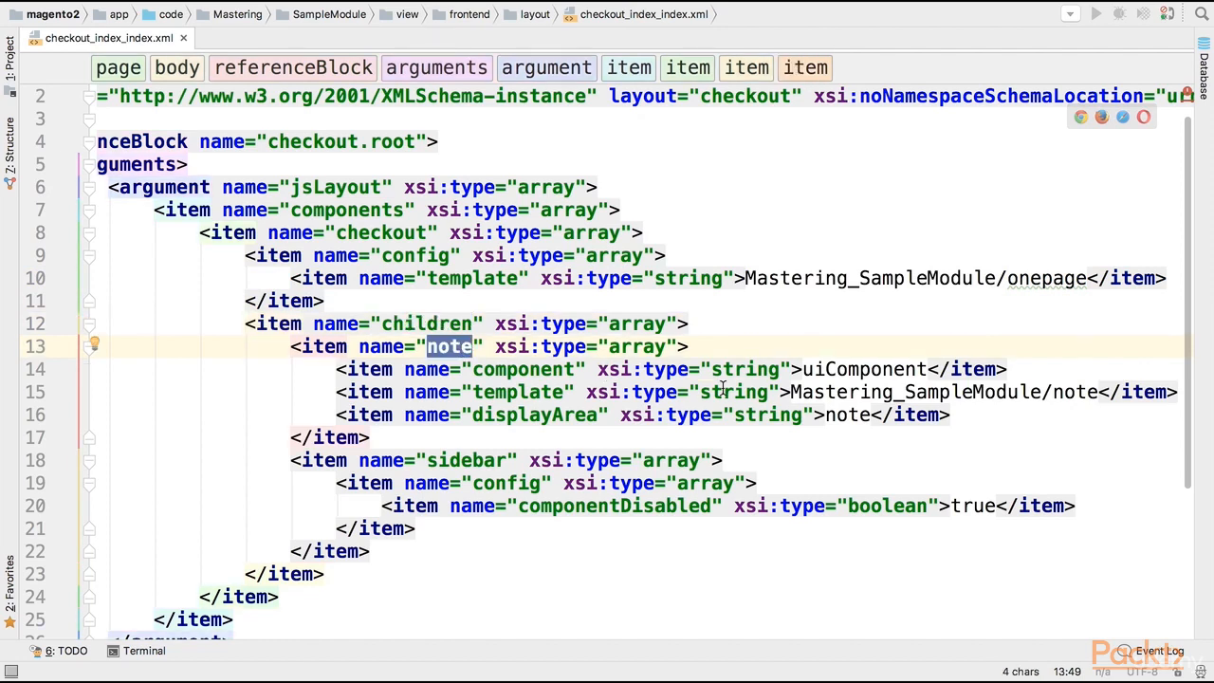
mouse_move(464, 352)
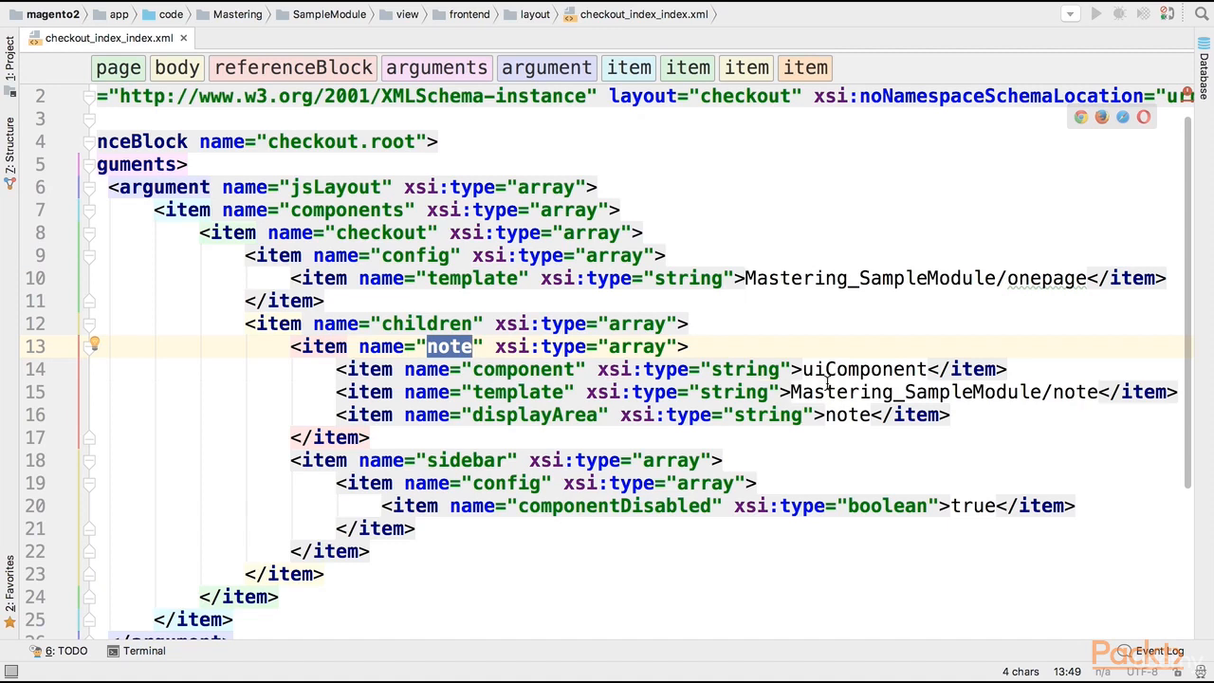
mouse_move(806, 369)
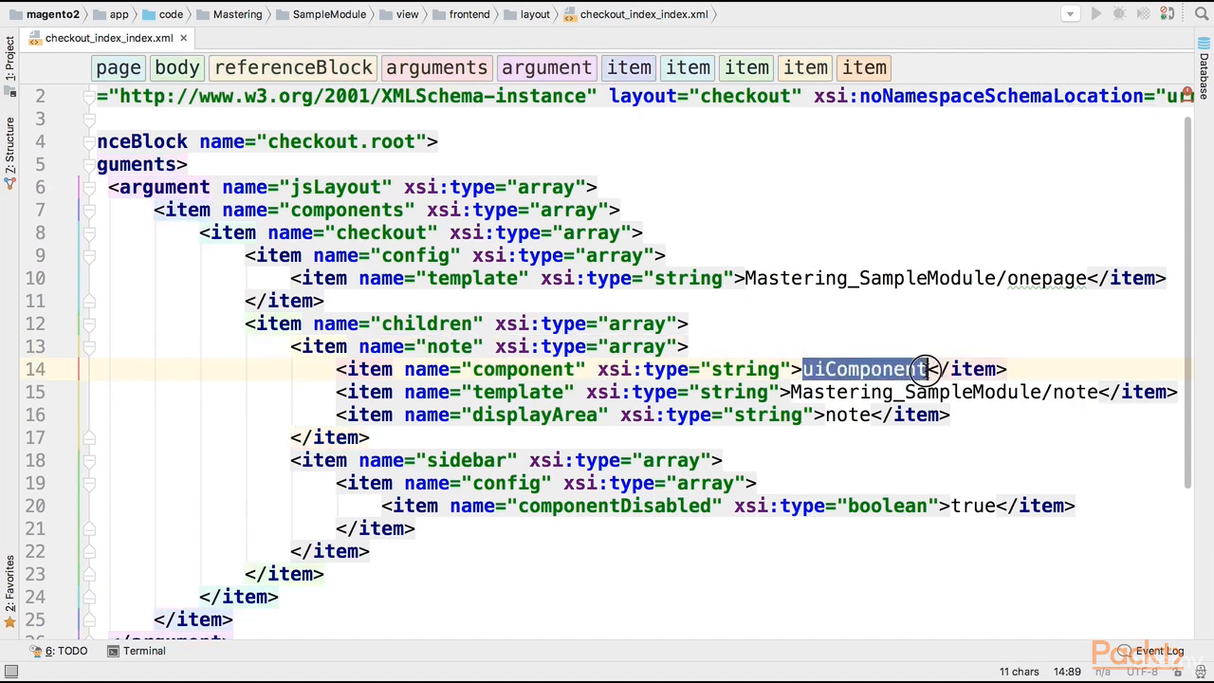
mouse_move(629, 374)
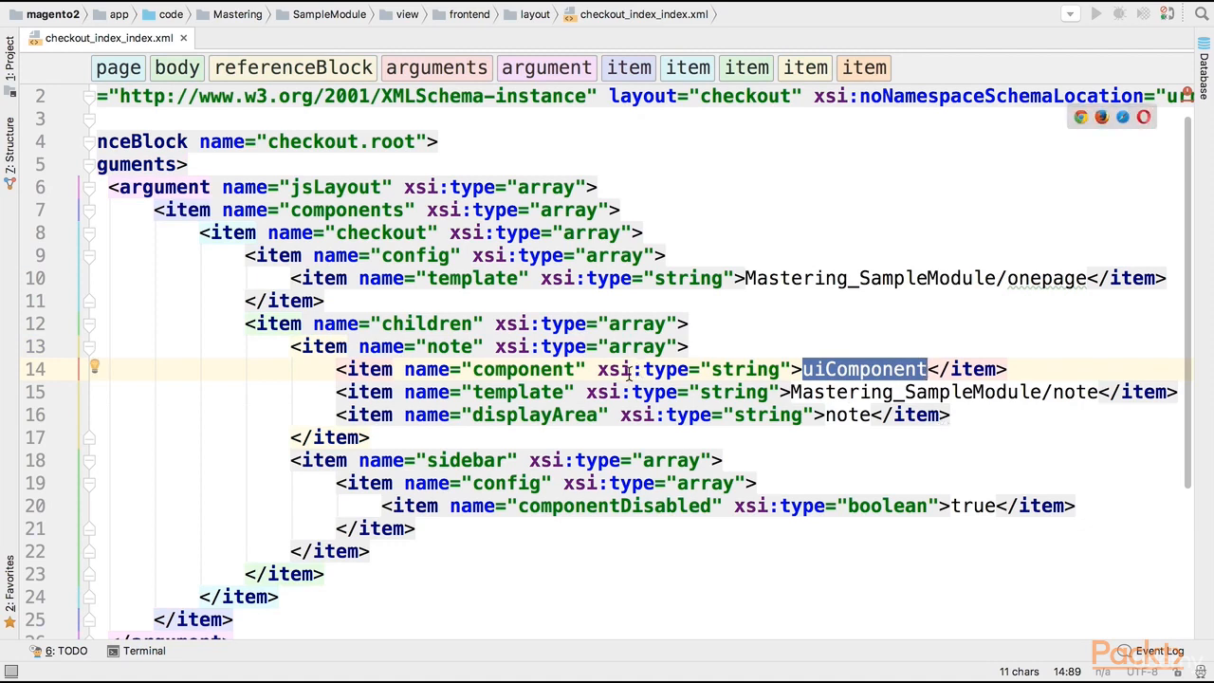
double_click(517, 392)
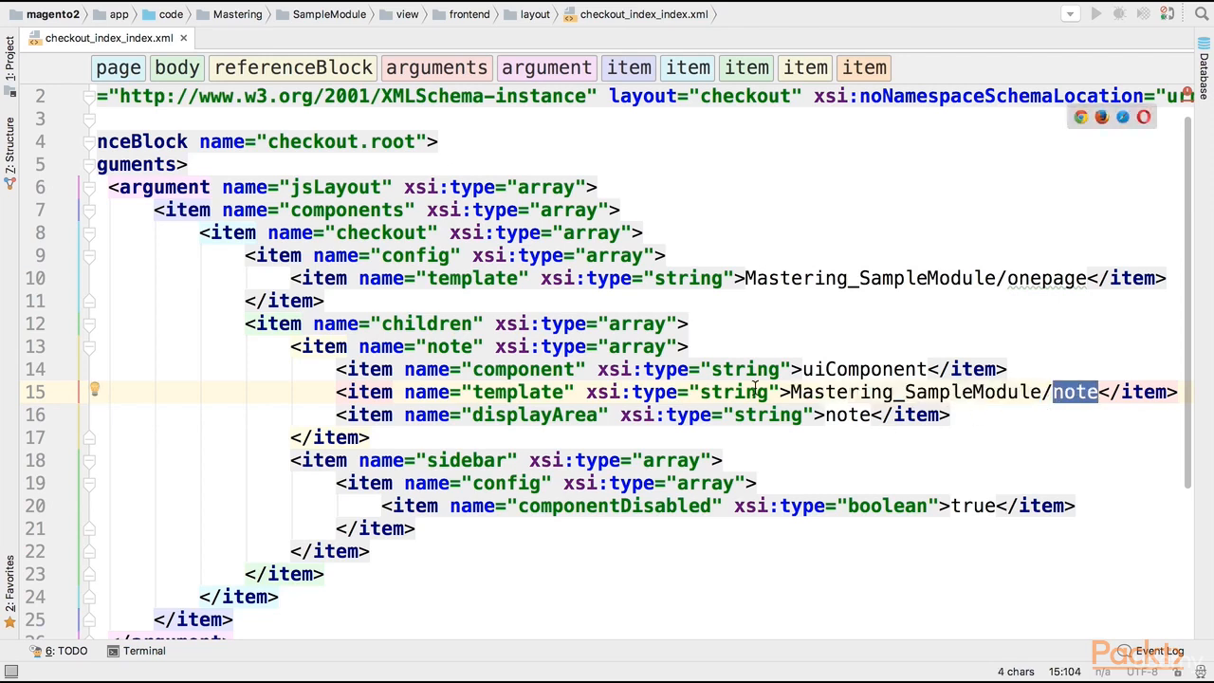
mouse_move(616, 414)
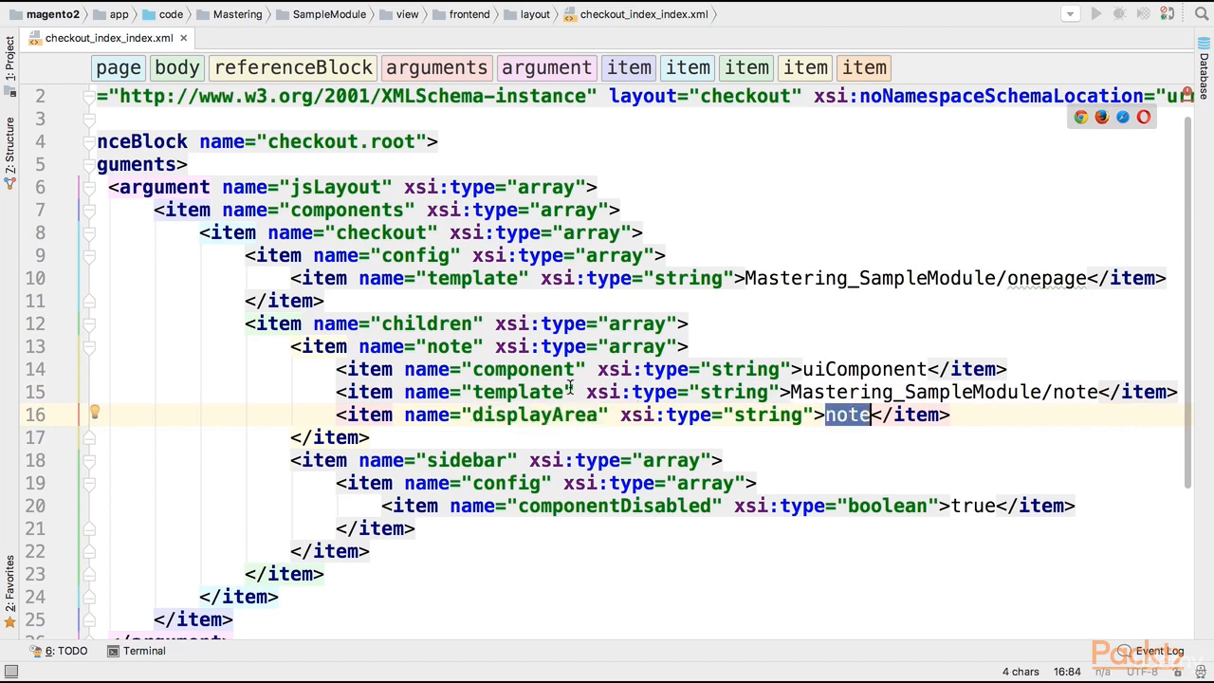
mouse_move(483, 447)
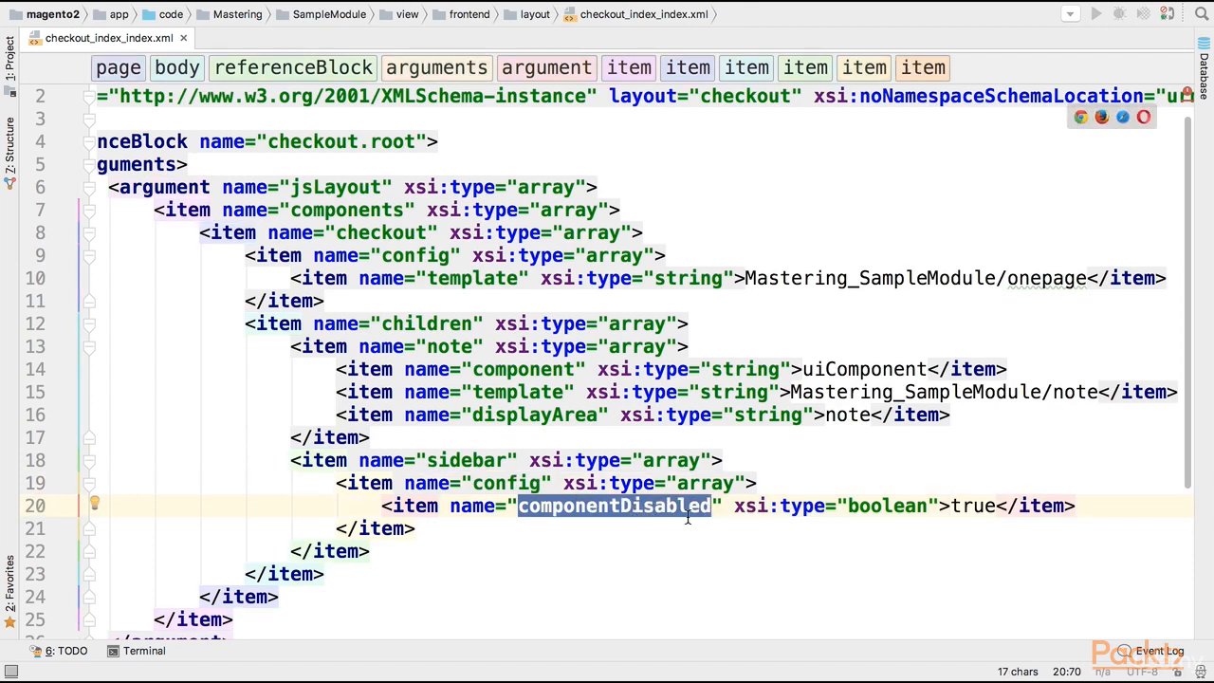
double_click(972, 505)
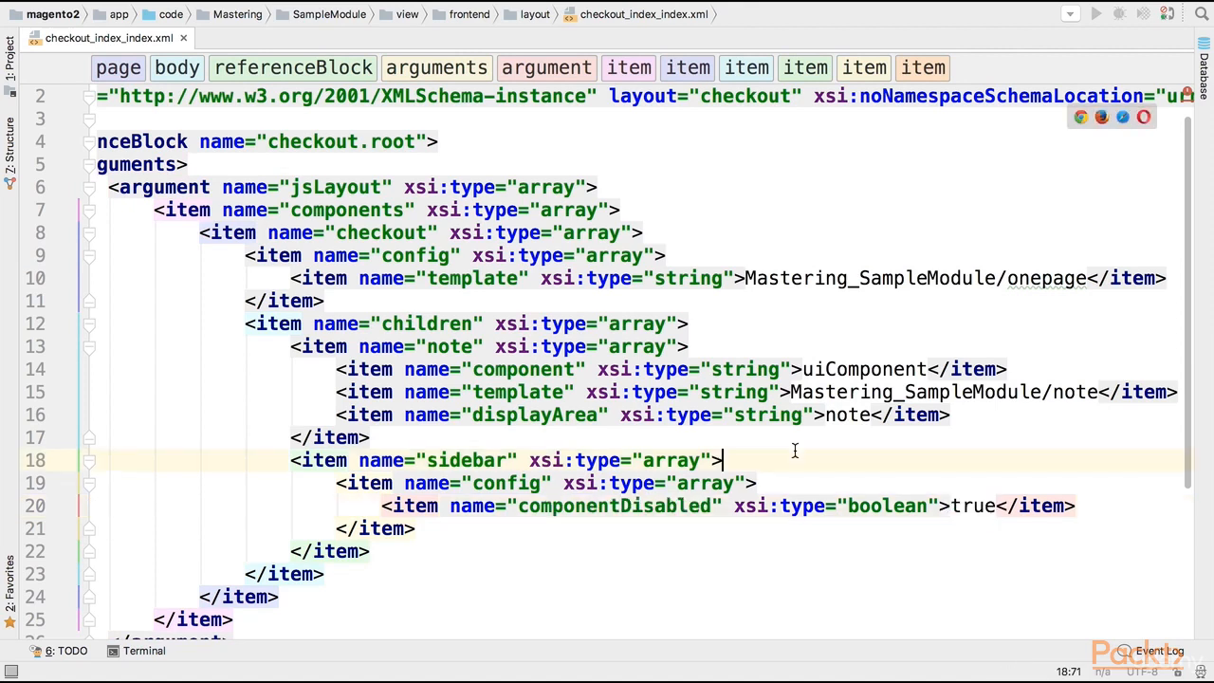
double_click(466, 460)
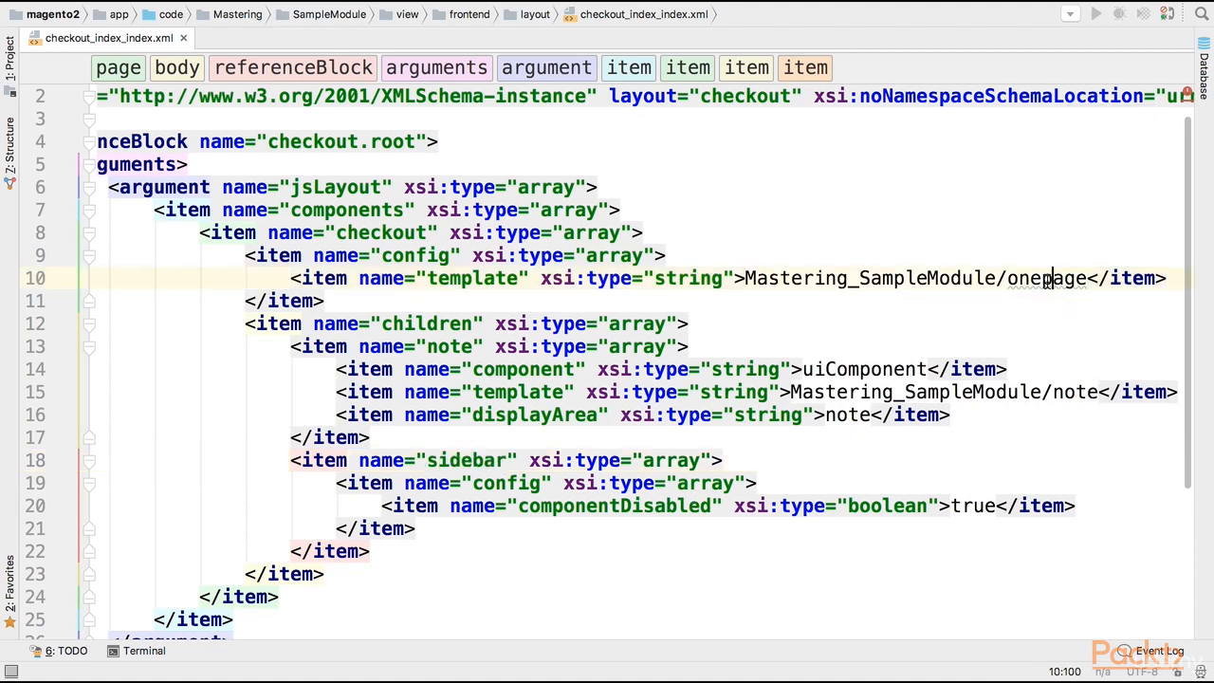
double_click(1046, 278)
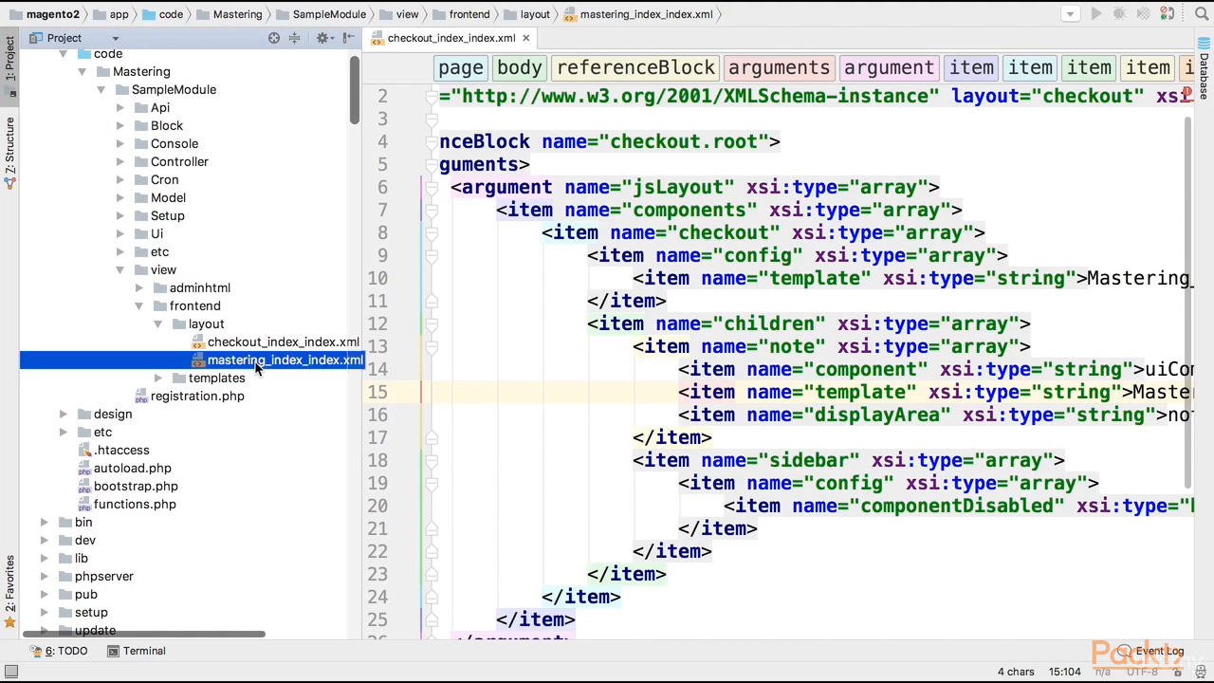
Create a web folder under the module's frontend view.
left_click(194, 306)
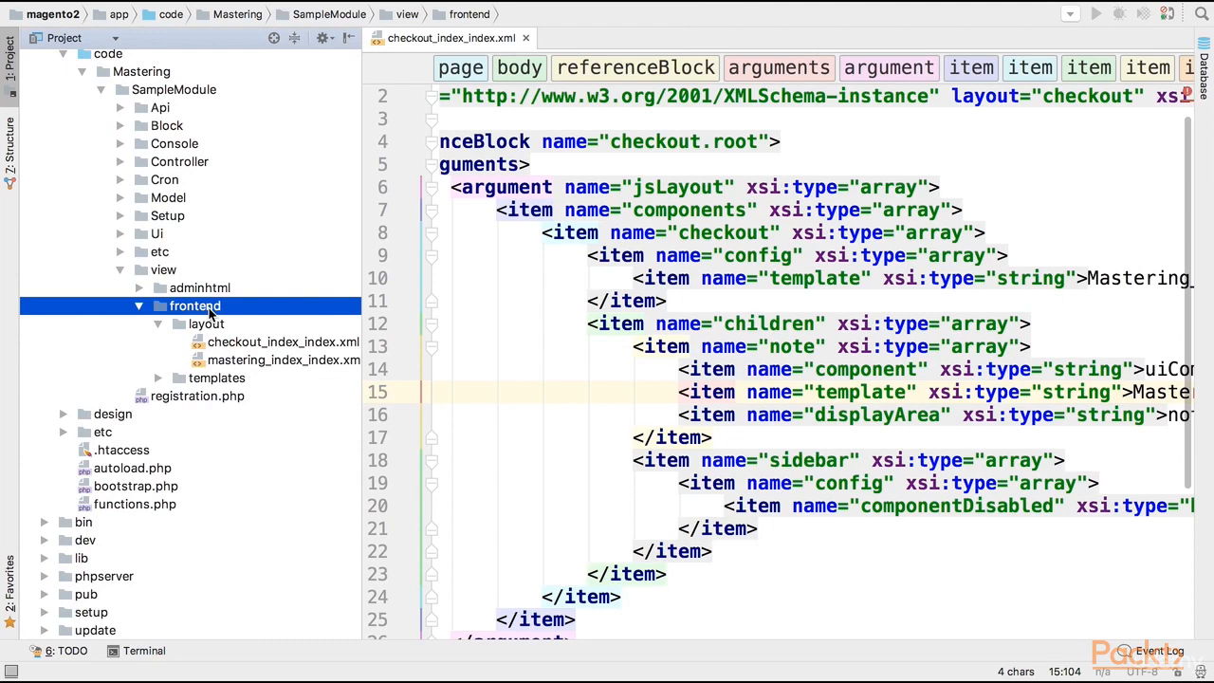
right_click(194, 306)
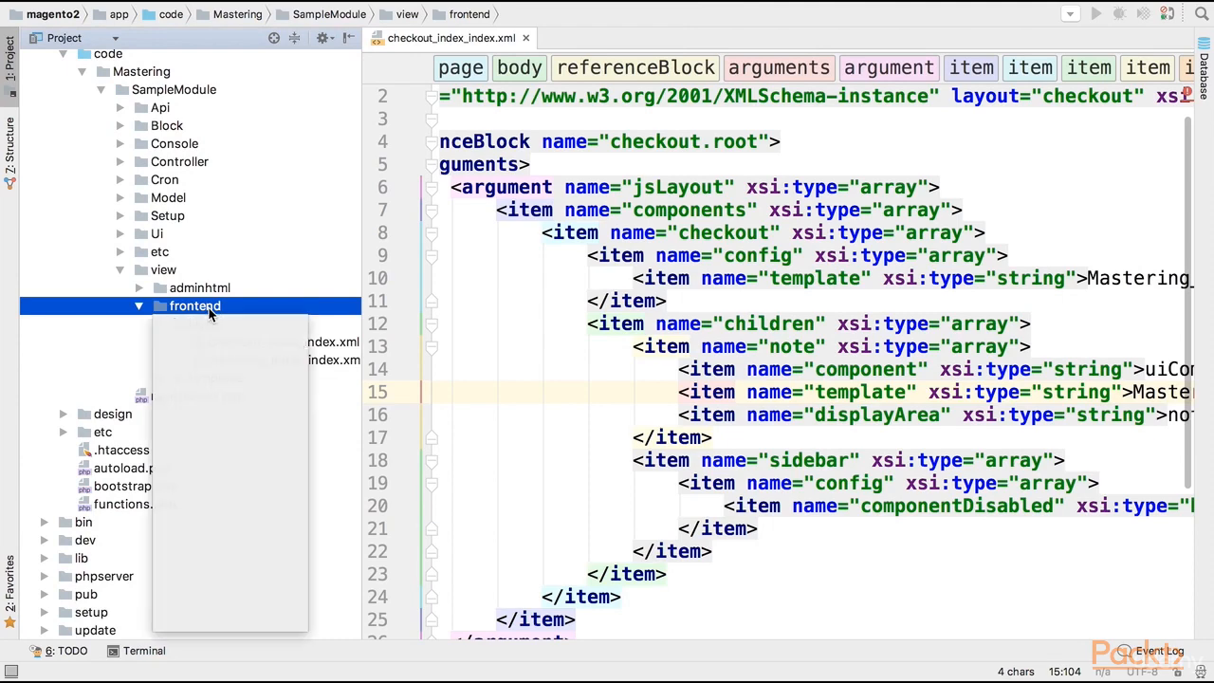
type("w")
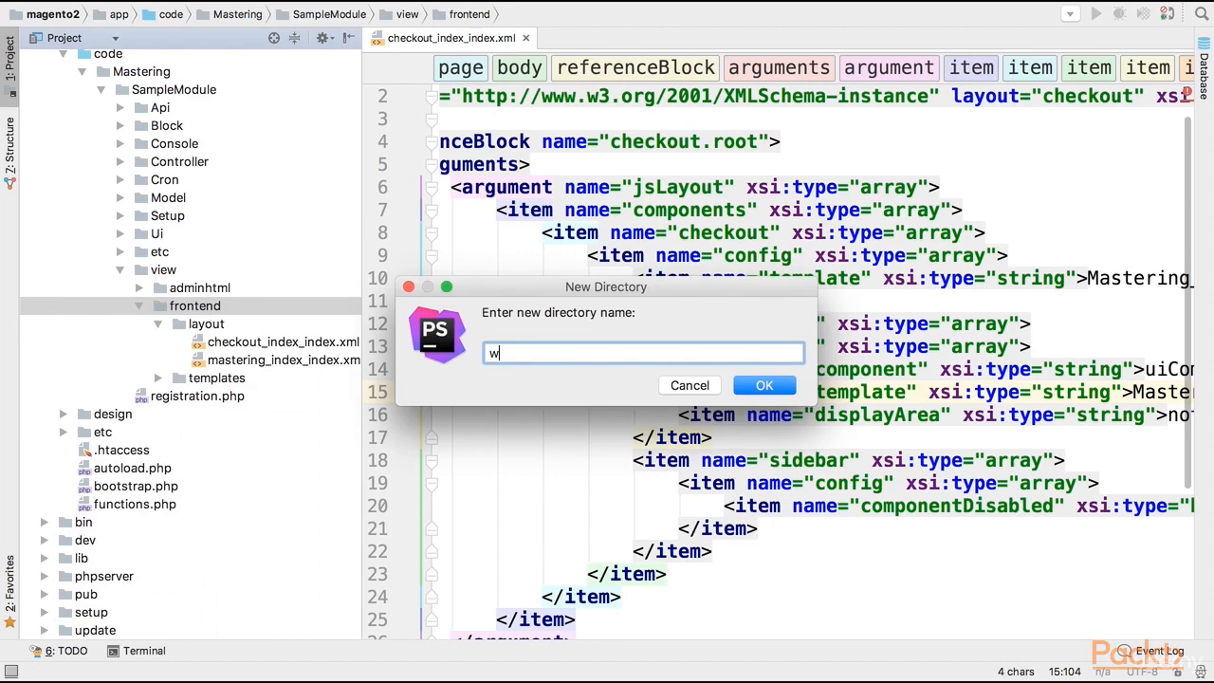
left_click(765, 386)
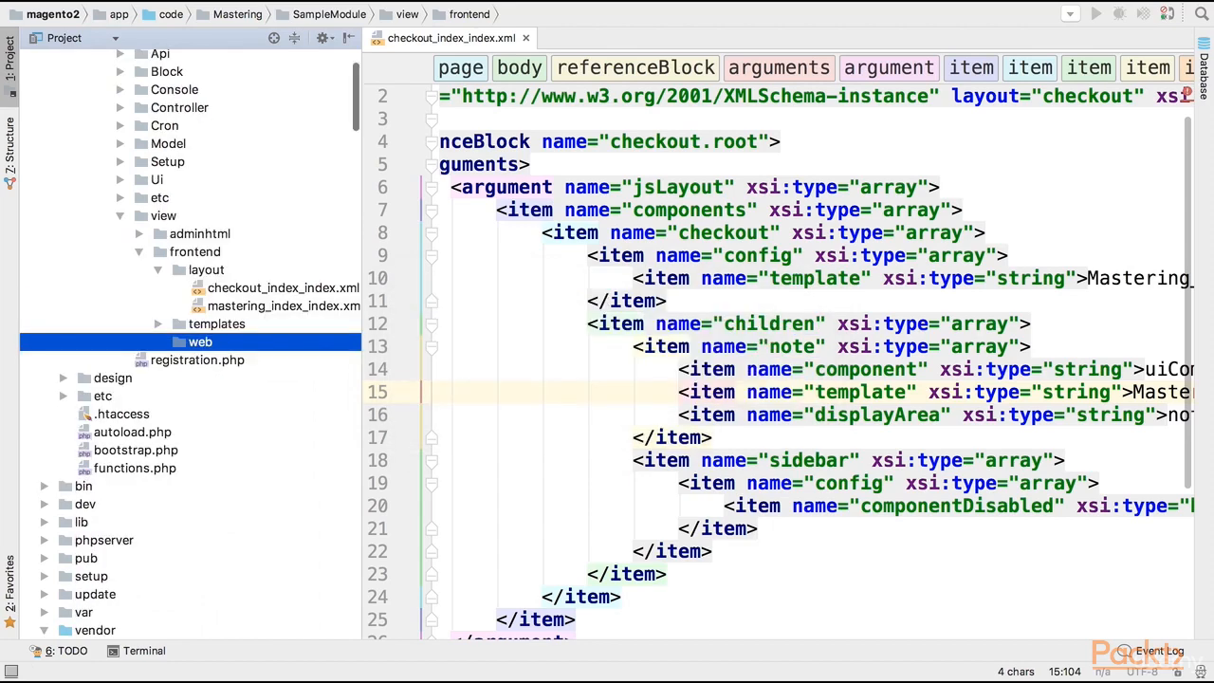
Add a template subfolder inside web and expand templates showing hello.phtml.
right_click(200, 342)
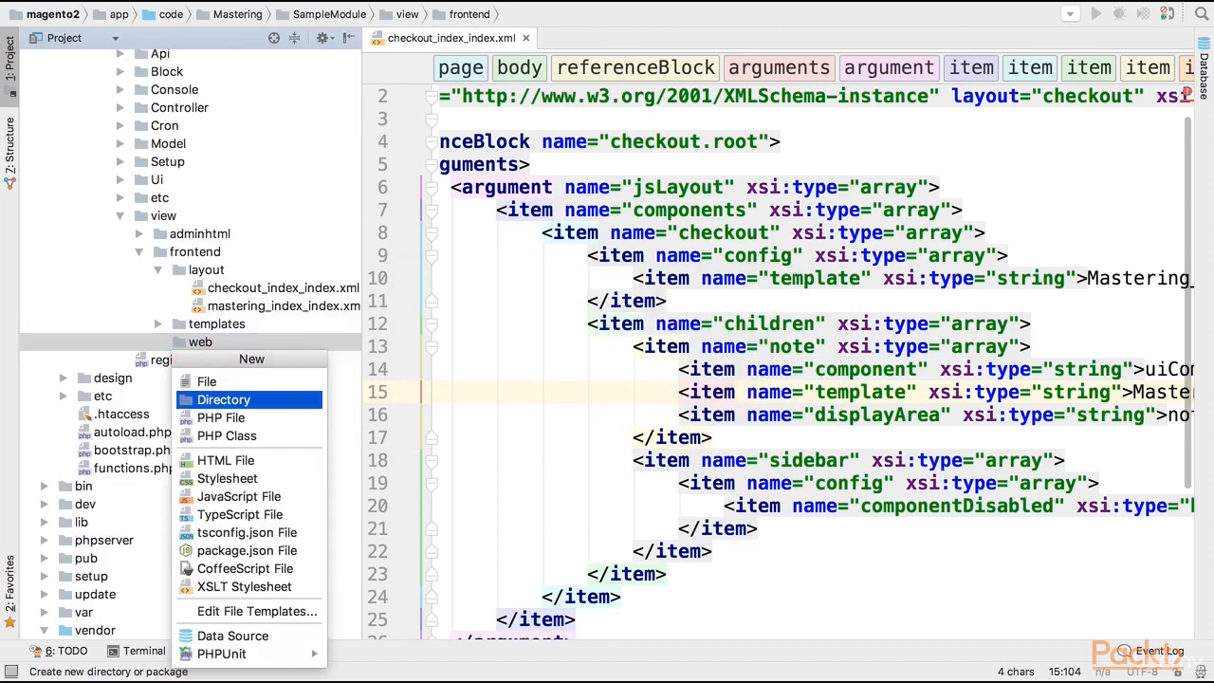
type("template")
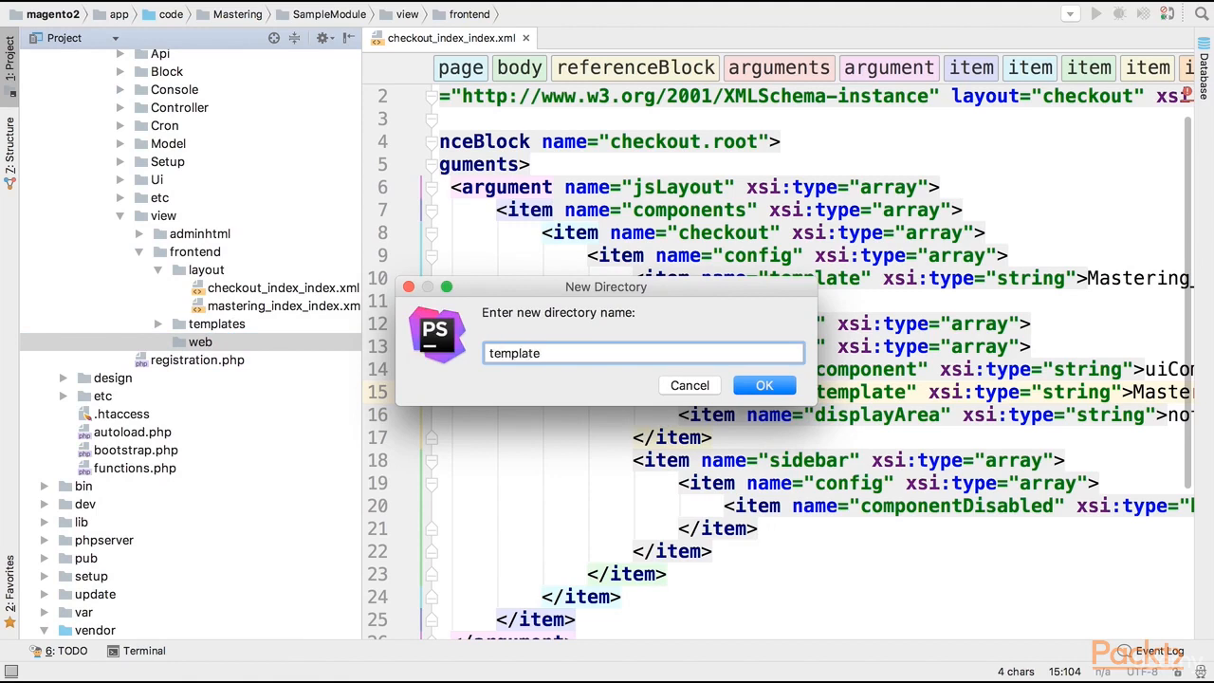
left_click(764, 384)
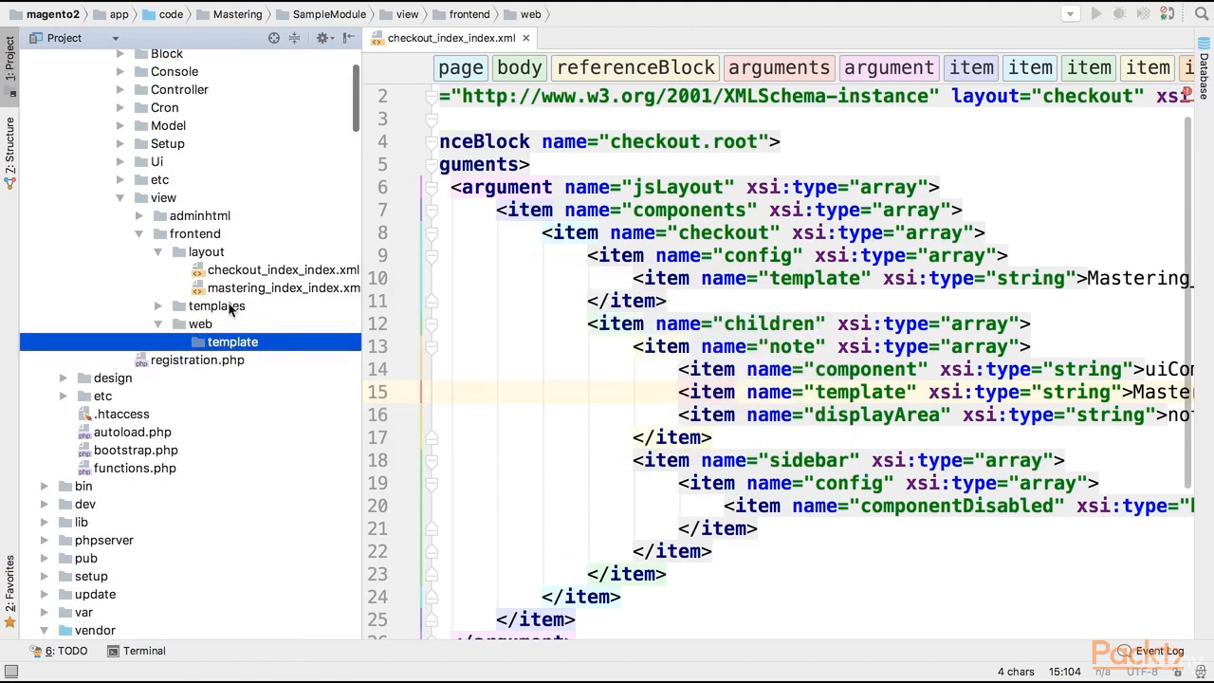
left_click(216, 305)
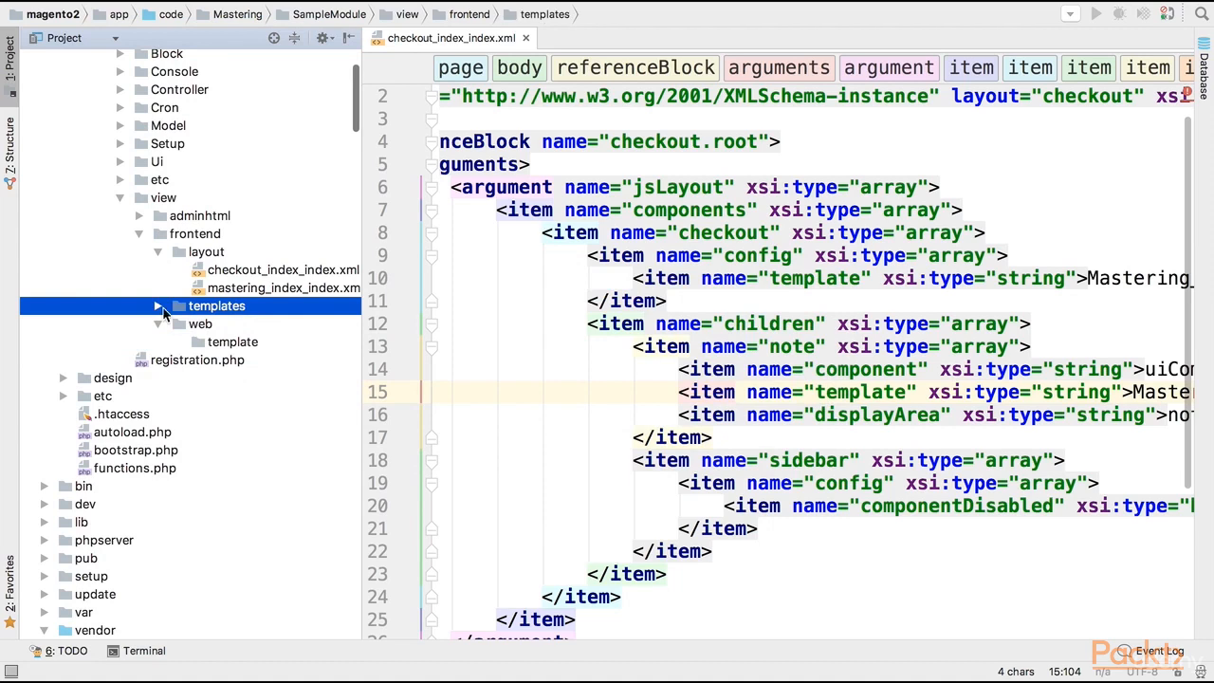
left_click(159, 306)
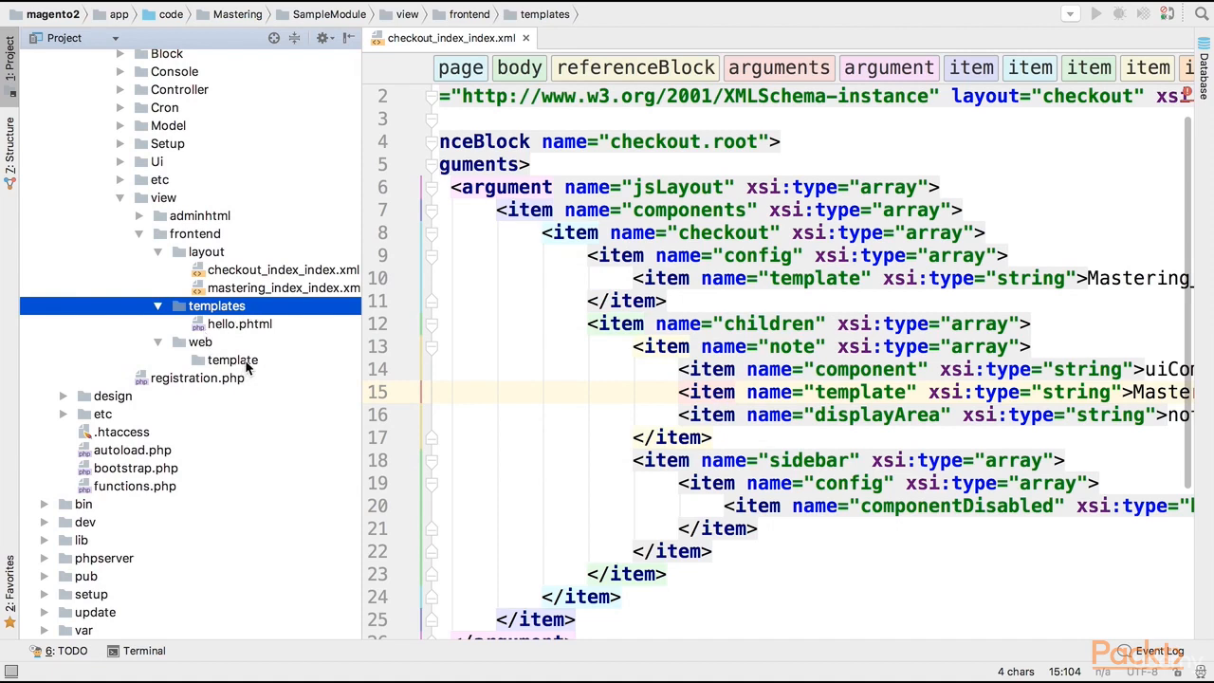
left_click(232, 359)
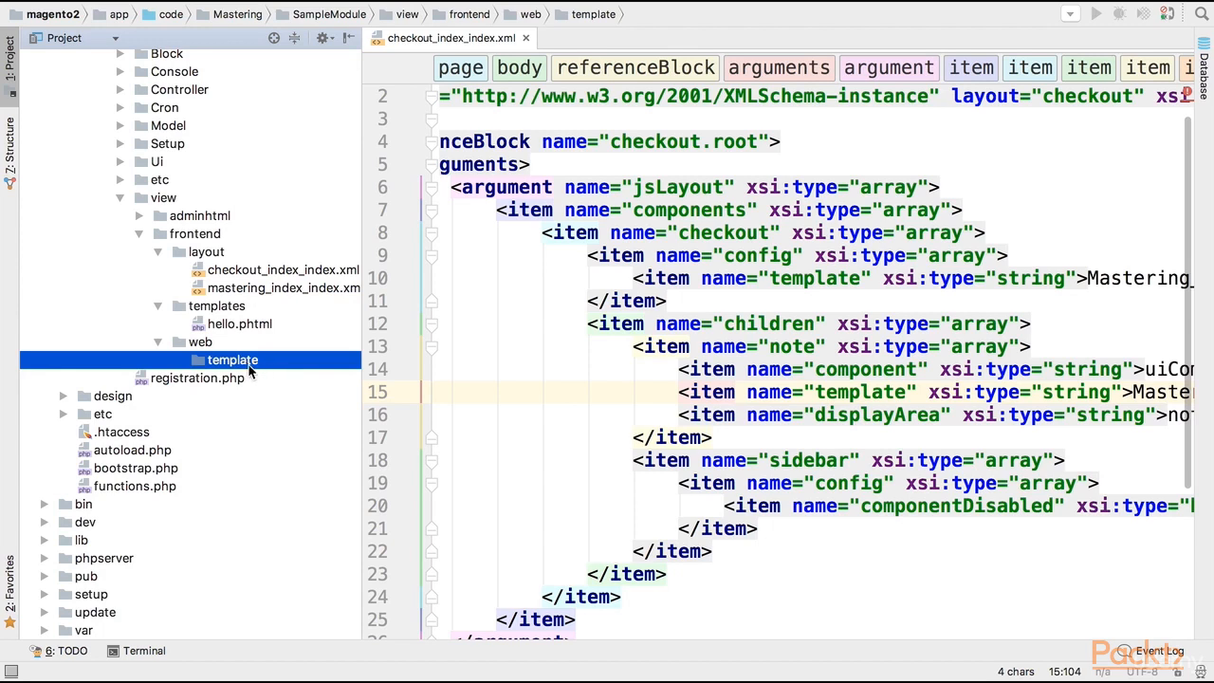
mouse_move(271, 375)
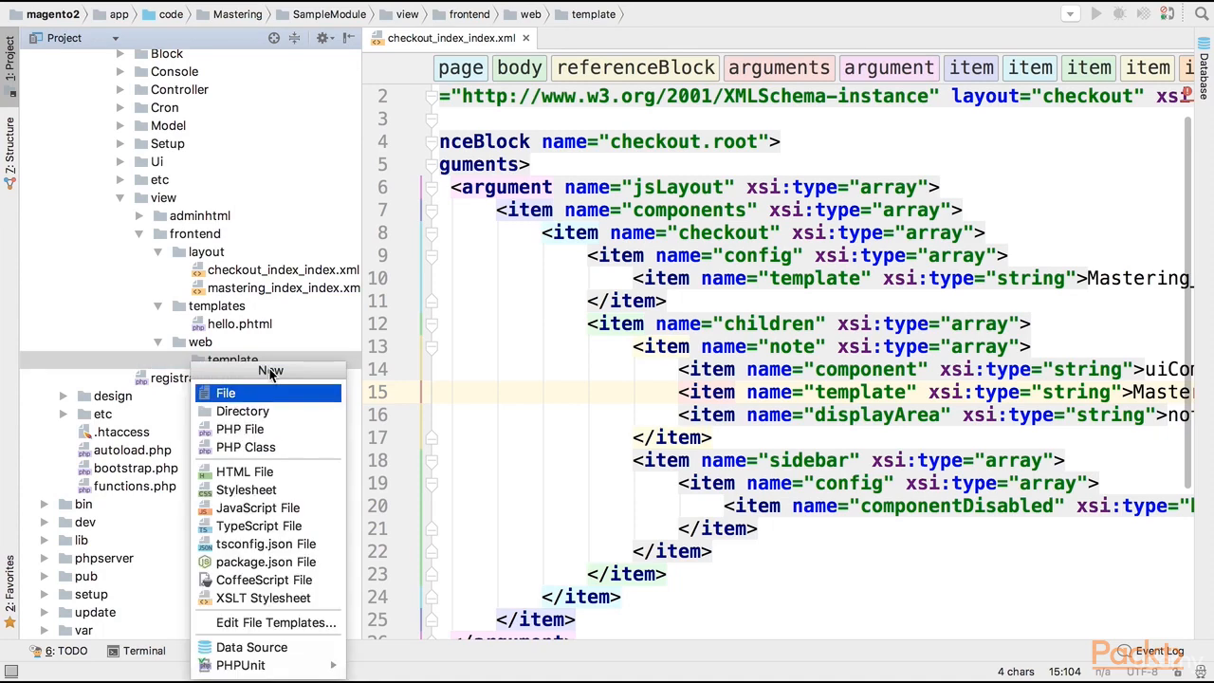
Create onepage.html in template and paste the copied onepage checkout markup.
left_click(226, 393)
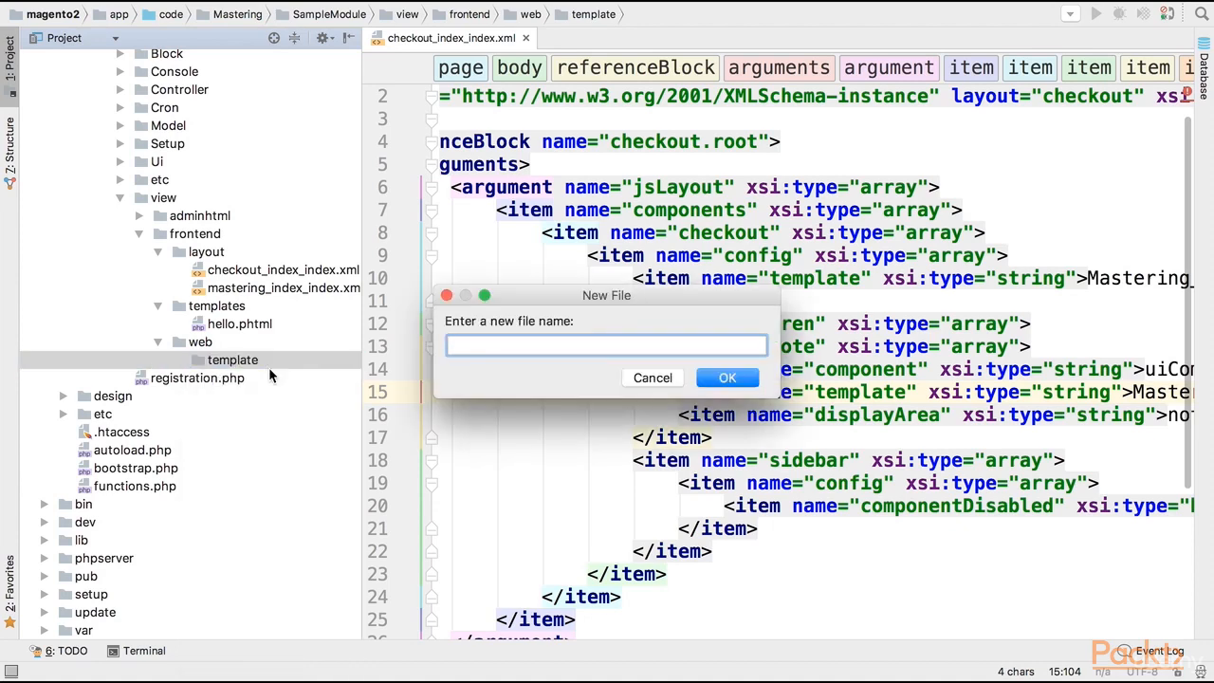
type("one")
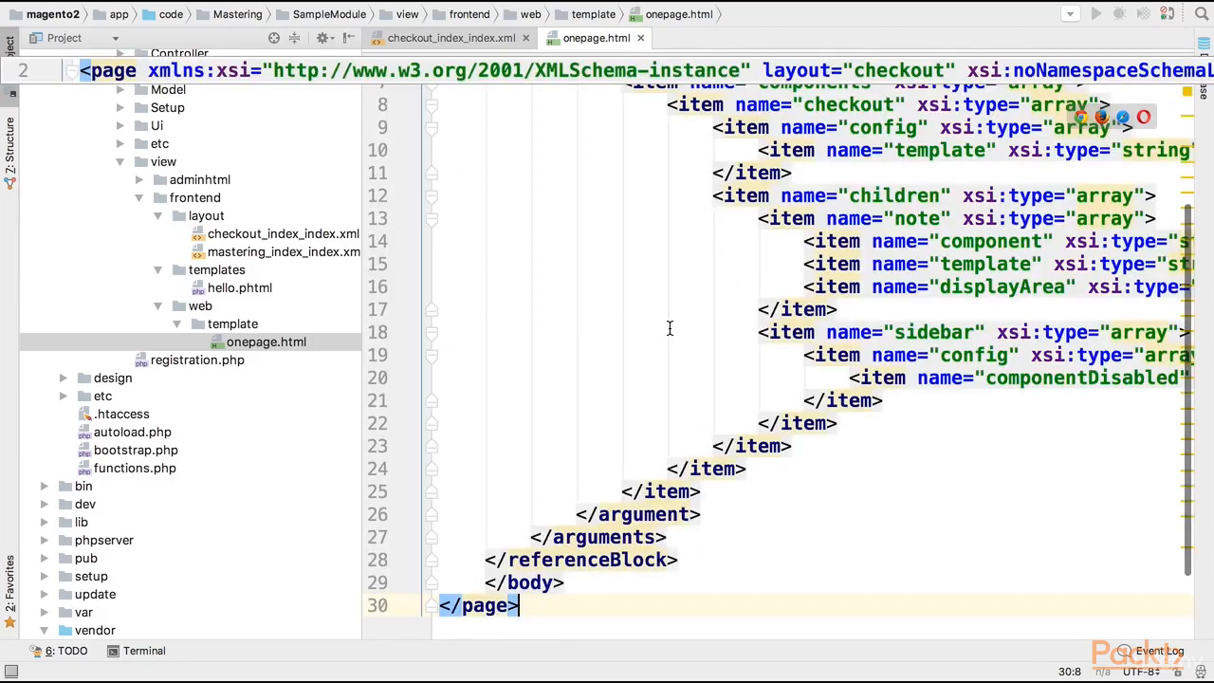
key("cmd+shift+v")
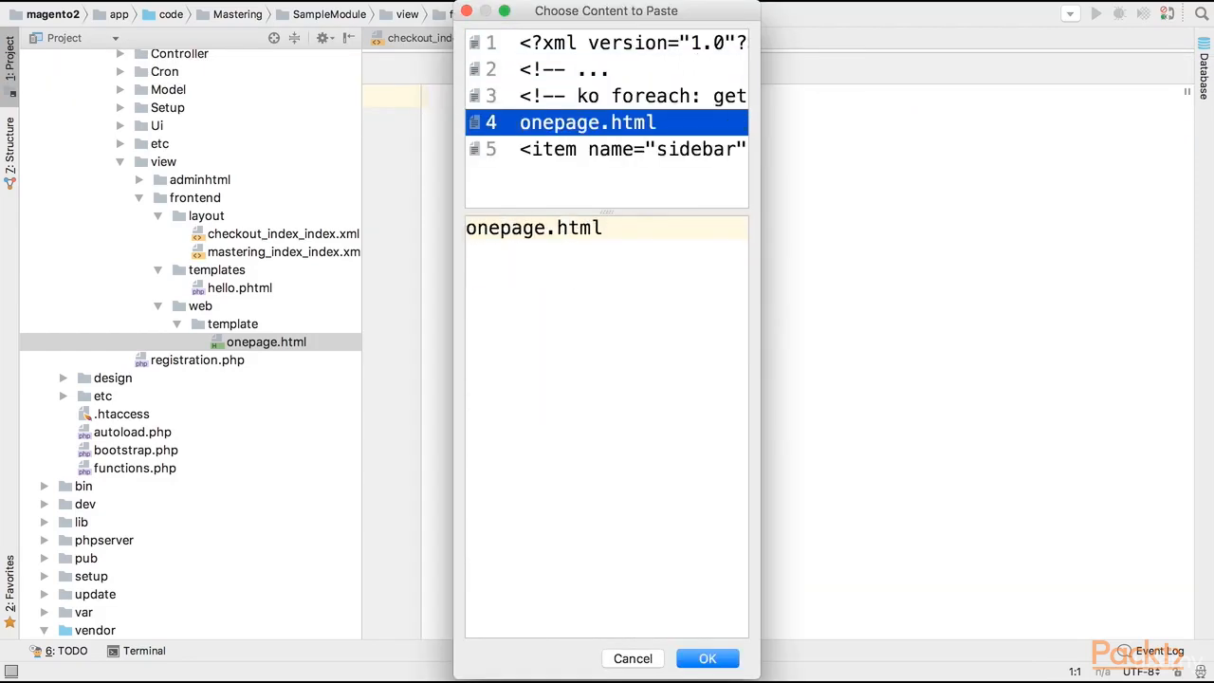
left_click(706, 658)
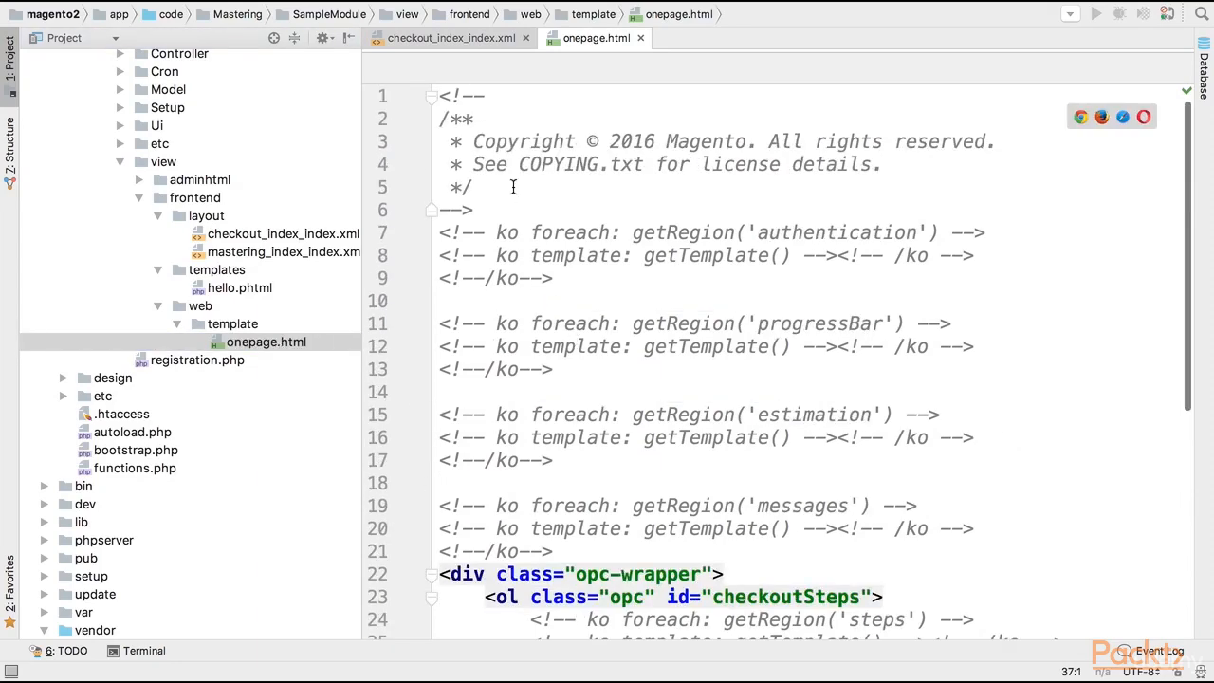
Delete the copyright comment header and highlight the note and sidebar region blocks.
left_click_drag(446, 95, 475, 210)
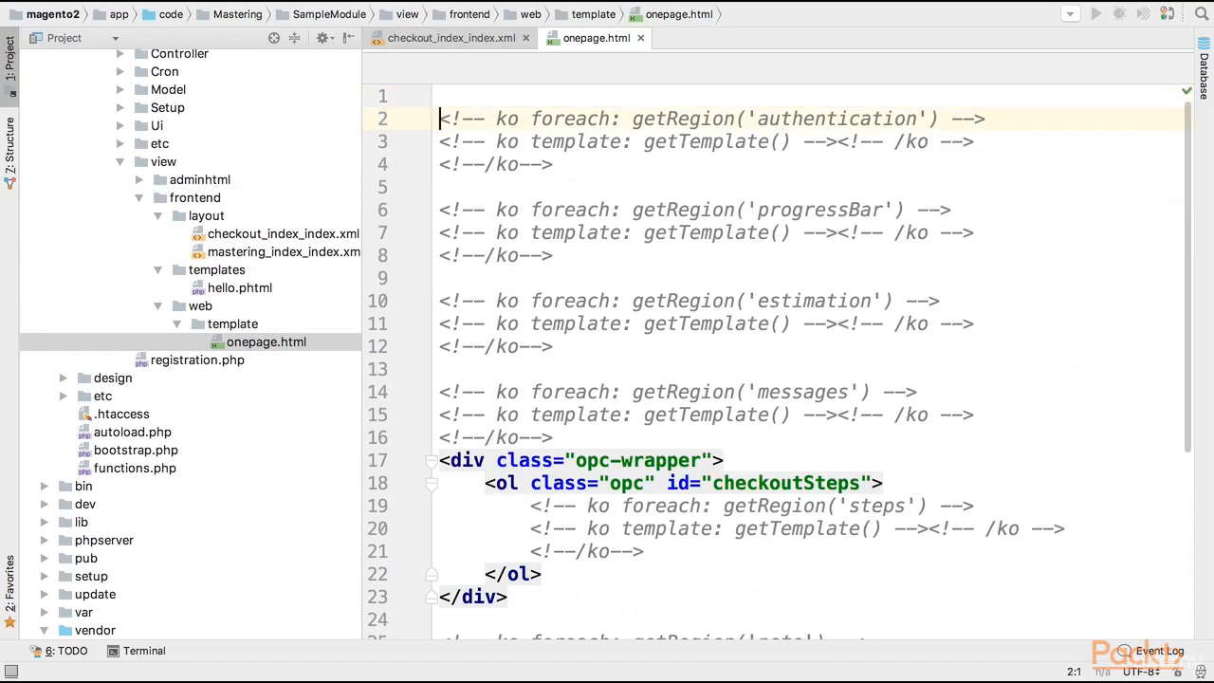
scroll("down", 3)
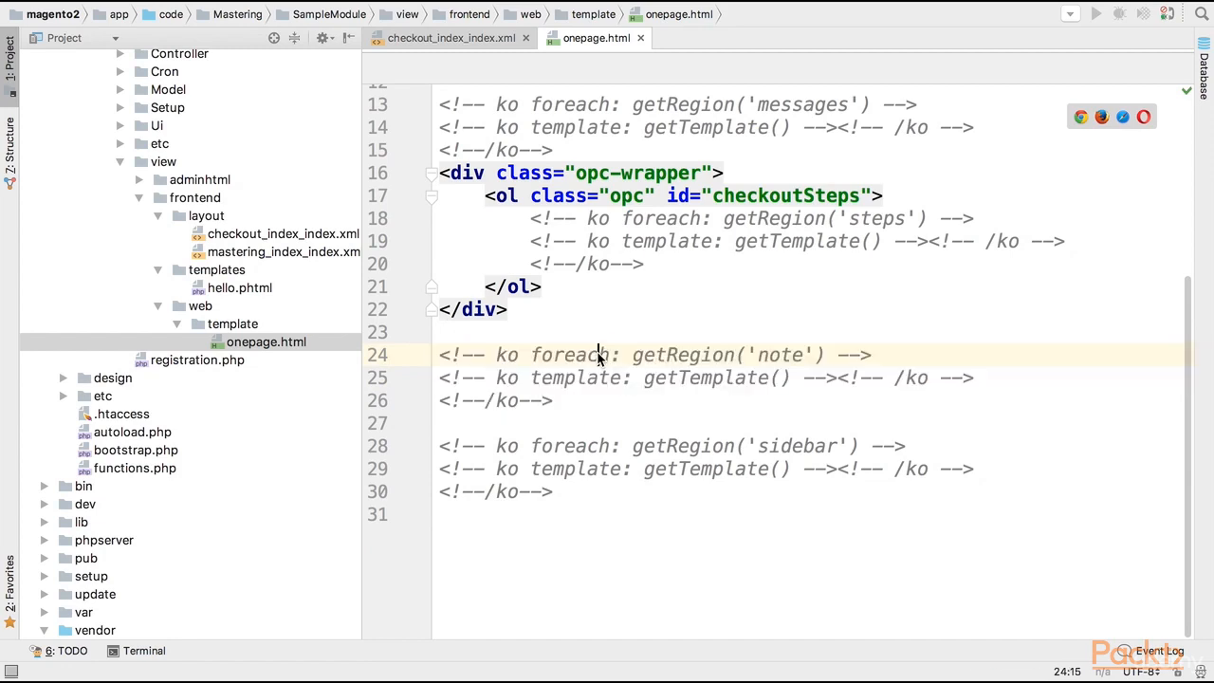
double_click(779, 354)
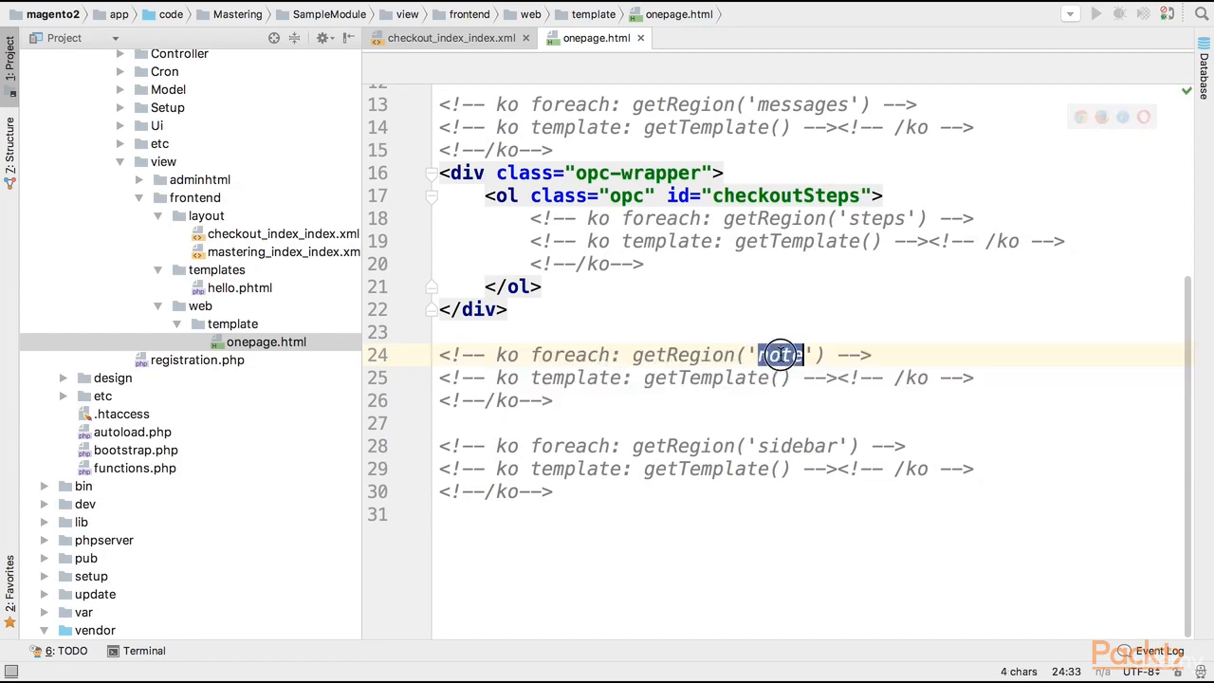
double_click(780, 354)
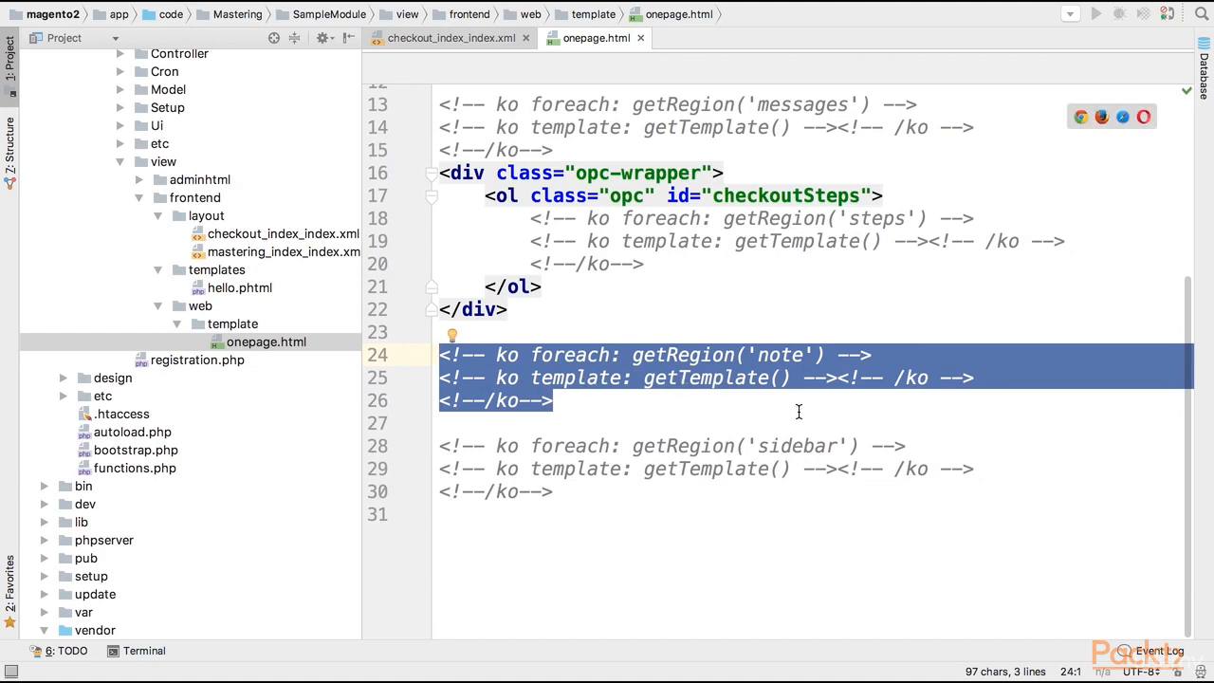
double_click(797, 446)
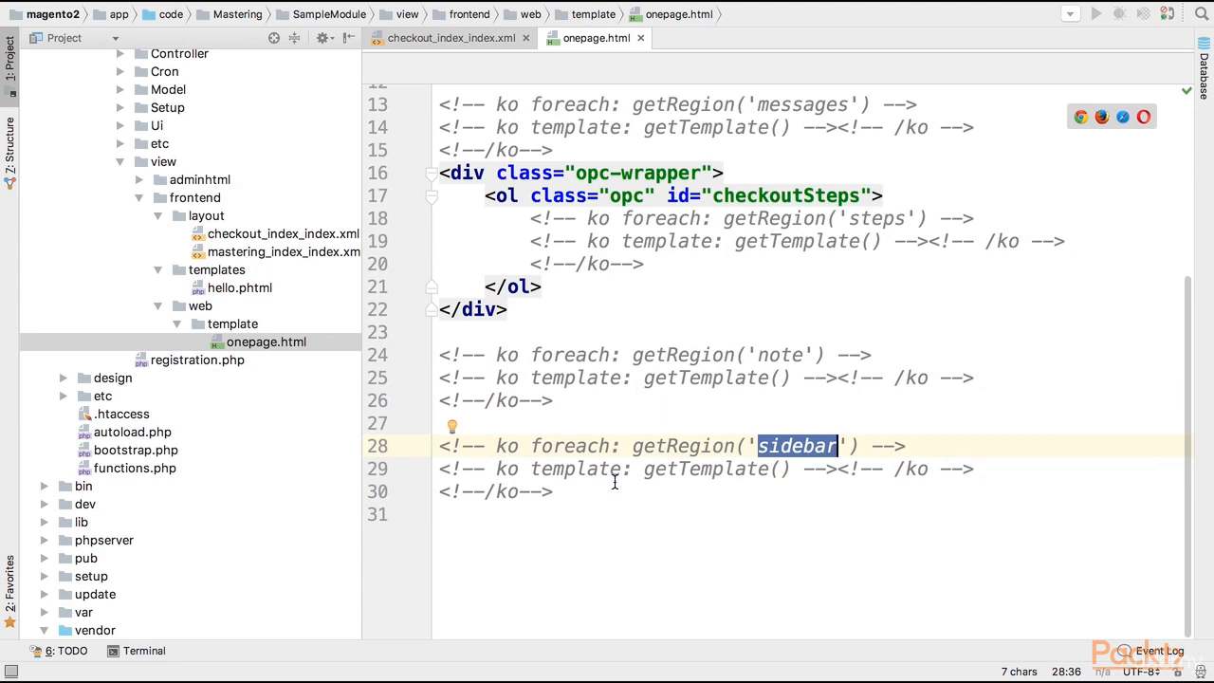
mouse_move(596, 471)
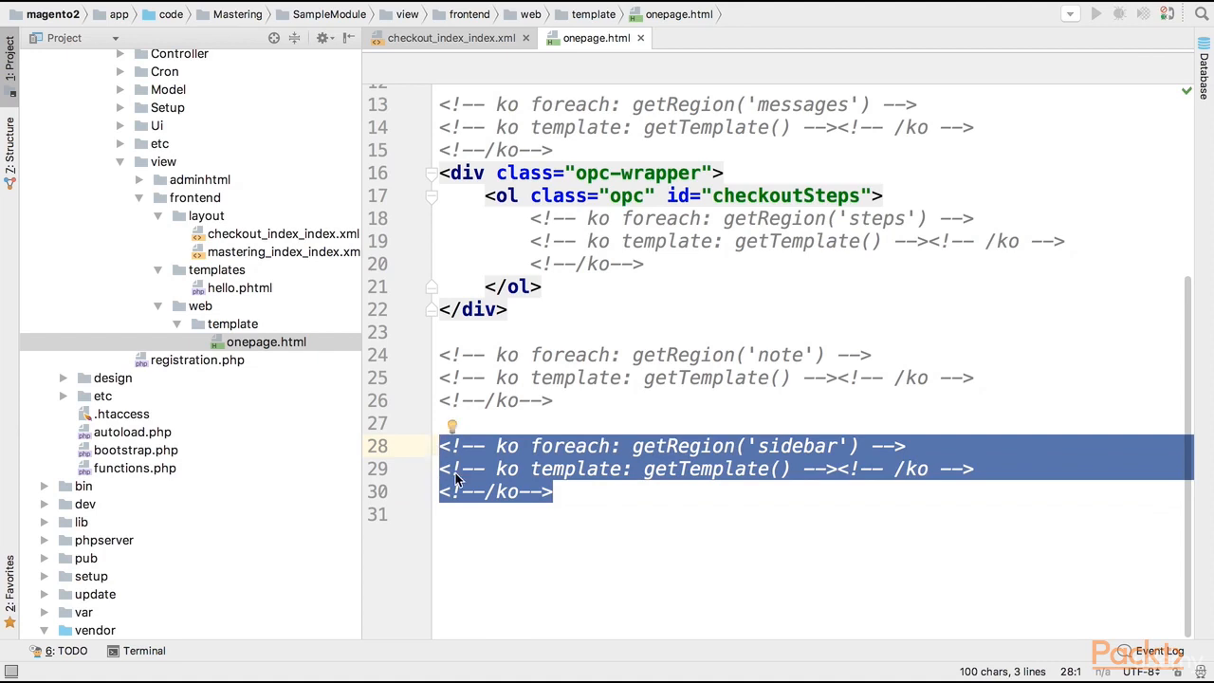
mouse_move(651, 509)
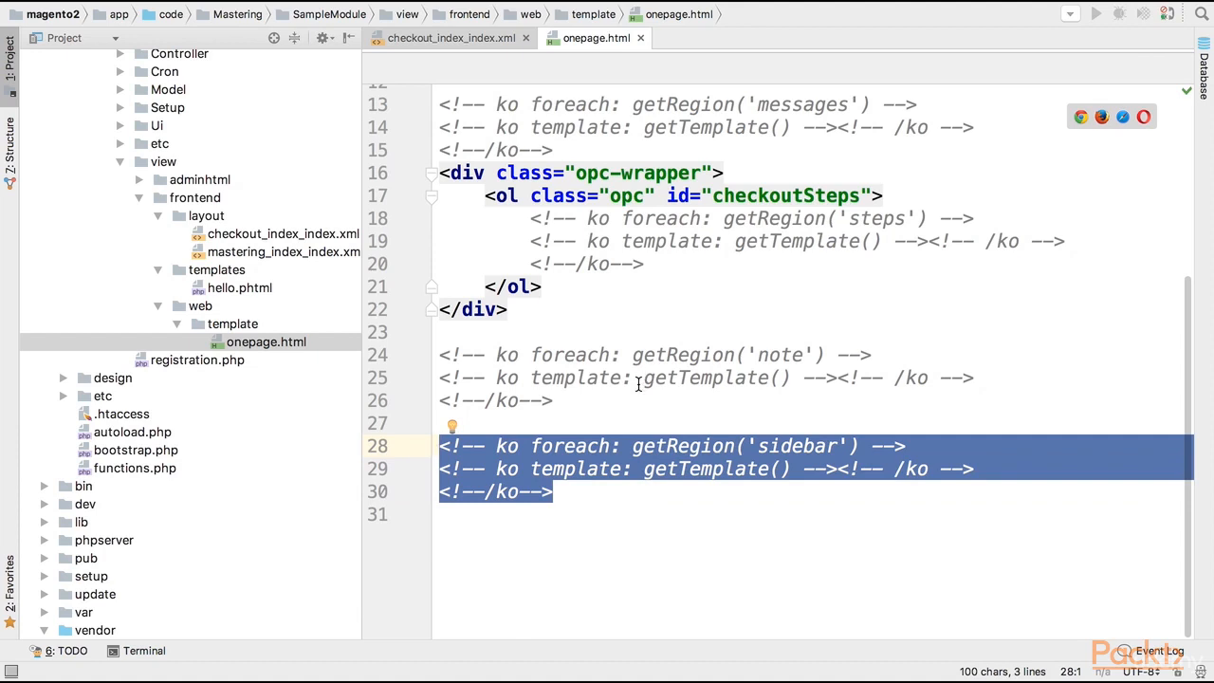
mouse_move(788, 355)
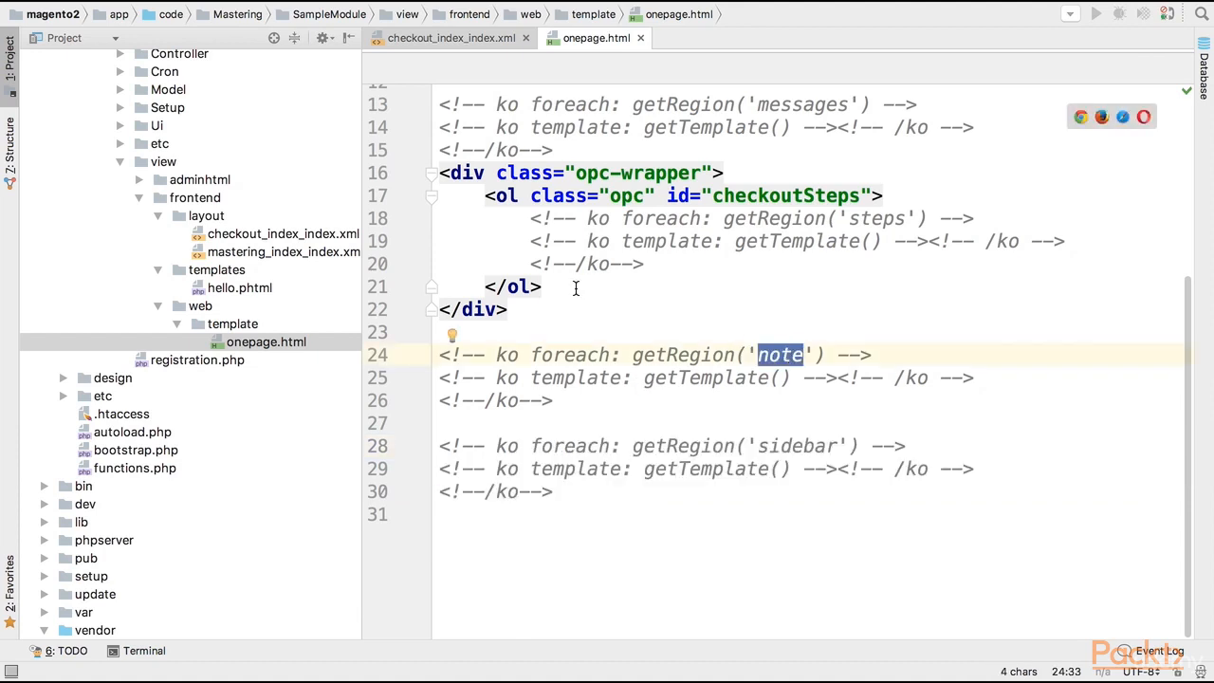
Add a new file named note.html to the web/template folder.
left_click(232, 324)
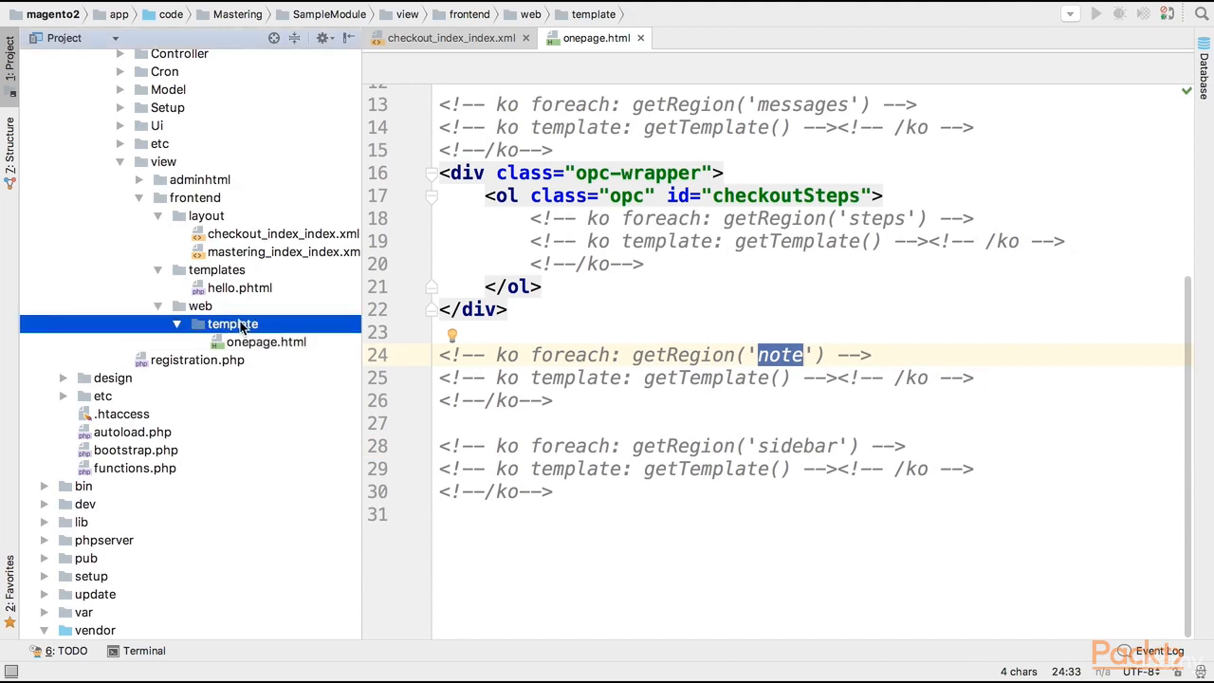
right_click(233, 324)
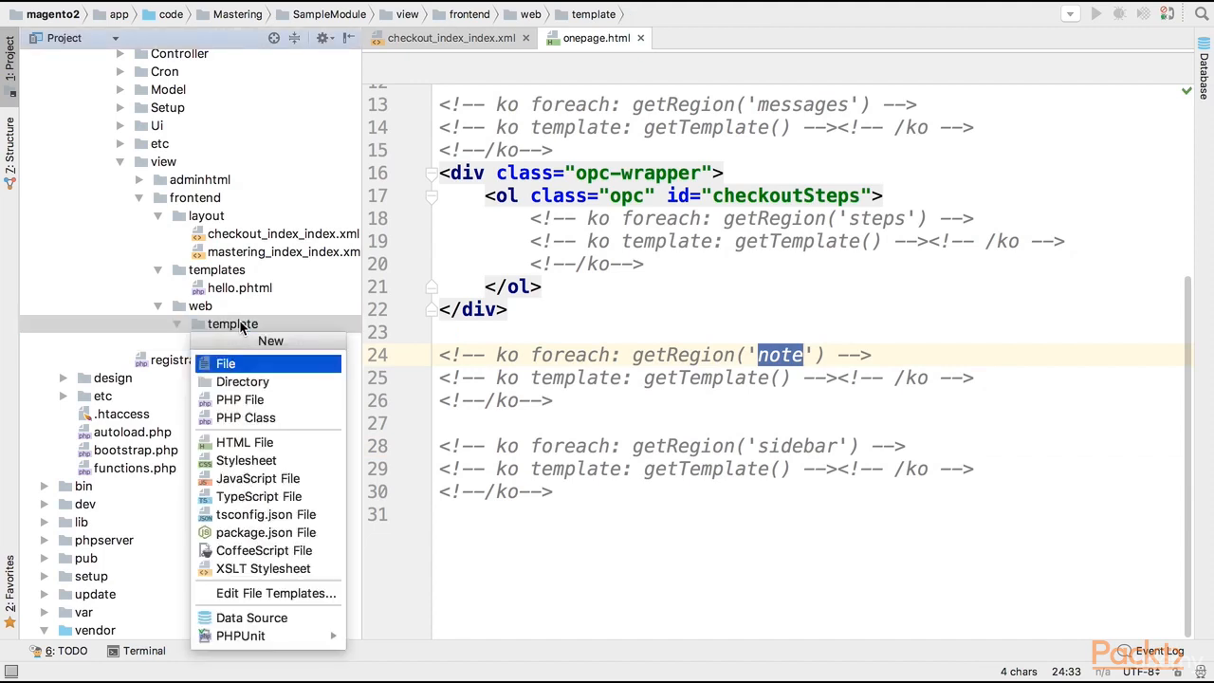
left_click(226, 363)
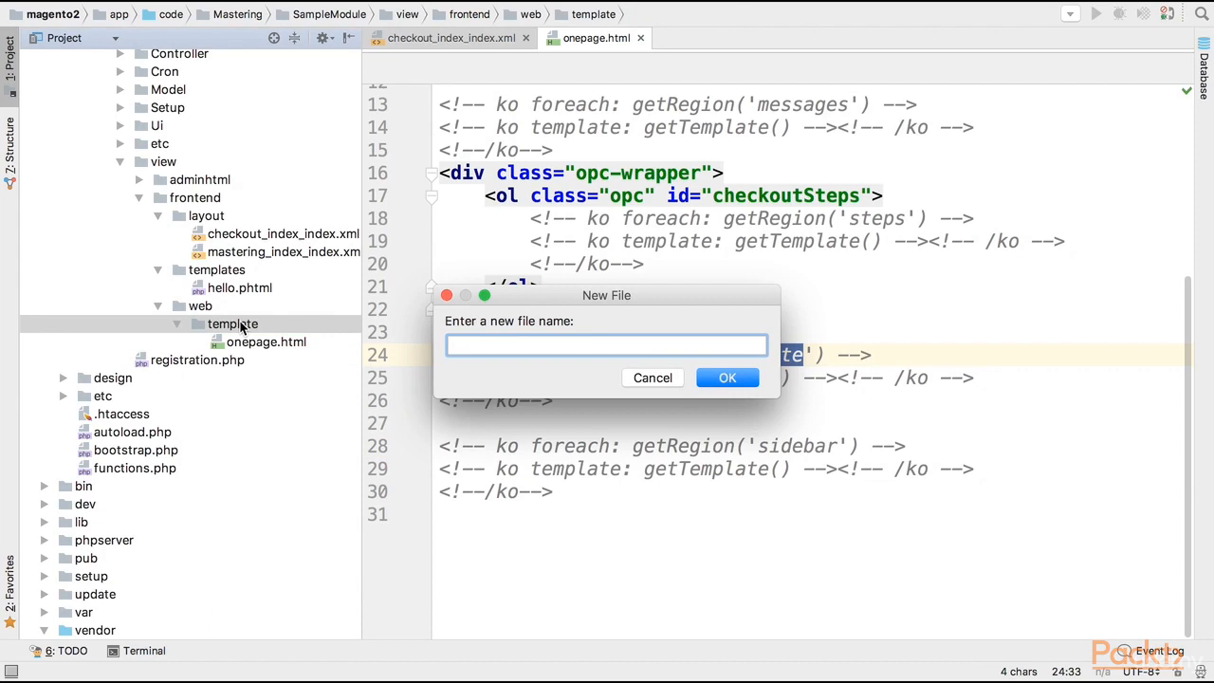
type("note")
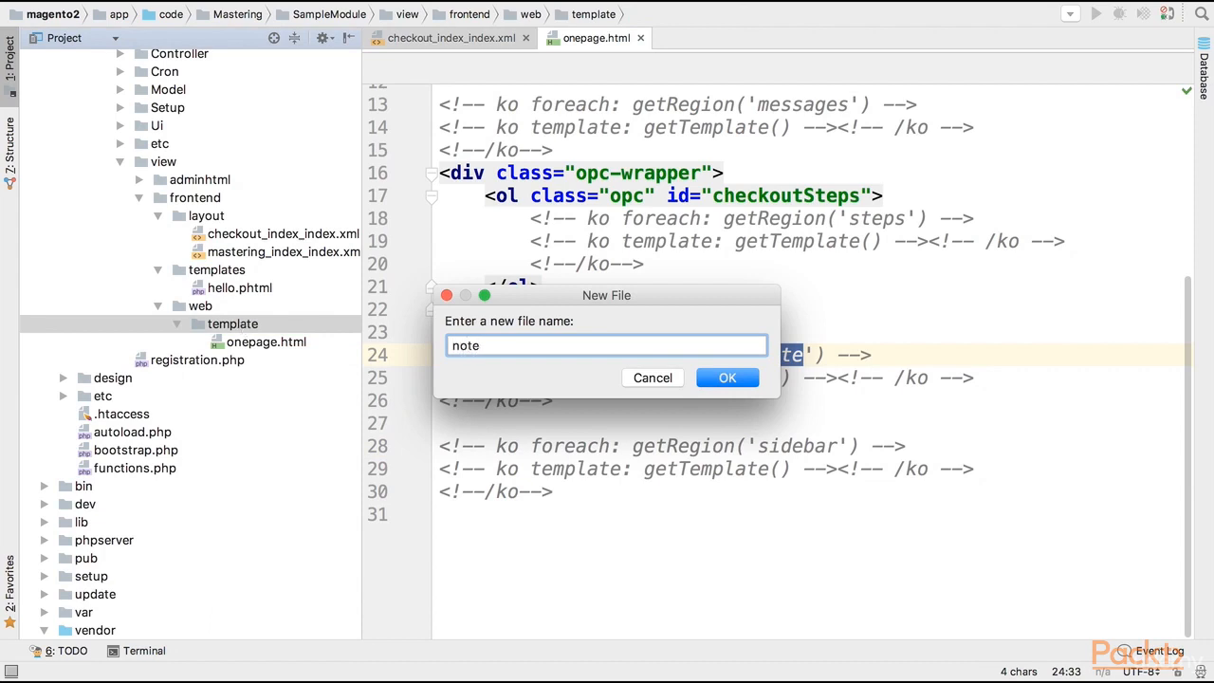
left_click(726, 378)
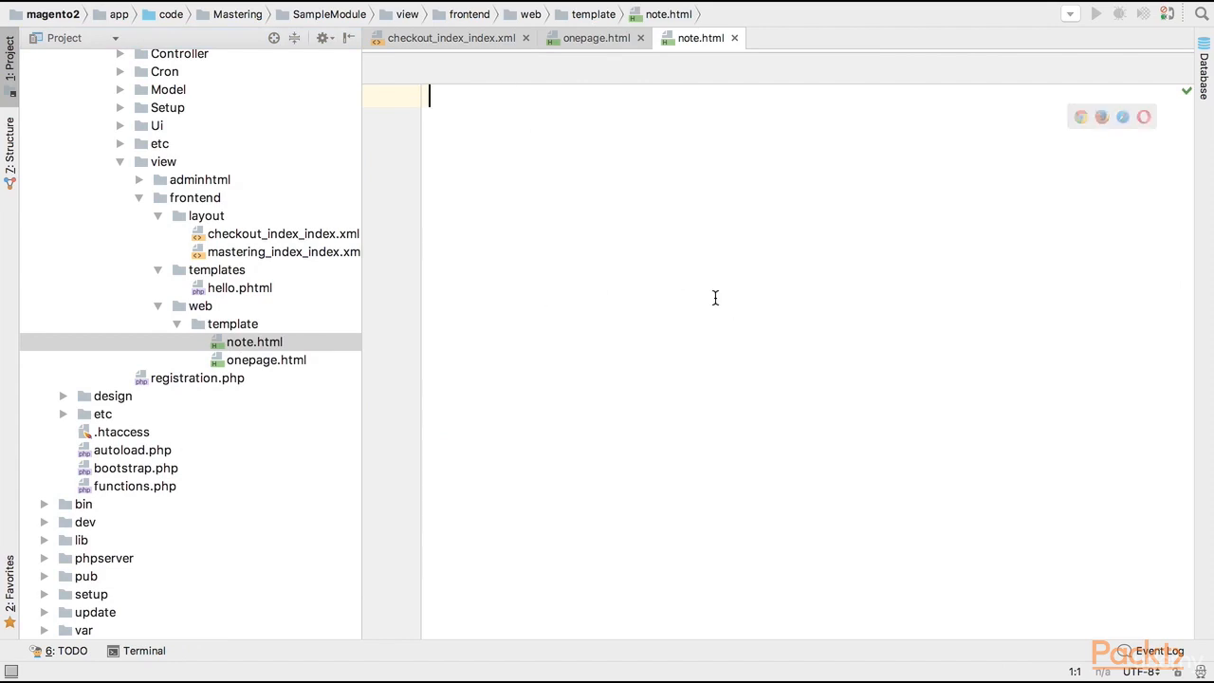
mouse_move(617, 207)
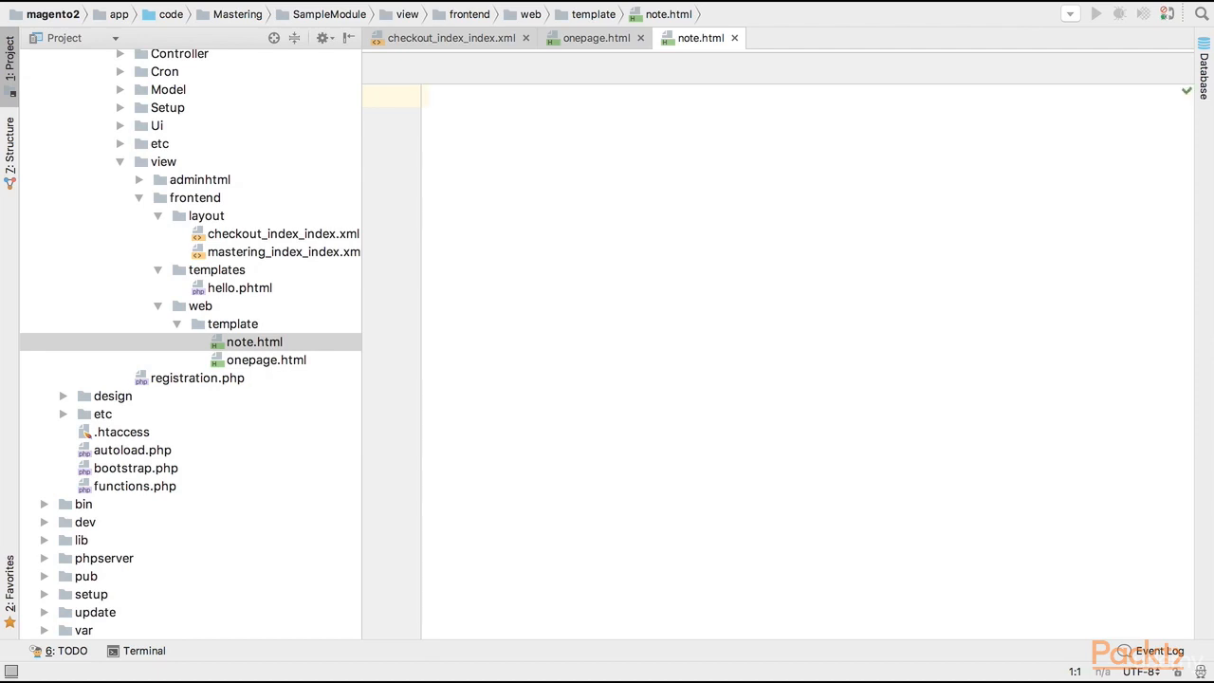
Type 'Note!' as note.html's only content, correcting an initial typo.
type("N0e")
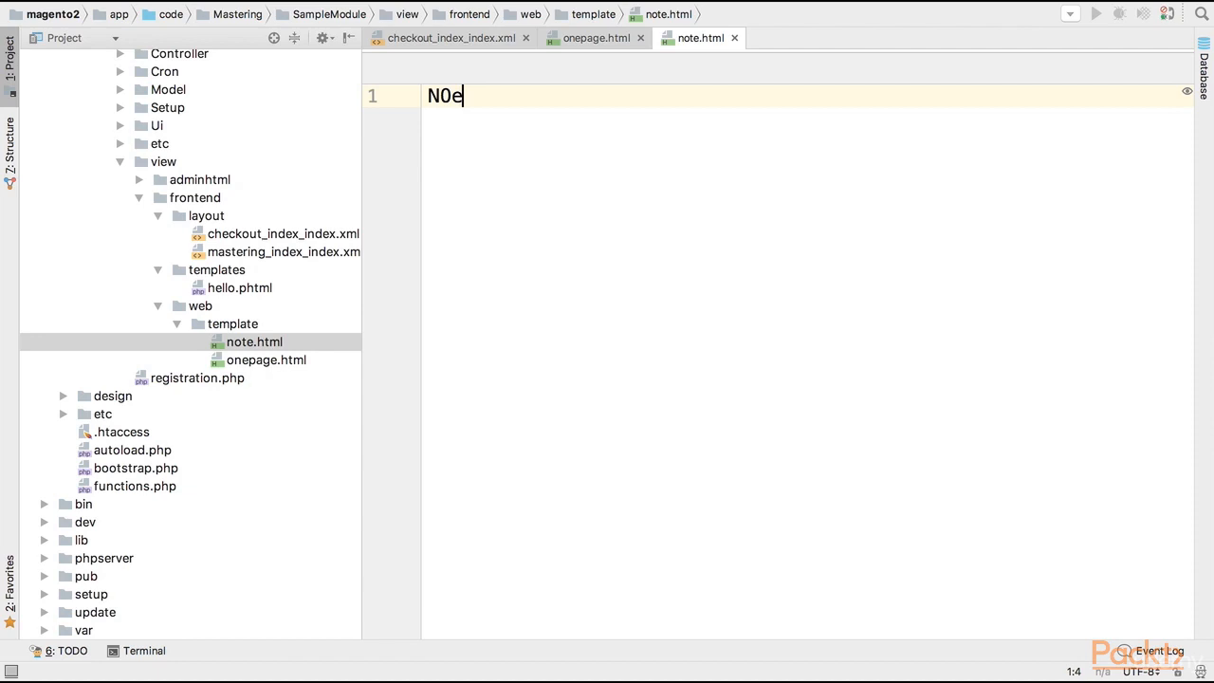
type("Note")
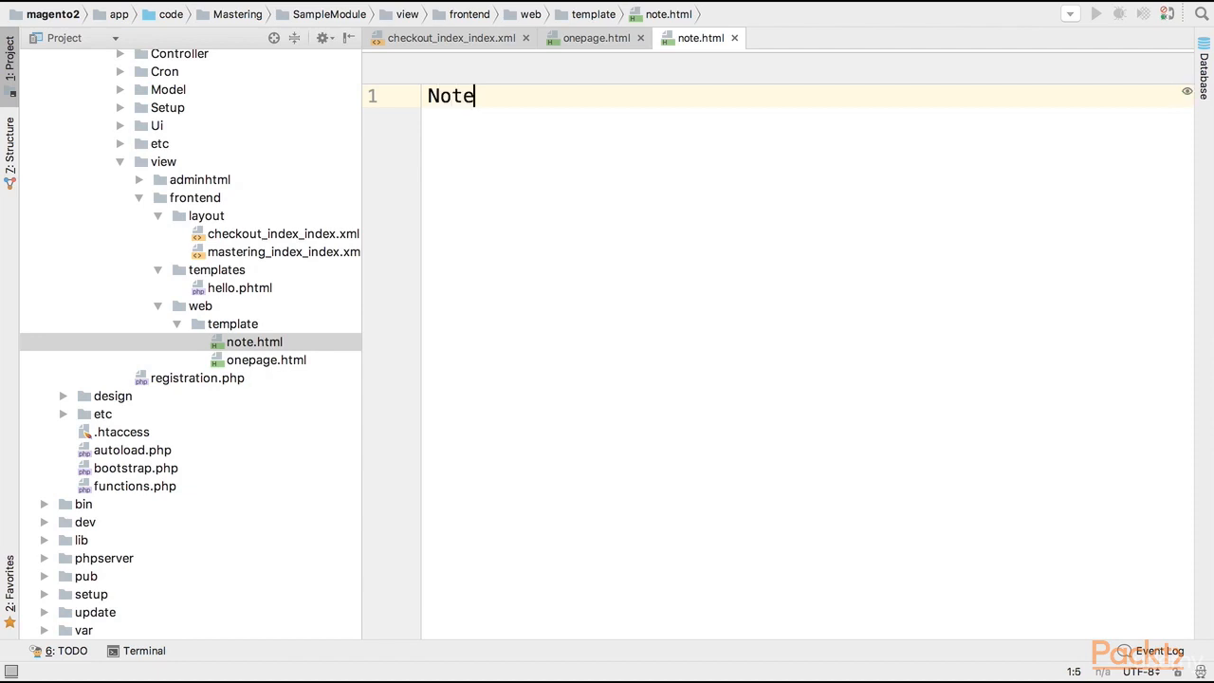
type("!")
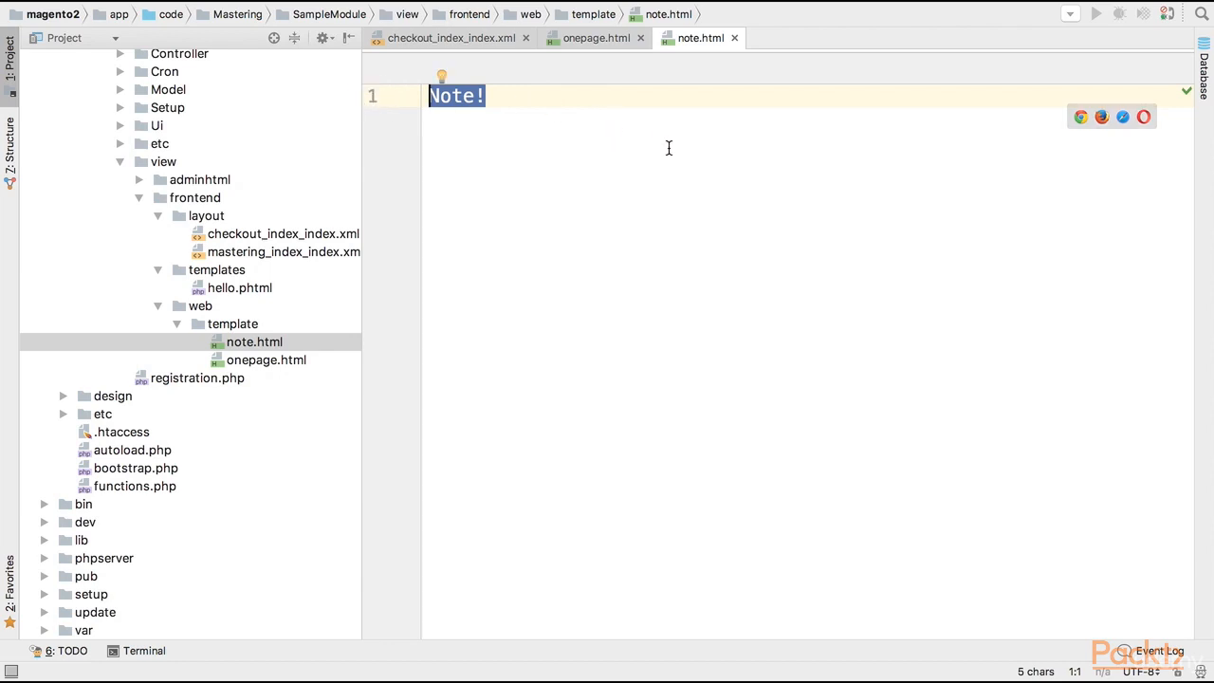
mouse_move(583, 174)
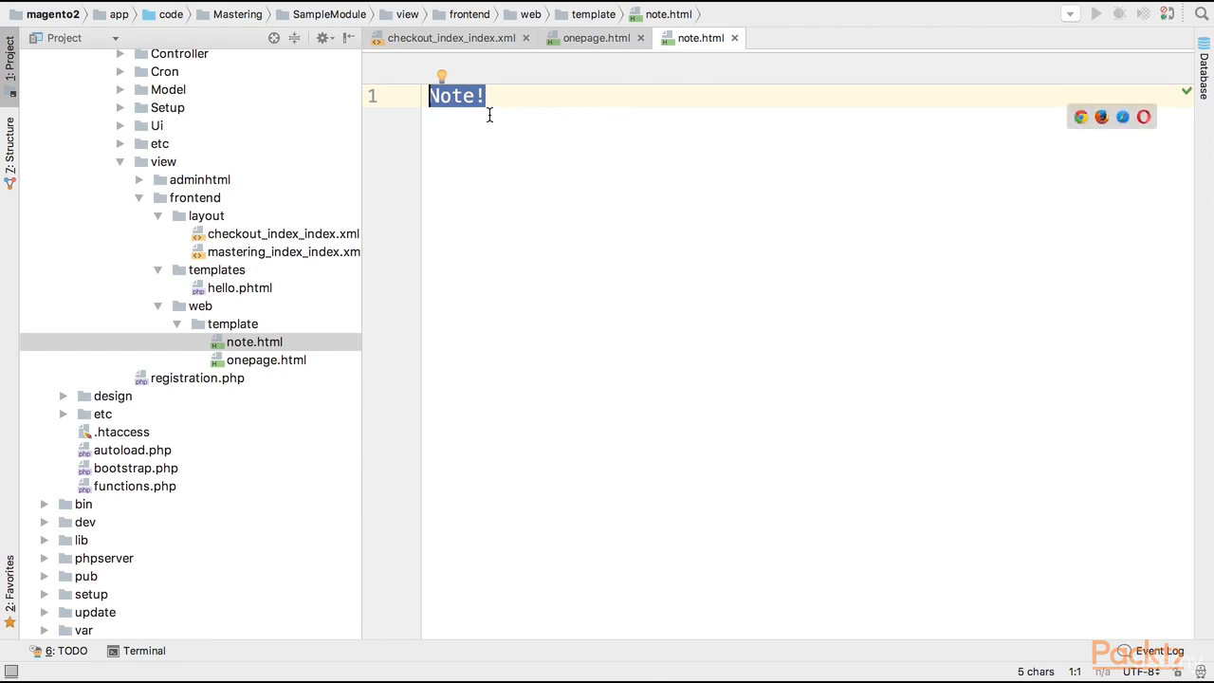
left_click(549, 98)
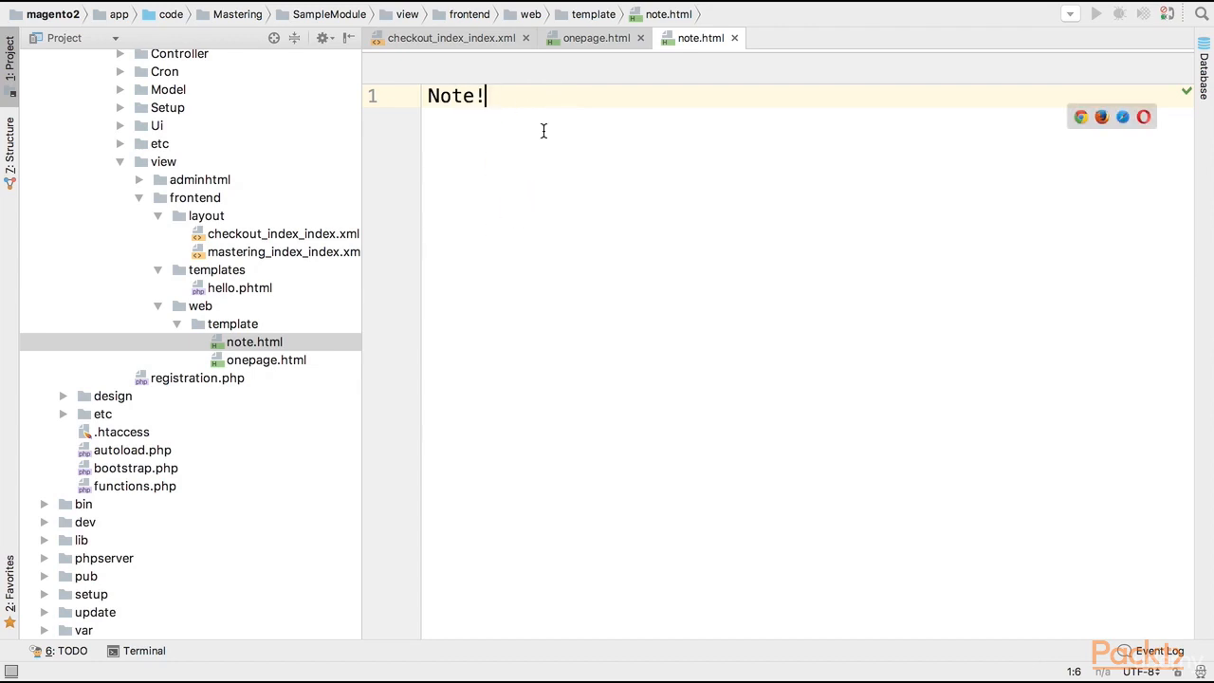
mouse_move(547, 187)
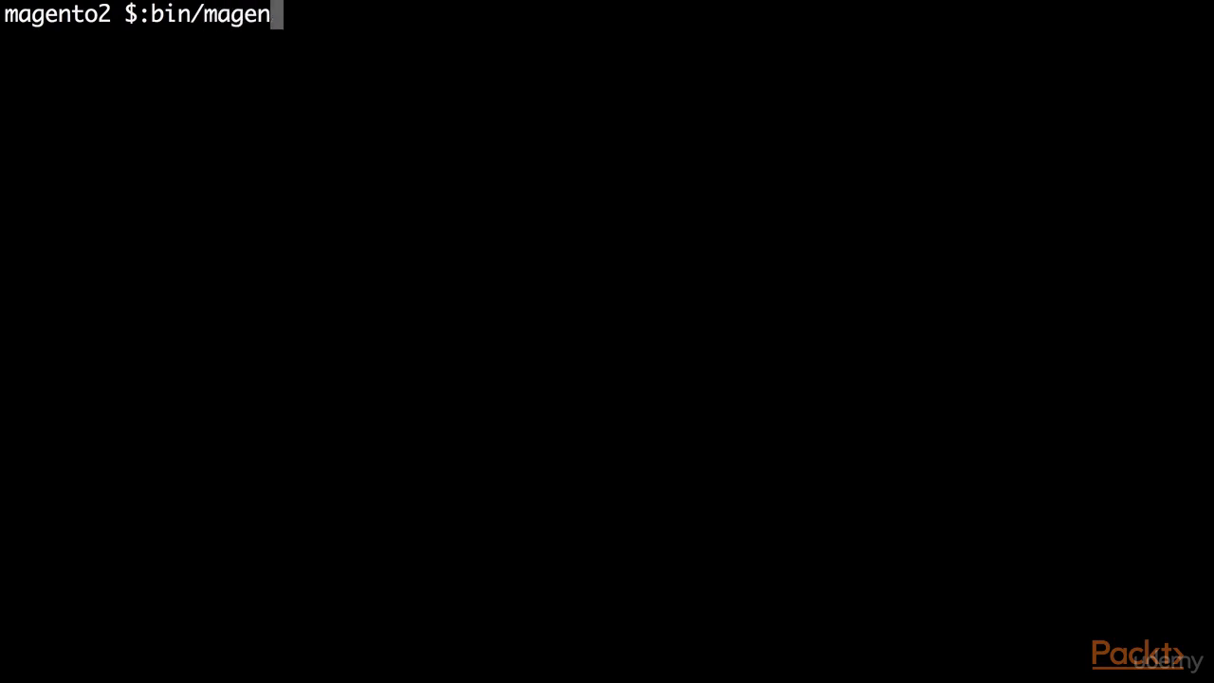
Enter bin/magento cache:flush in the magento2 project Terminal.
type("to cache")
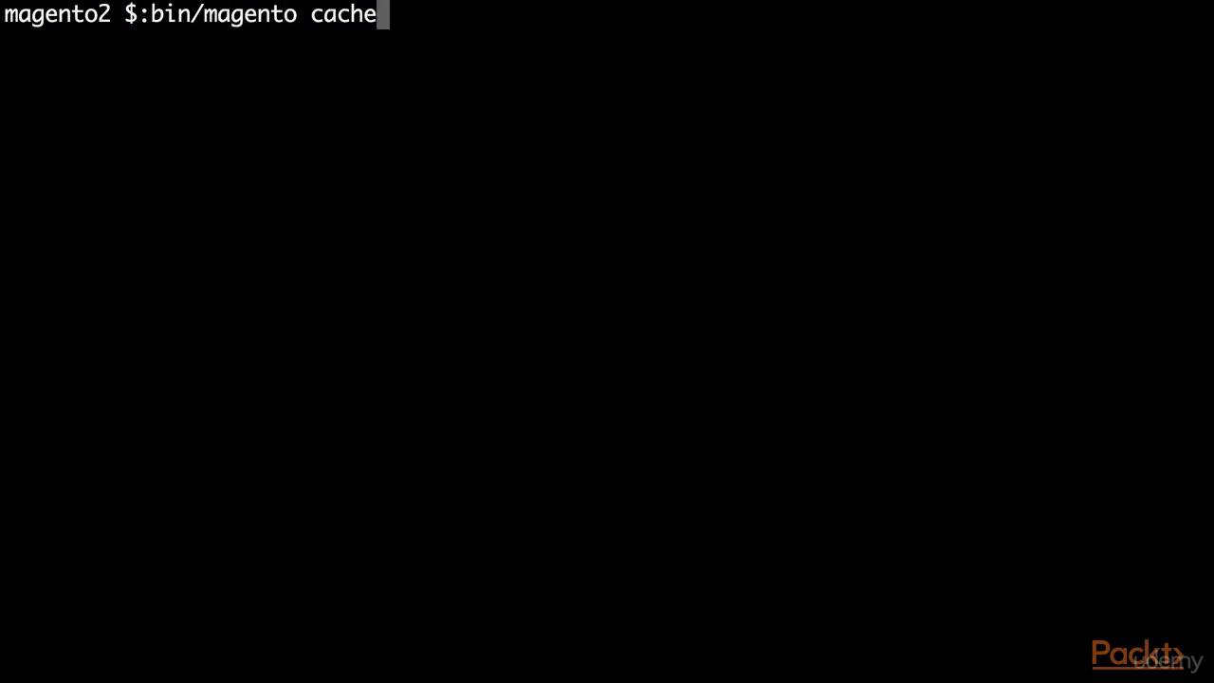
type(":flush")
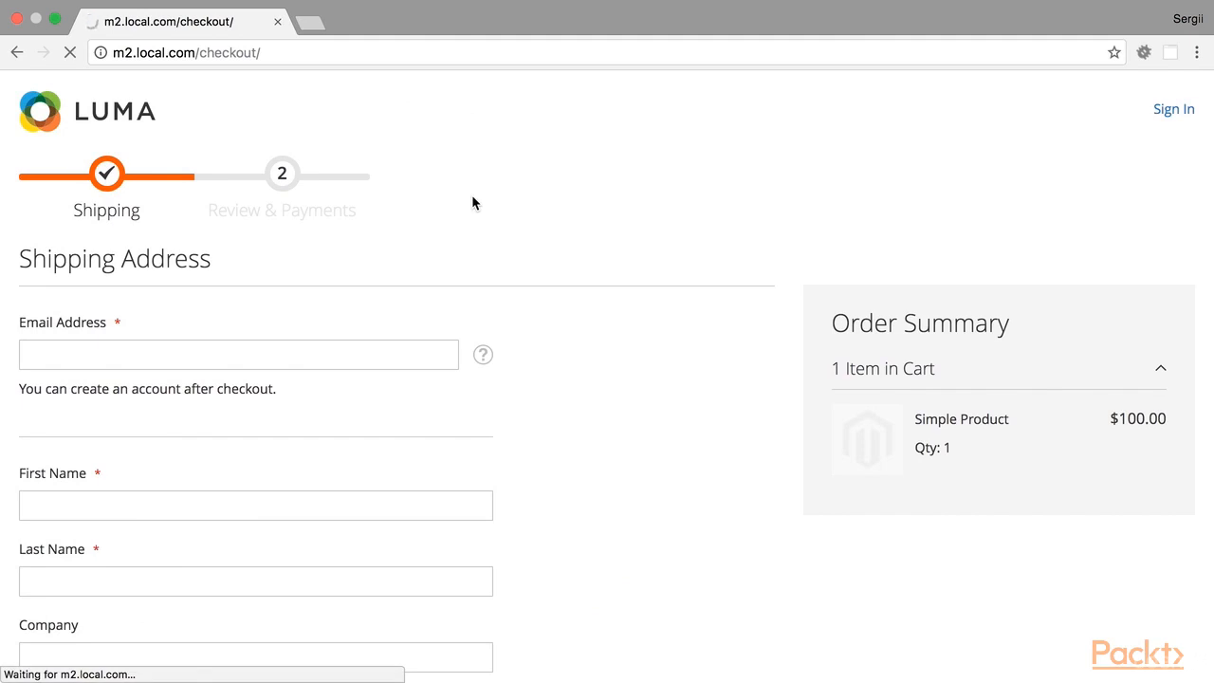
mouse_move(539, 277)
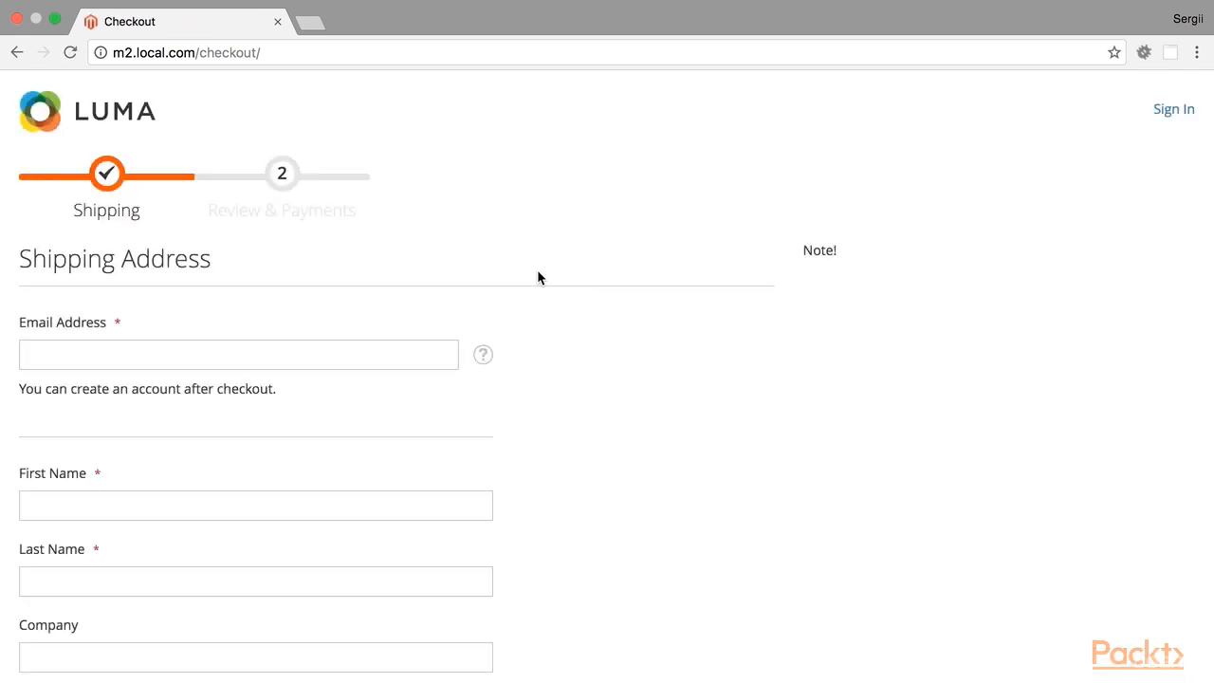
mouse_move(932, 292)
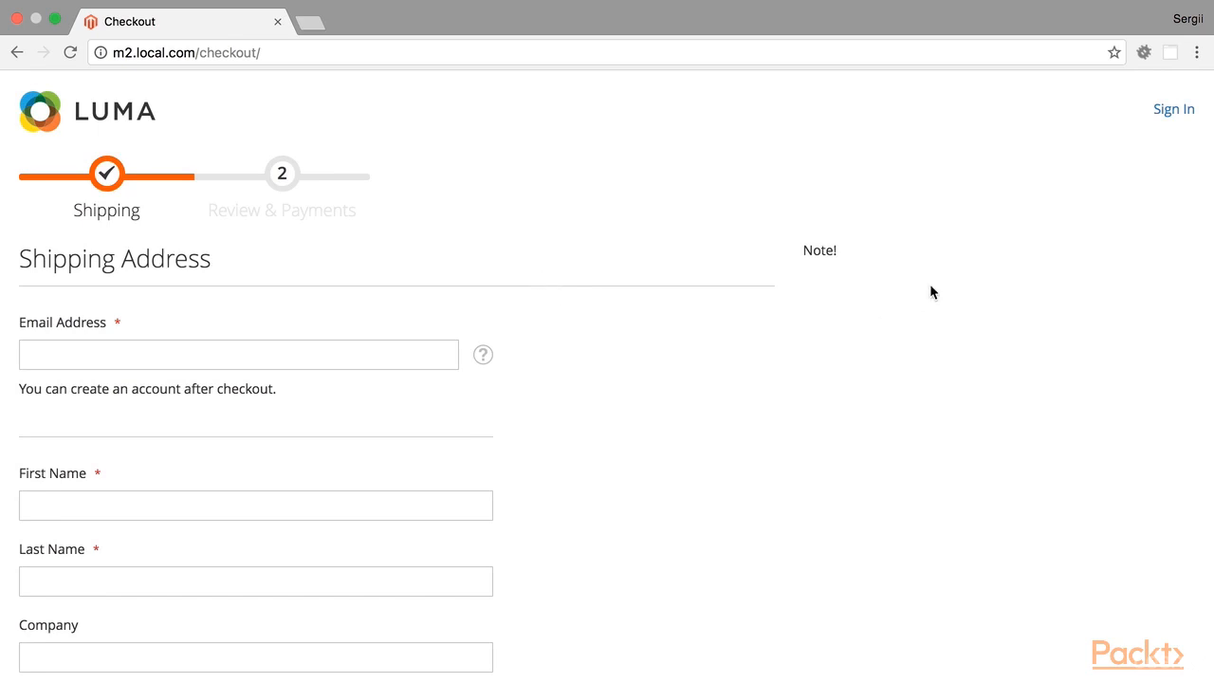
mouse_move(915, 278)
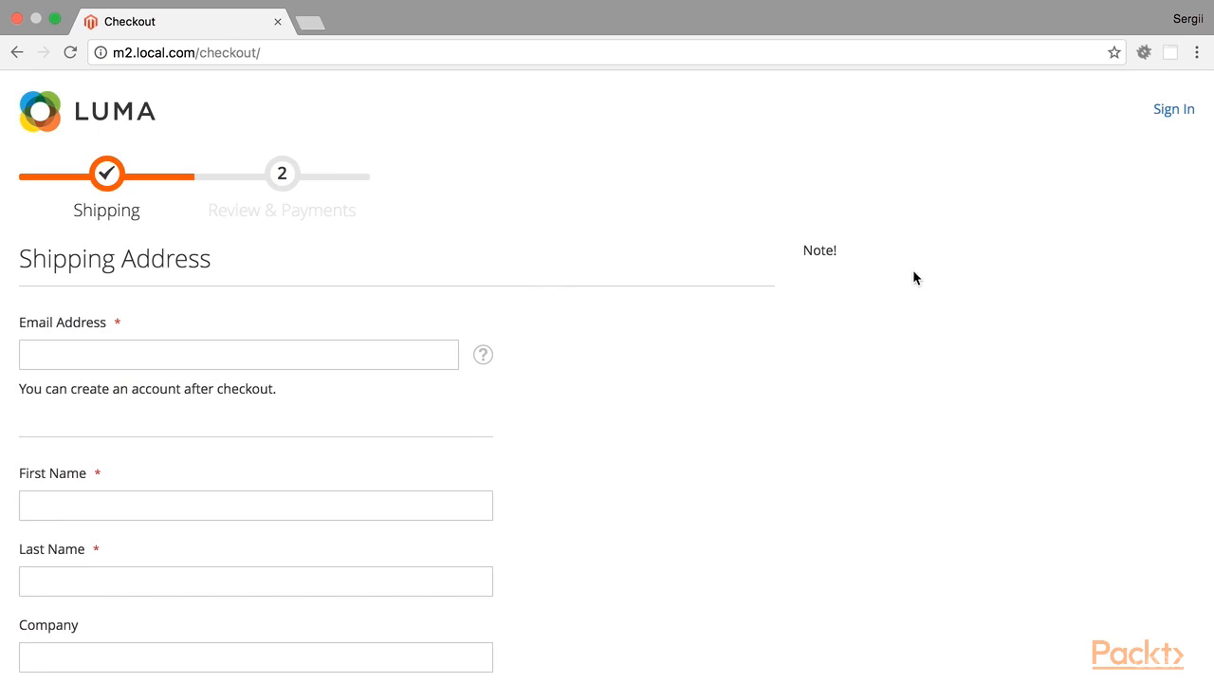
mouse_move(1041, 376)
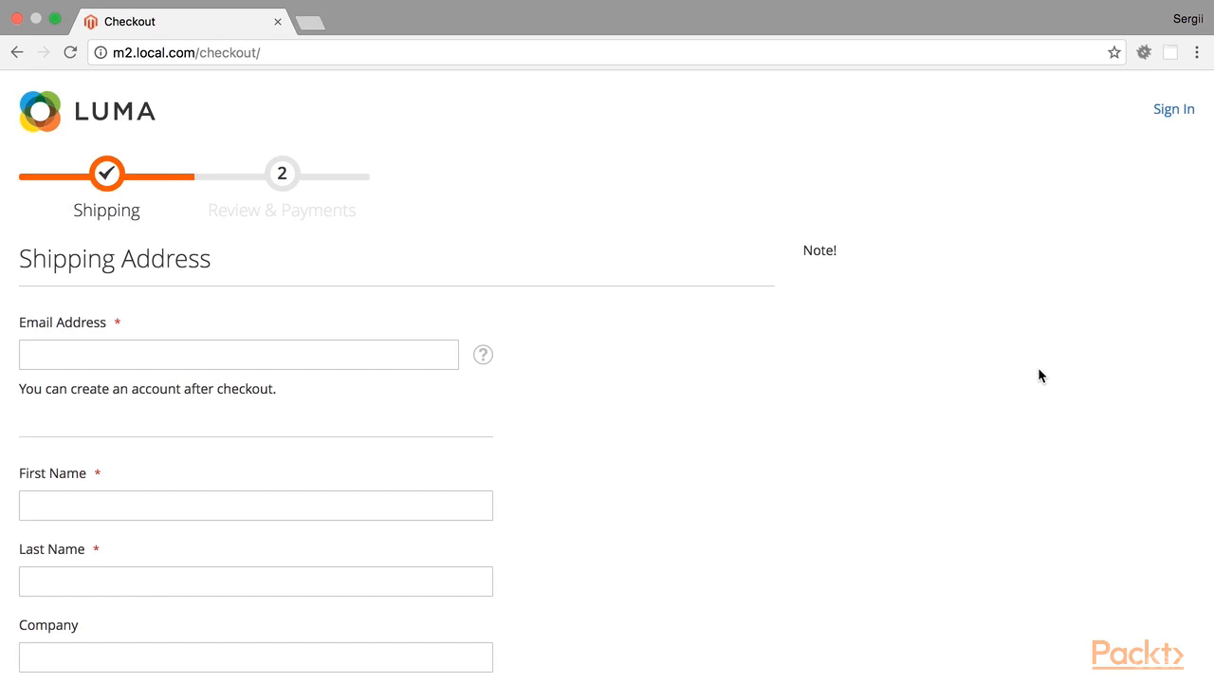
mouse_move(805, 250)
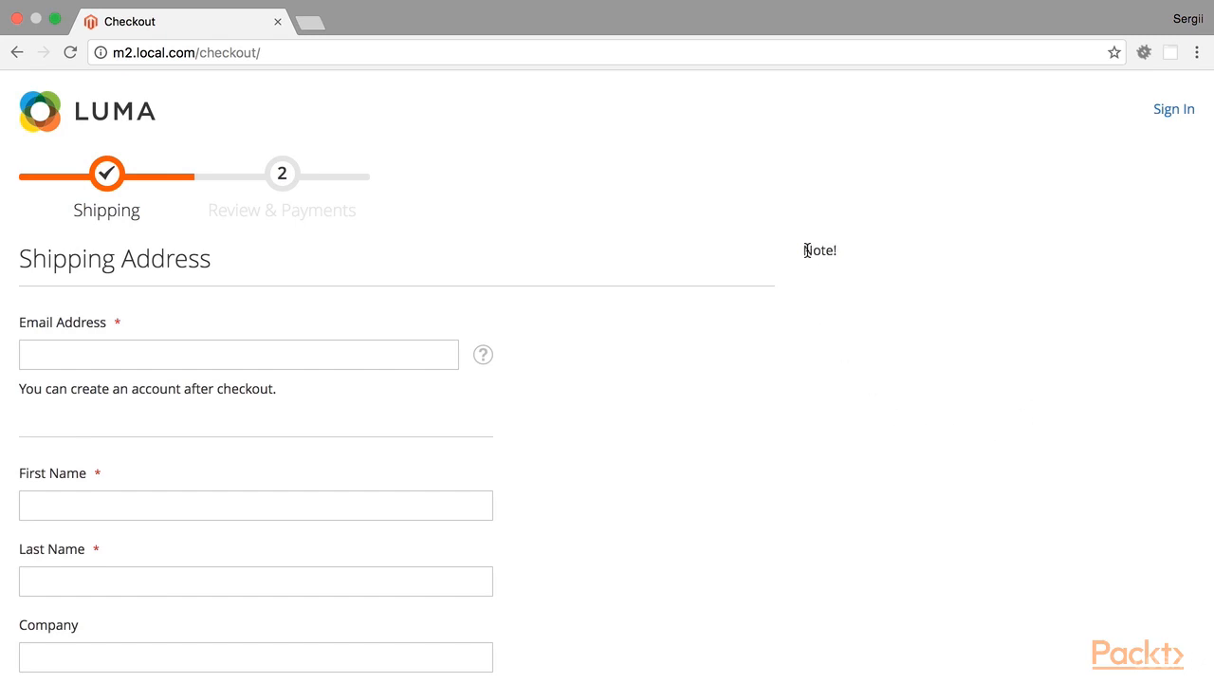
Select the 'Note!' text shown in the checkout page's right column.
double_click(819, 250)
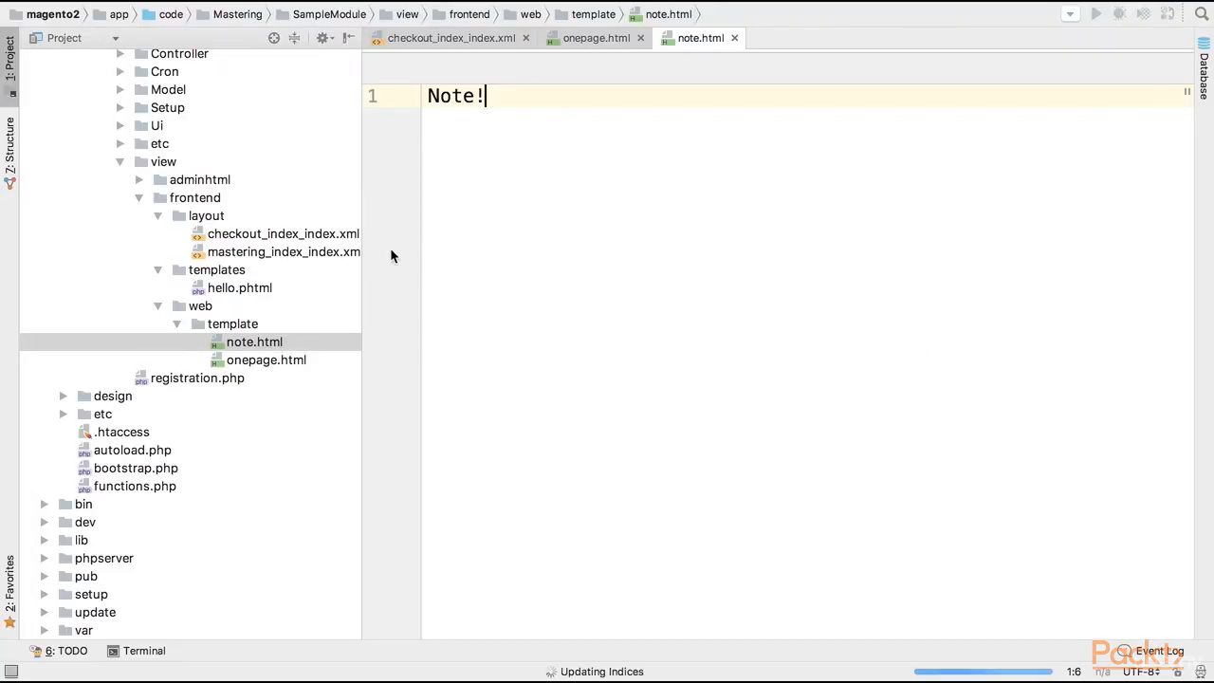
mouse_move(226, 460)
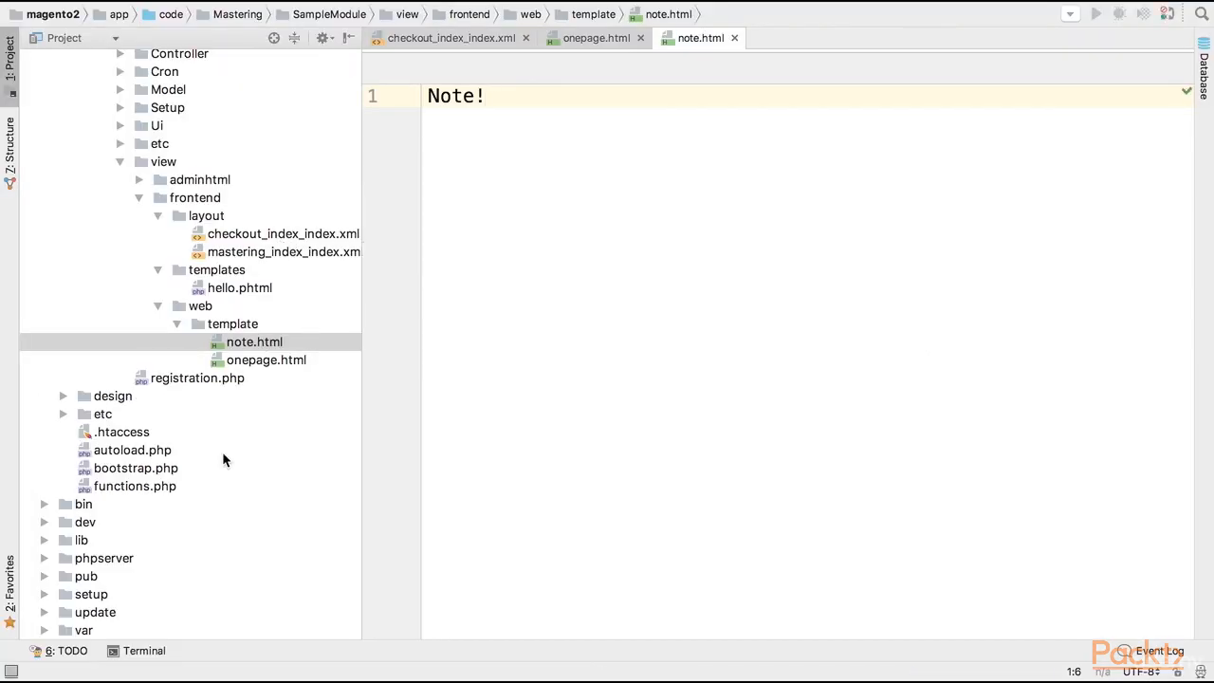
Open vendor/magento/module-checkout/view/frontend/layout/checkout_index_index.xml from the Project tree.
scroll("down", 3)
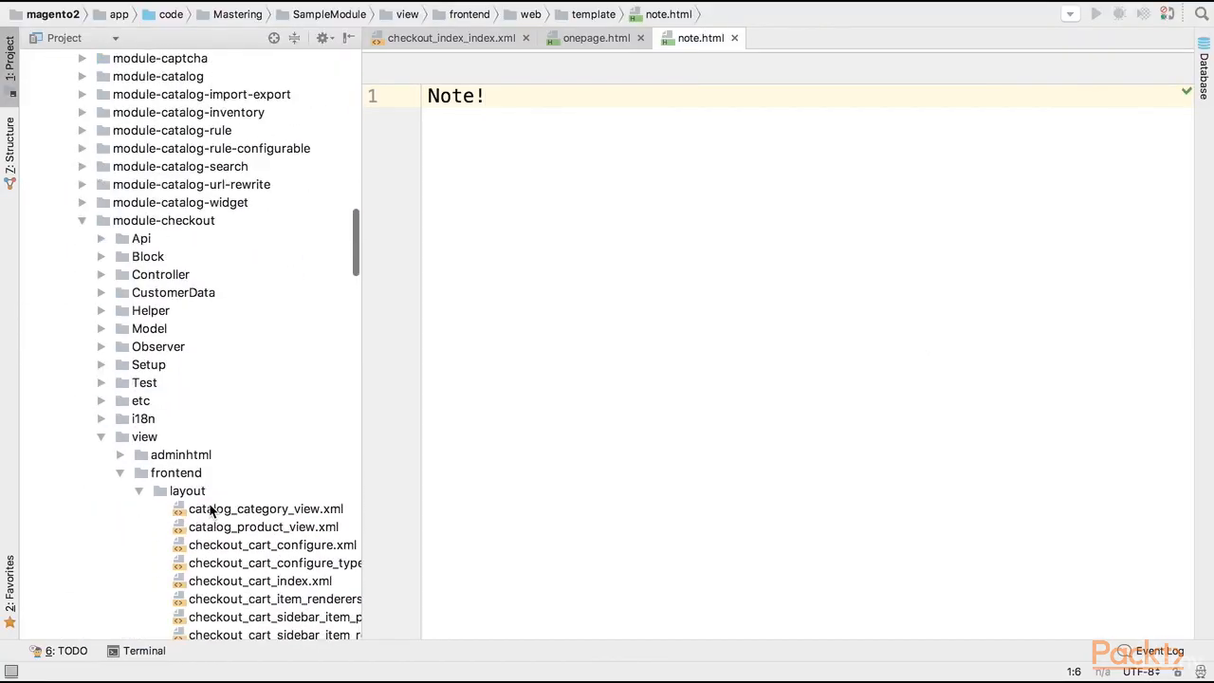
left_click(163, 220)
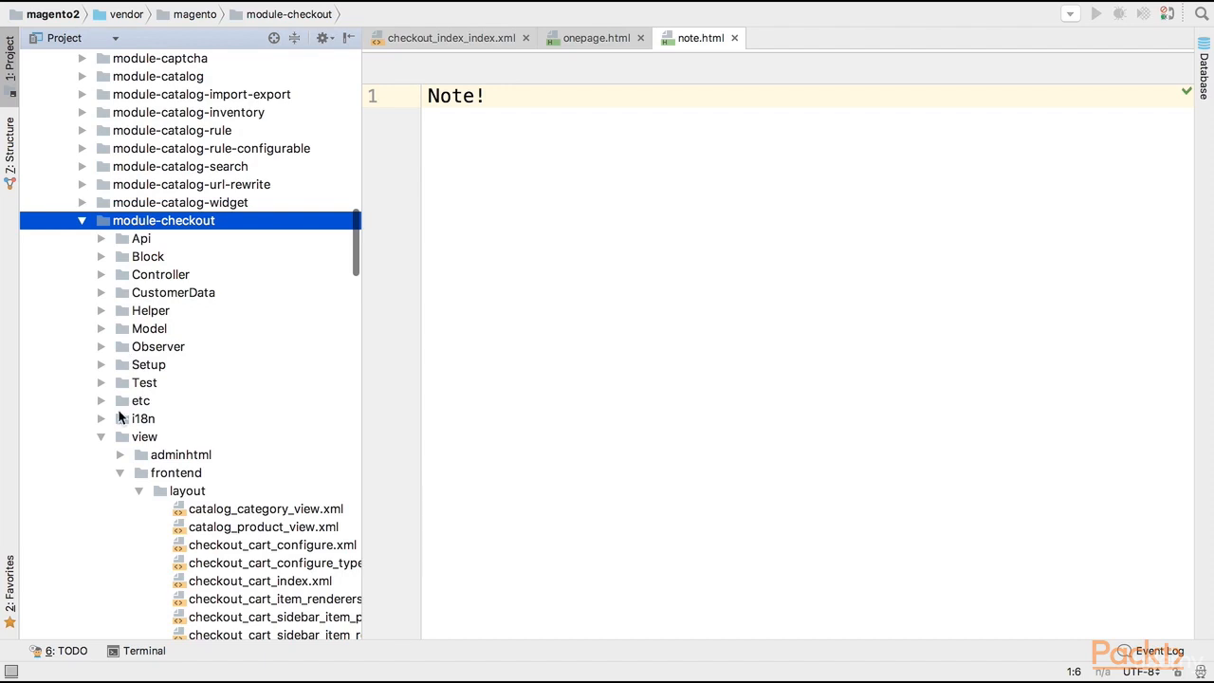
left_click(187, 490)
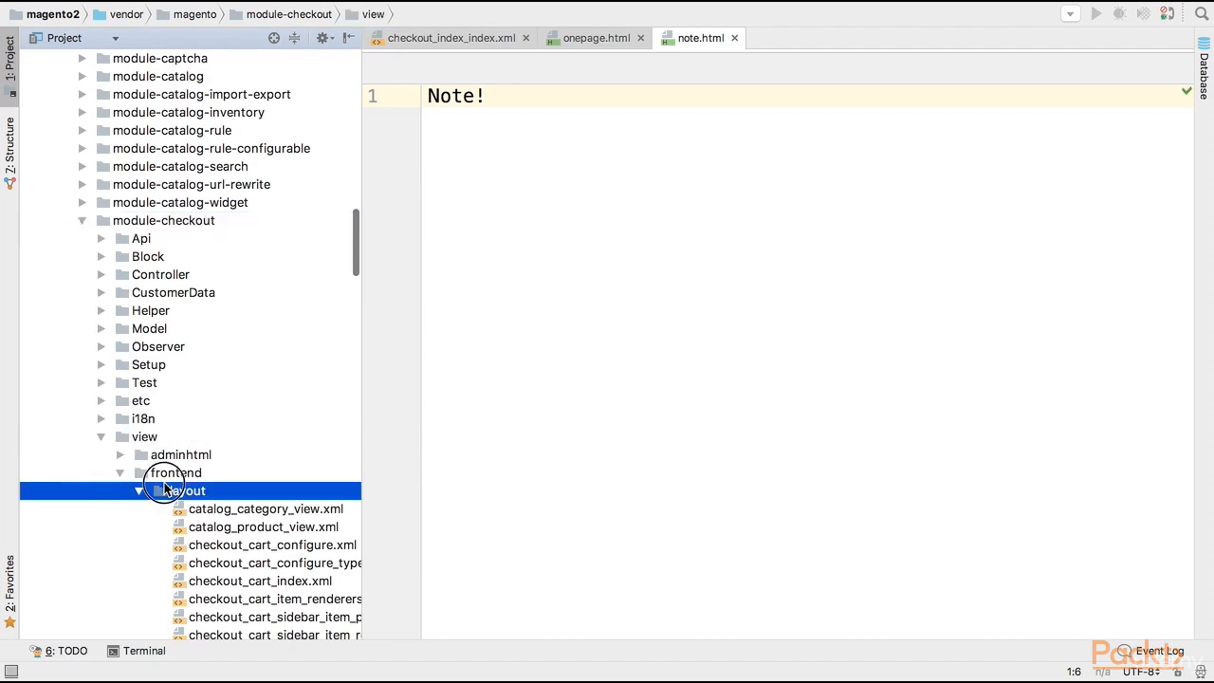
left_click(186, 490)
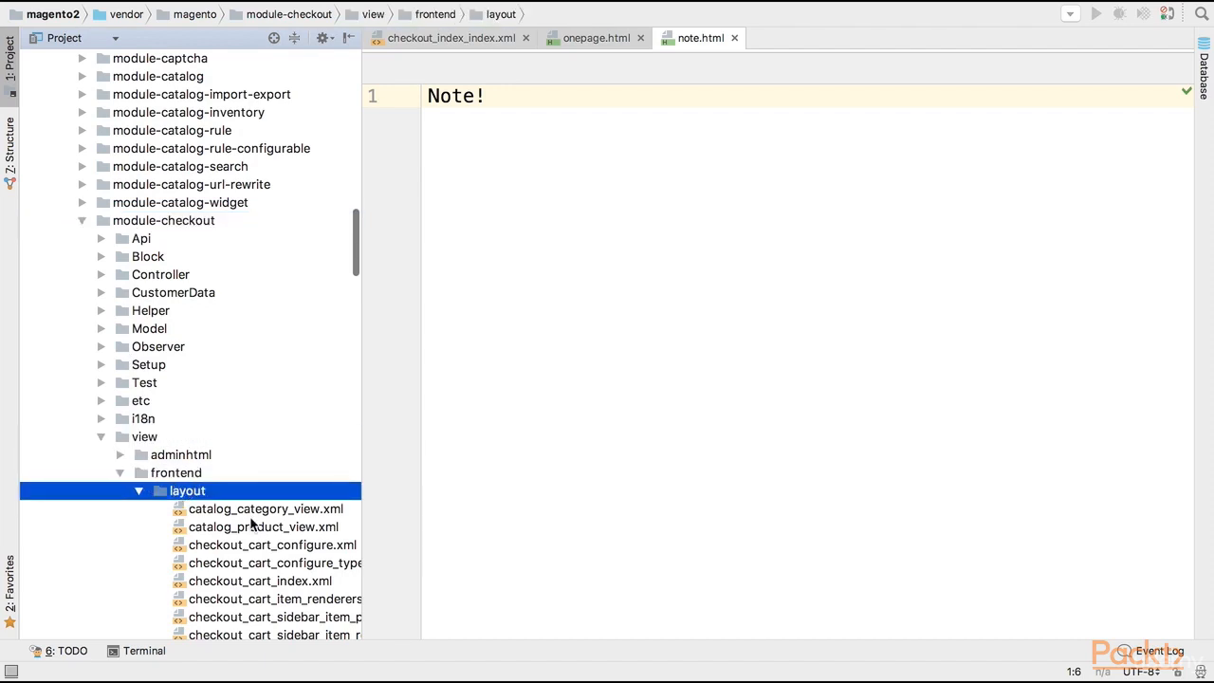
scroll("down", 3)
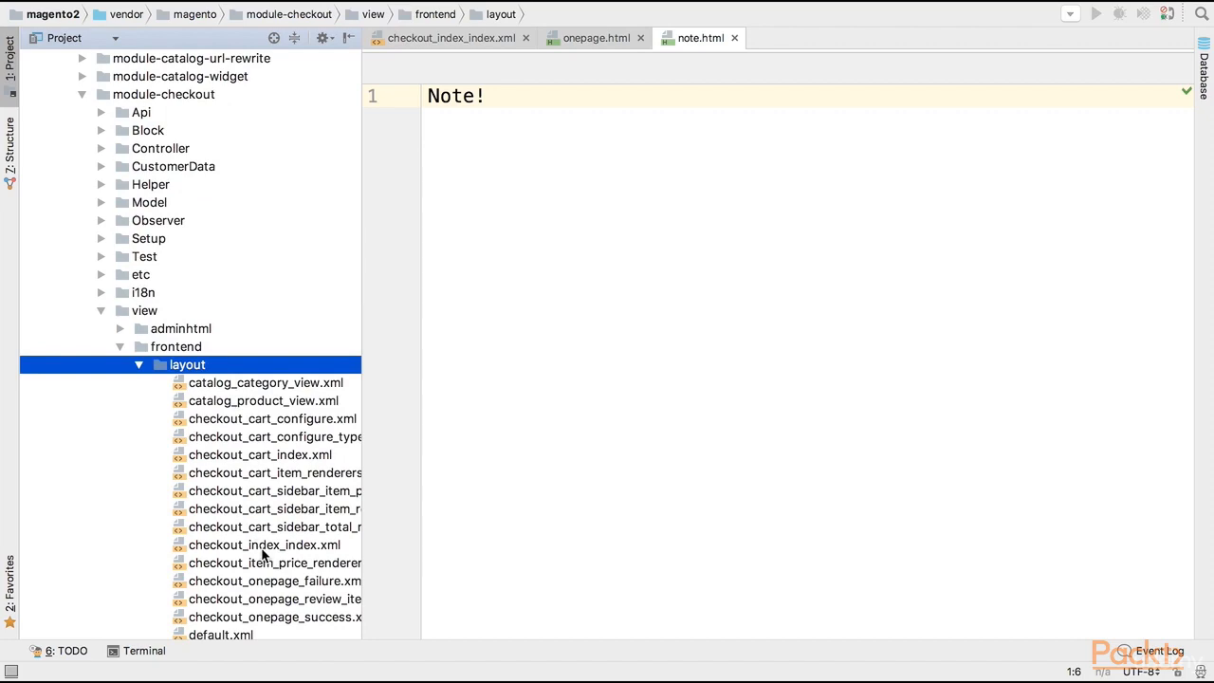
double_click(263, 544)
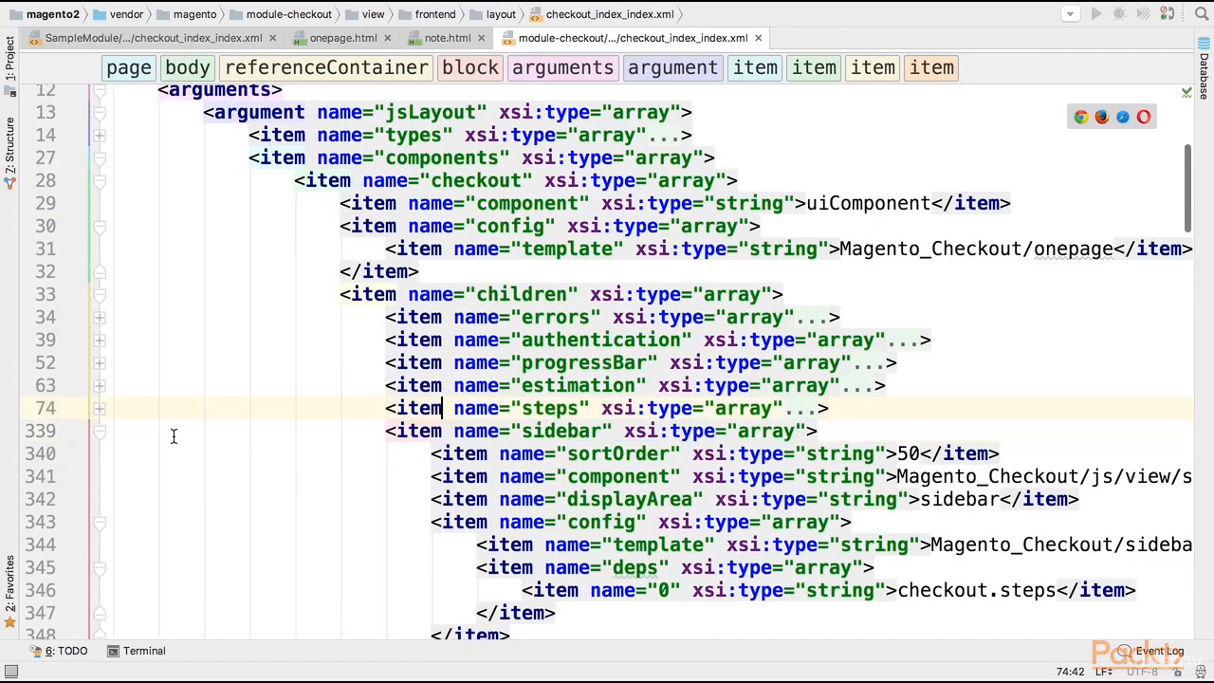
Unfold the steps items and highlight shippingAddress's popUpForm in the core layout.
left_click(100, 409)
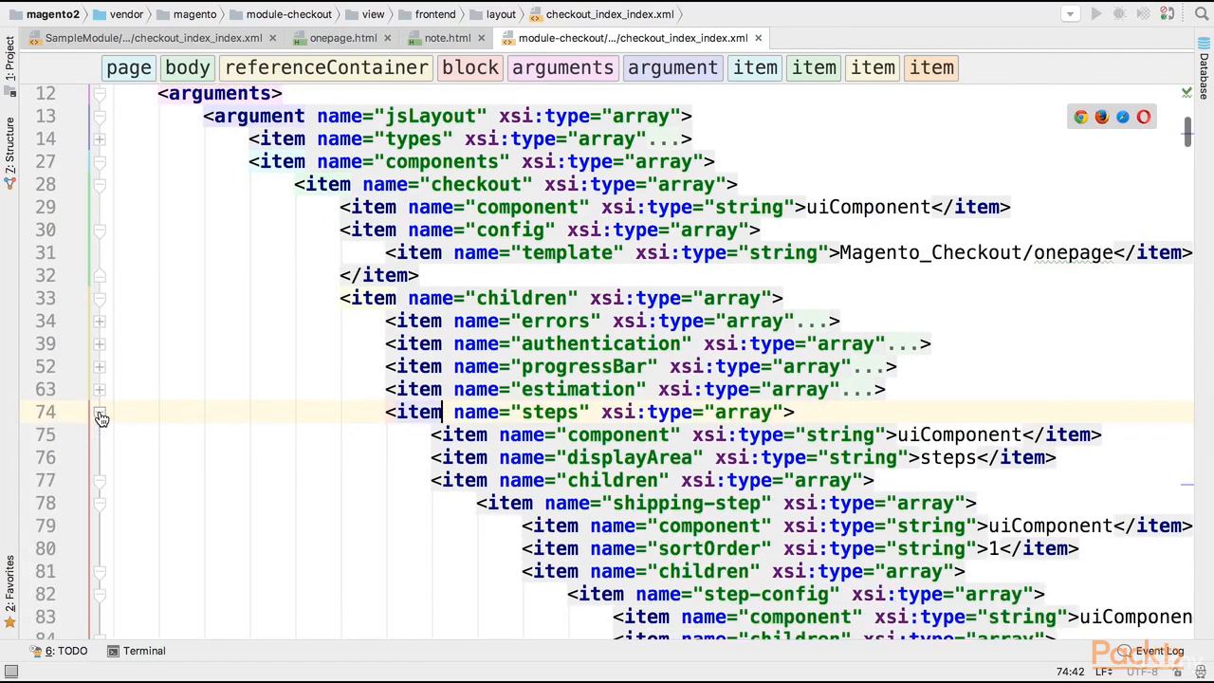
left_click(100, 391)
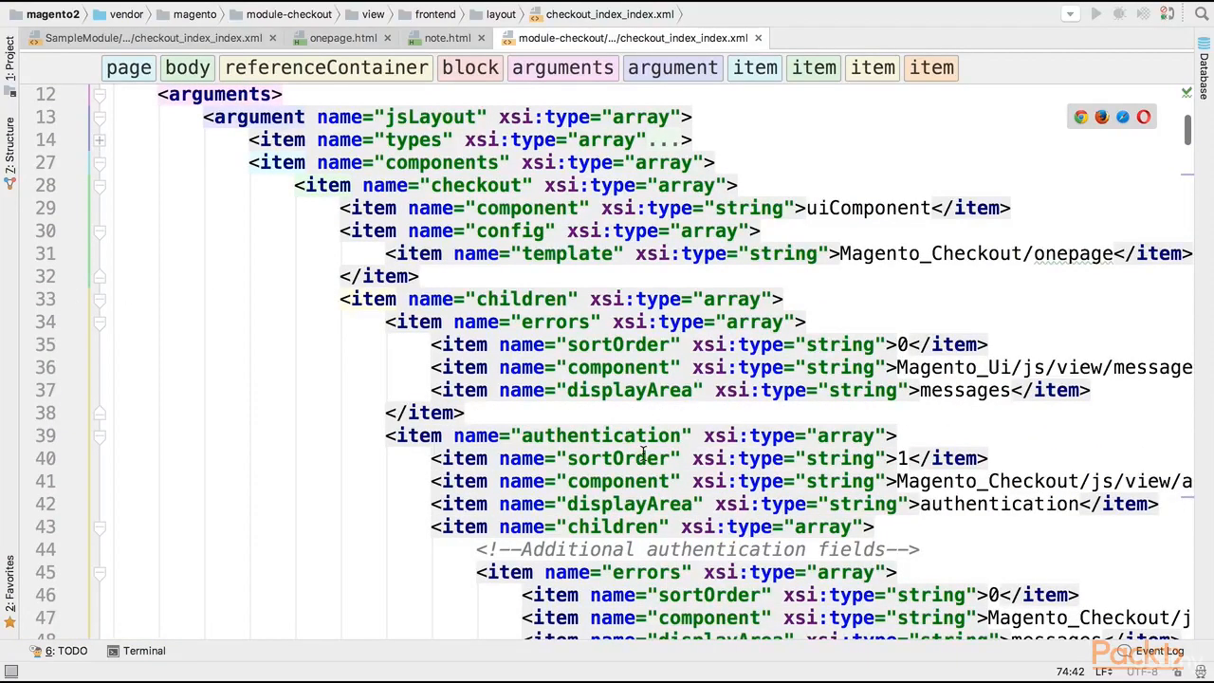
scroll("down", 3)
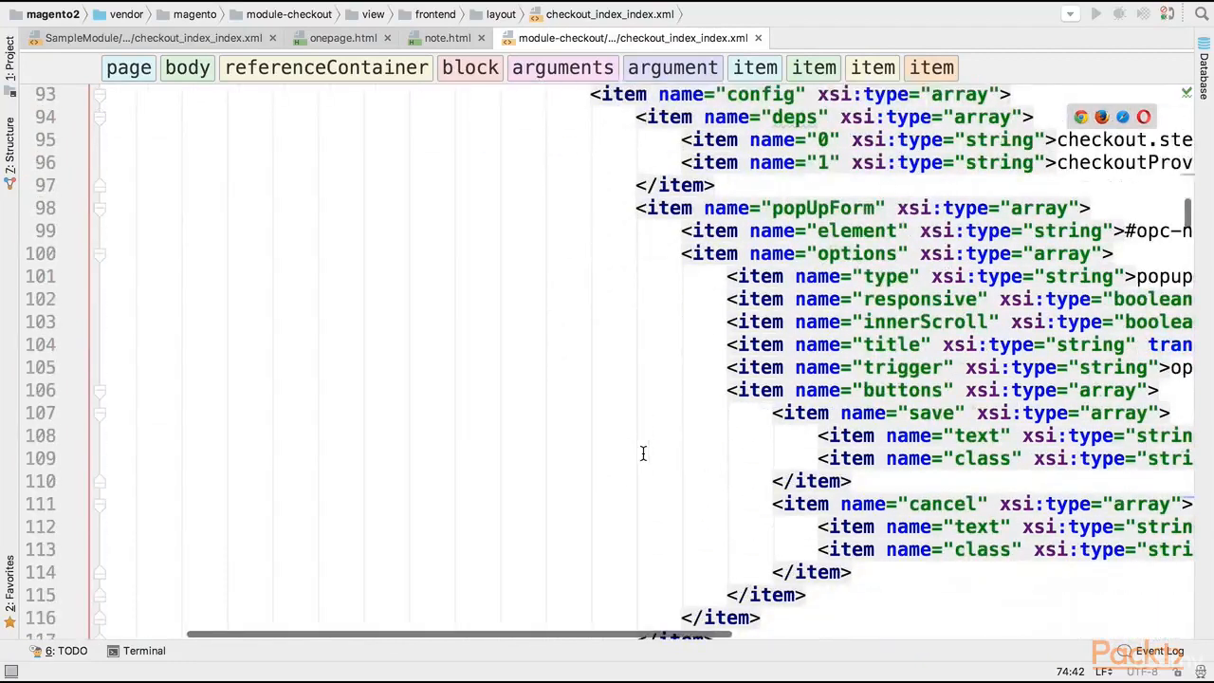
scroll("down", 3)
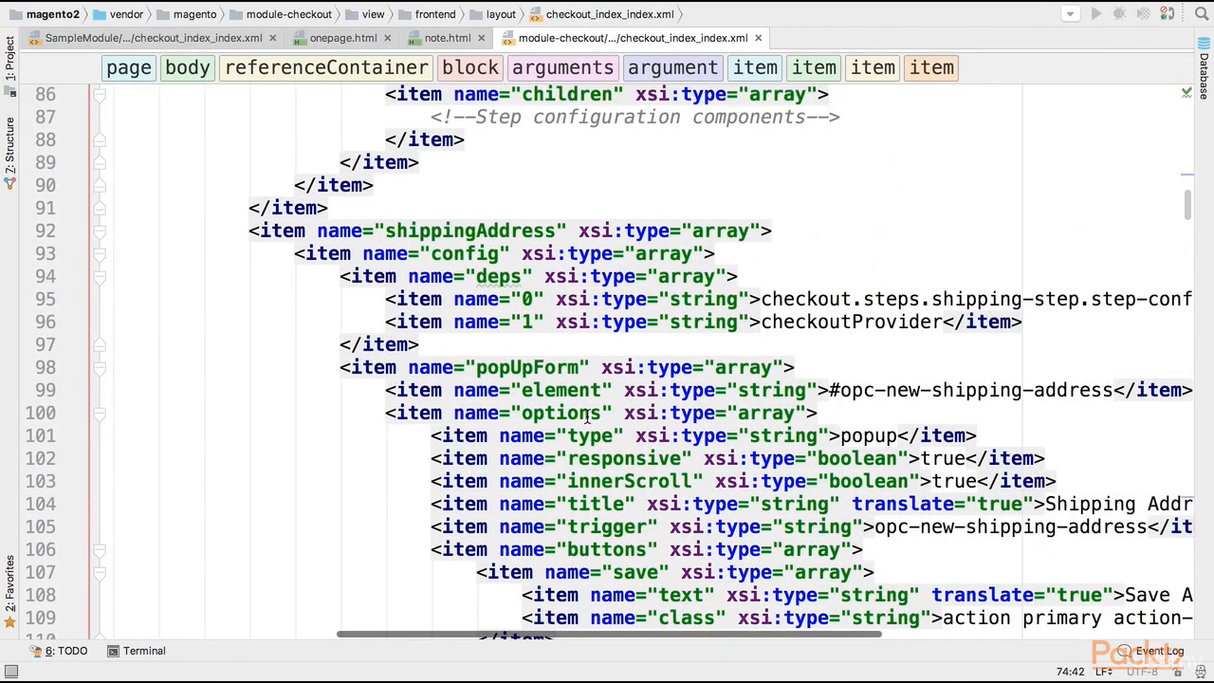
double_click(526, 367)
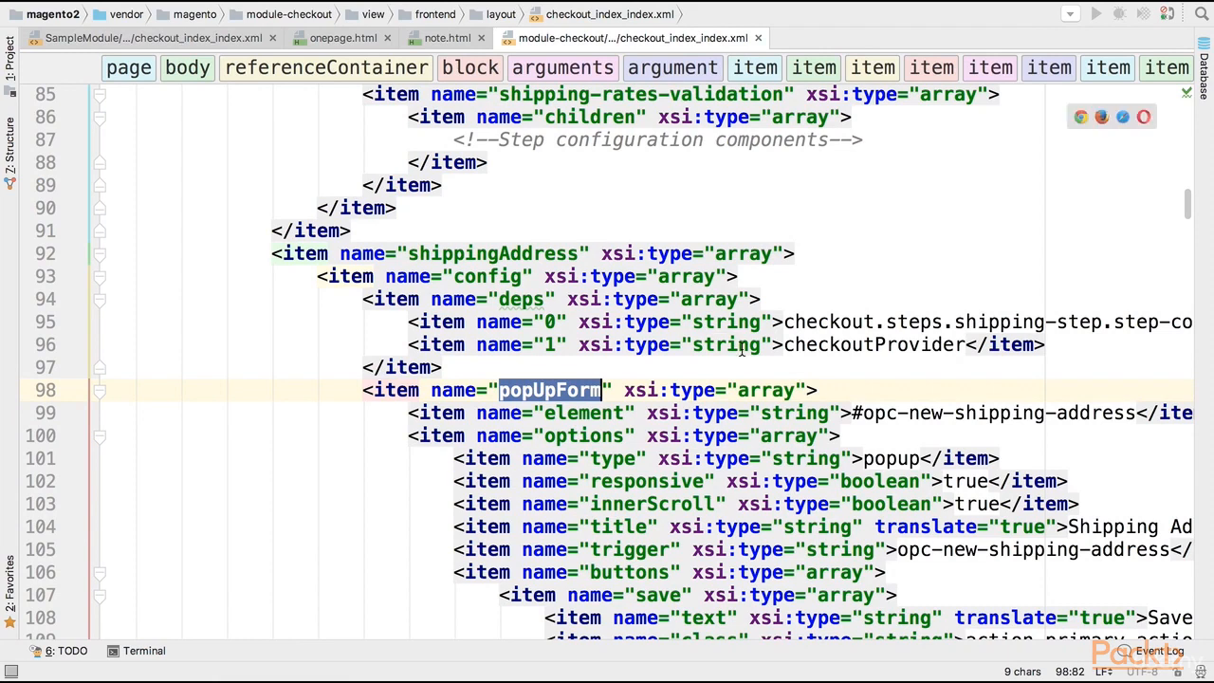
mouse_move(879, 405)
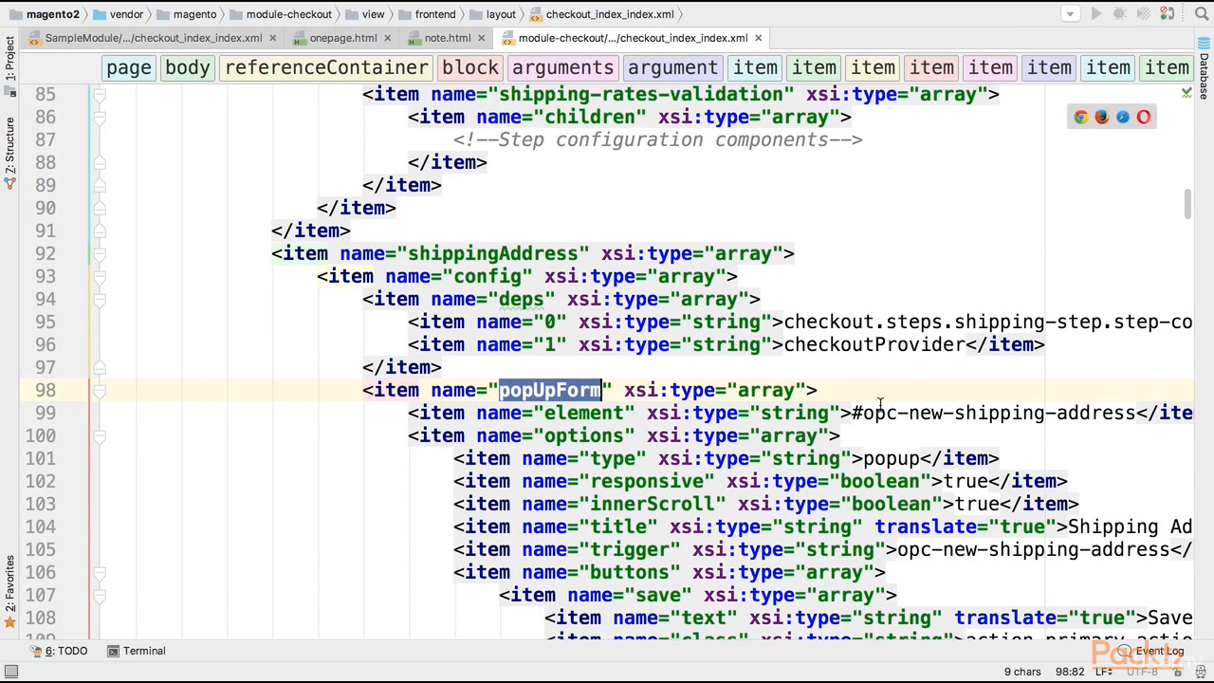